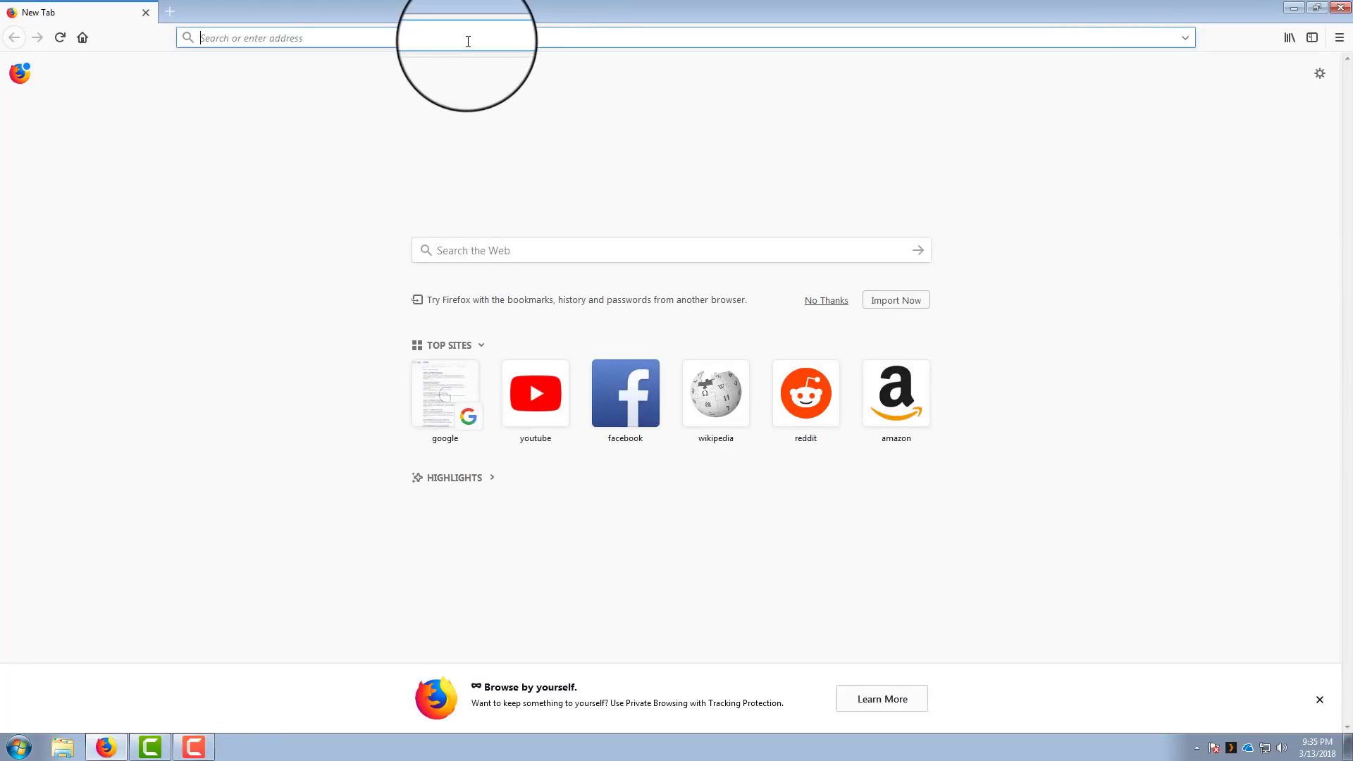
- Search 'python 2.7', reach the 2.7.0 release page and save the Windows x86 MSI installer
{"action": "type", "text": "python 2."}
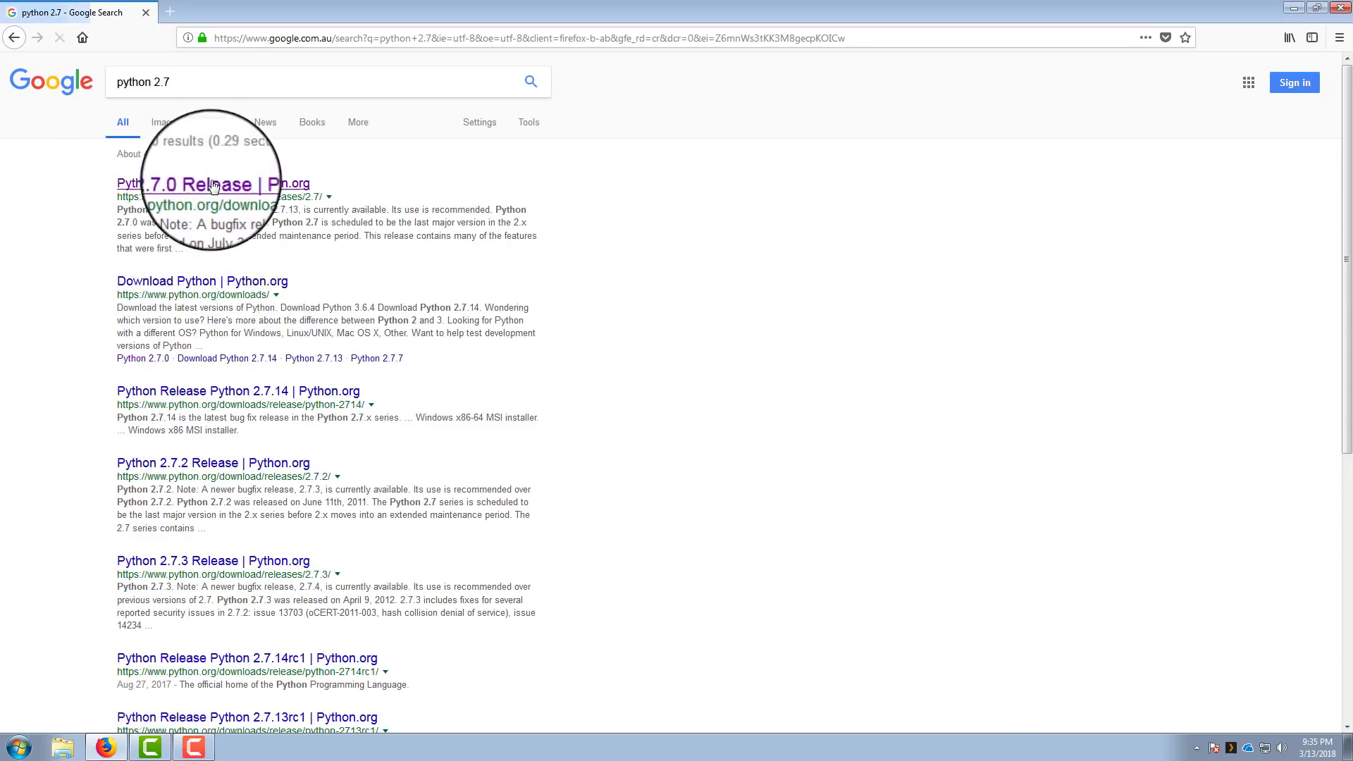
{"action": "left_click", "coordinate": [213, 183]}
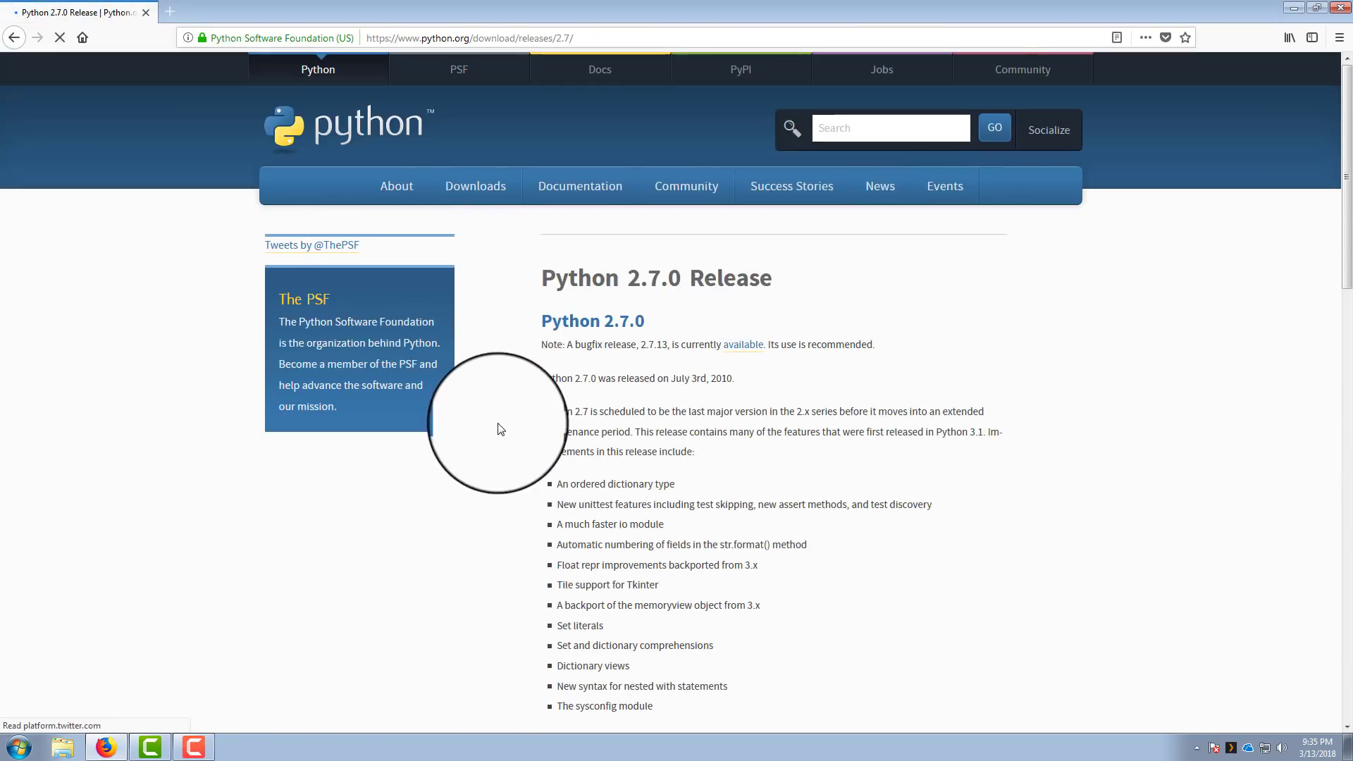
{"action": "scroll", "scroll_direction": "down", "scroll_amount": 3}
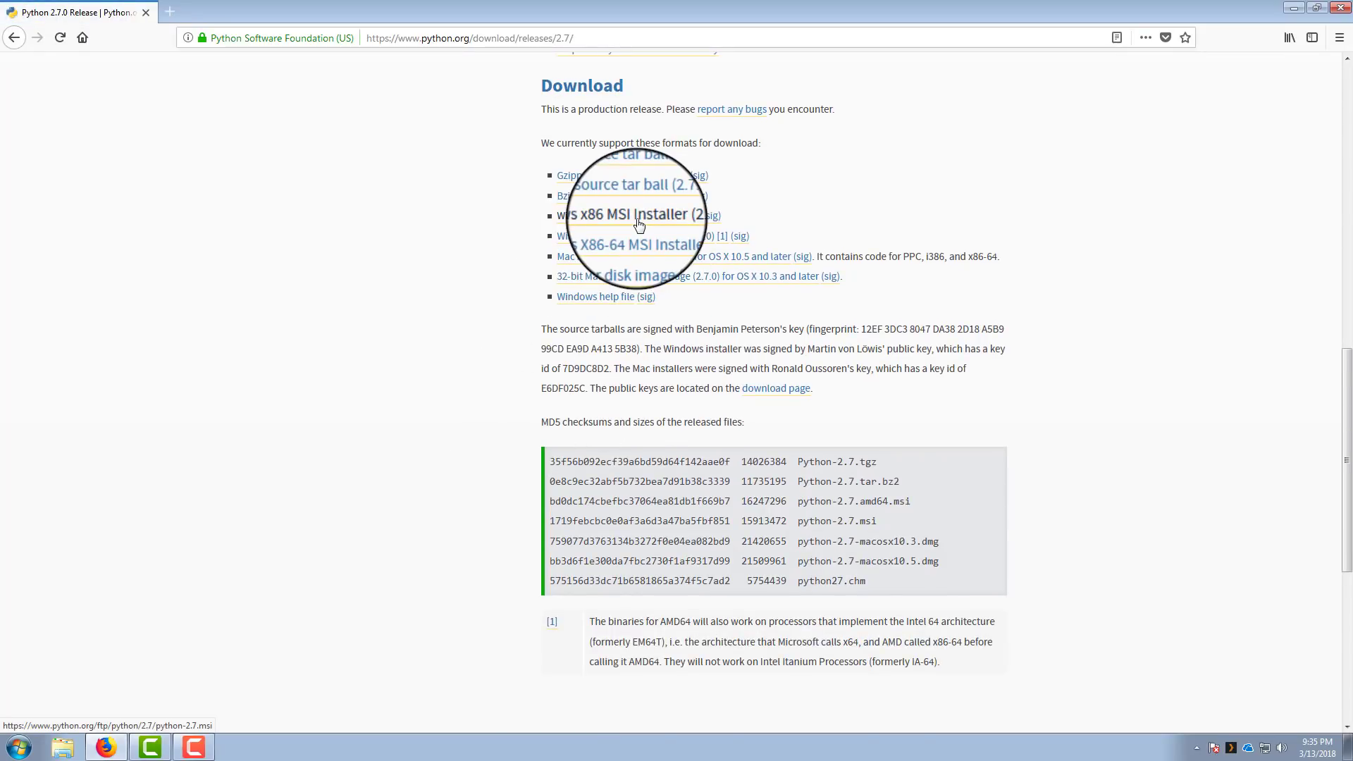
{"action": "left_click", "coordinate": [613, 214]}
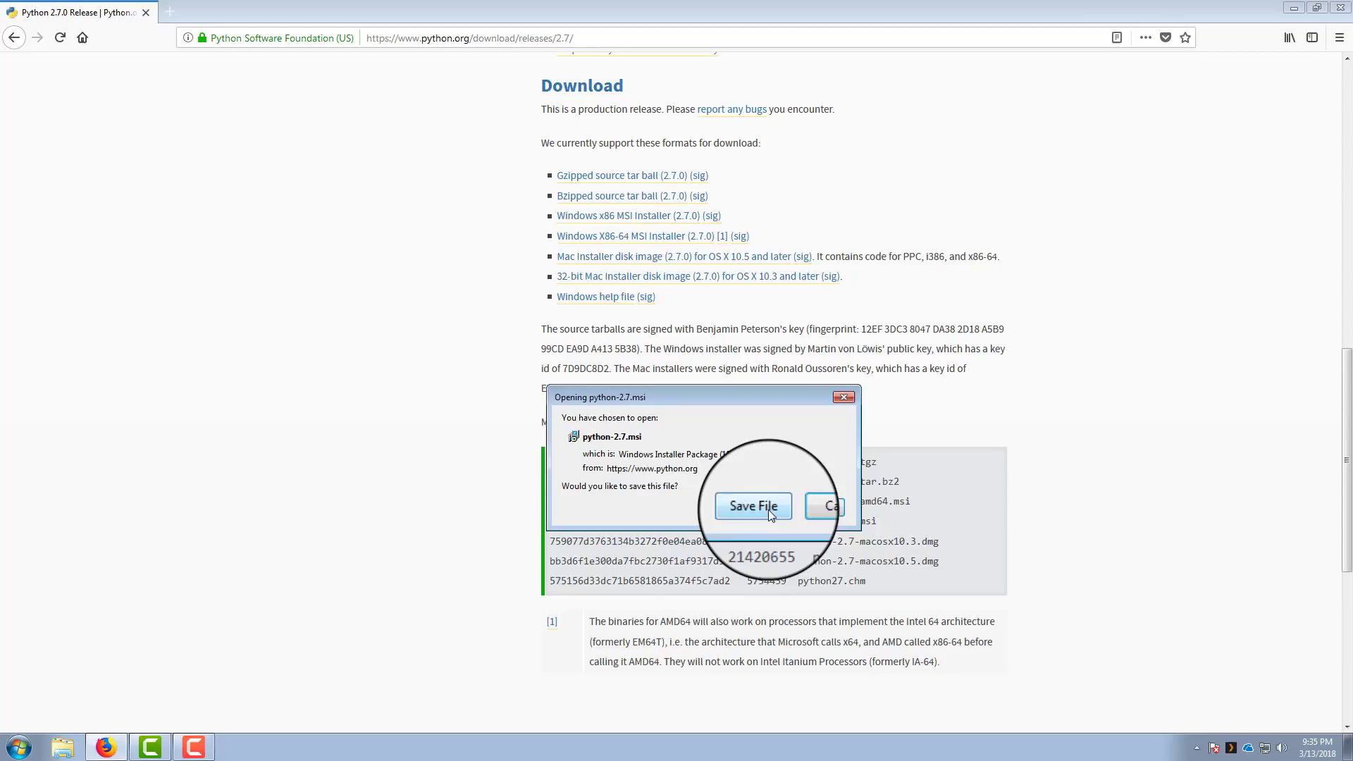
{"action": "left_click", "coordinate": [753, 506]}
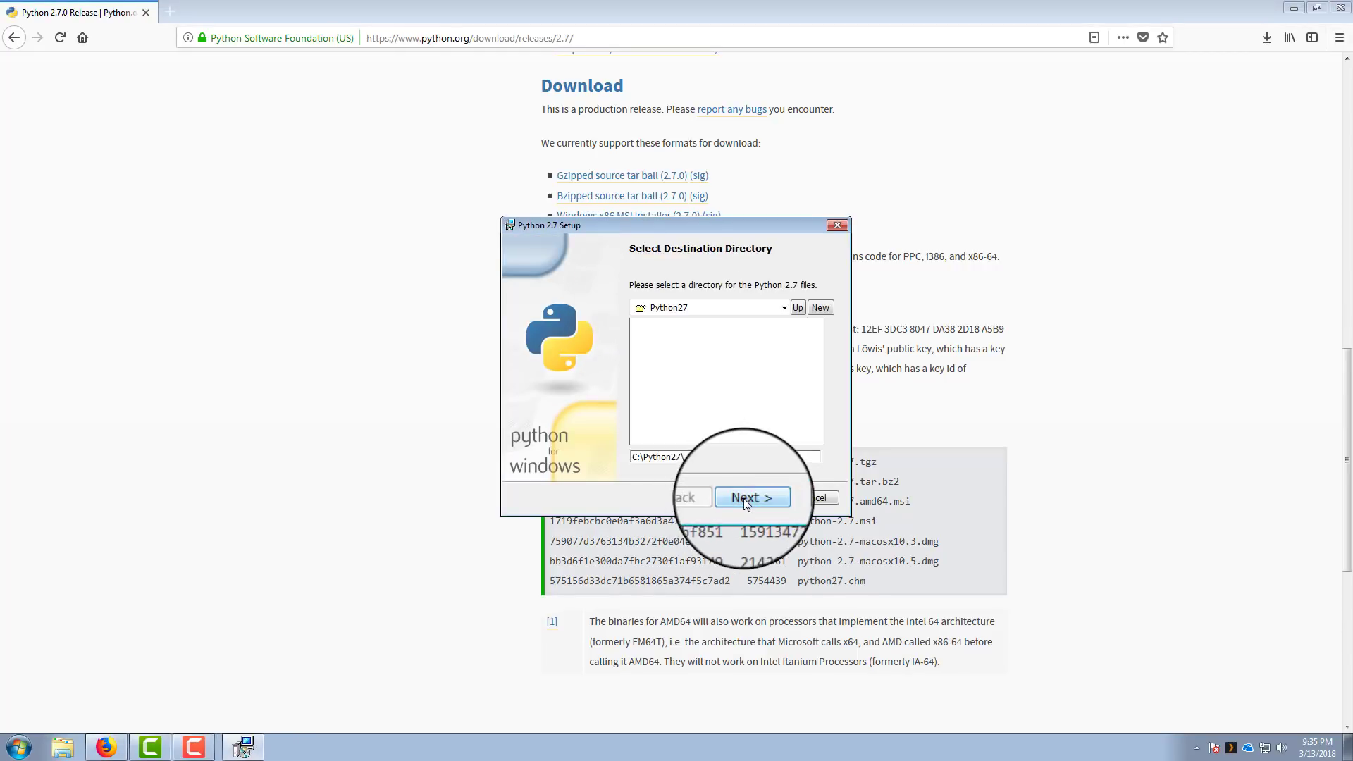
- Run the installer keeping the default C:\Python27 folder and move its window aside
{"action": "left_click", "coordinate": [751, 497]}
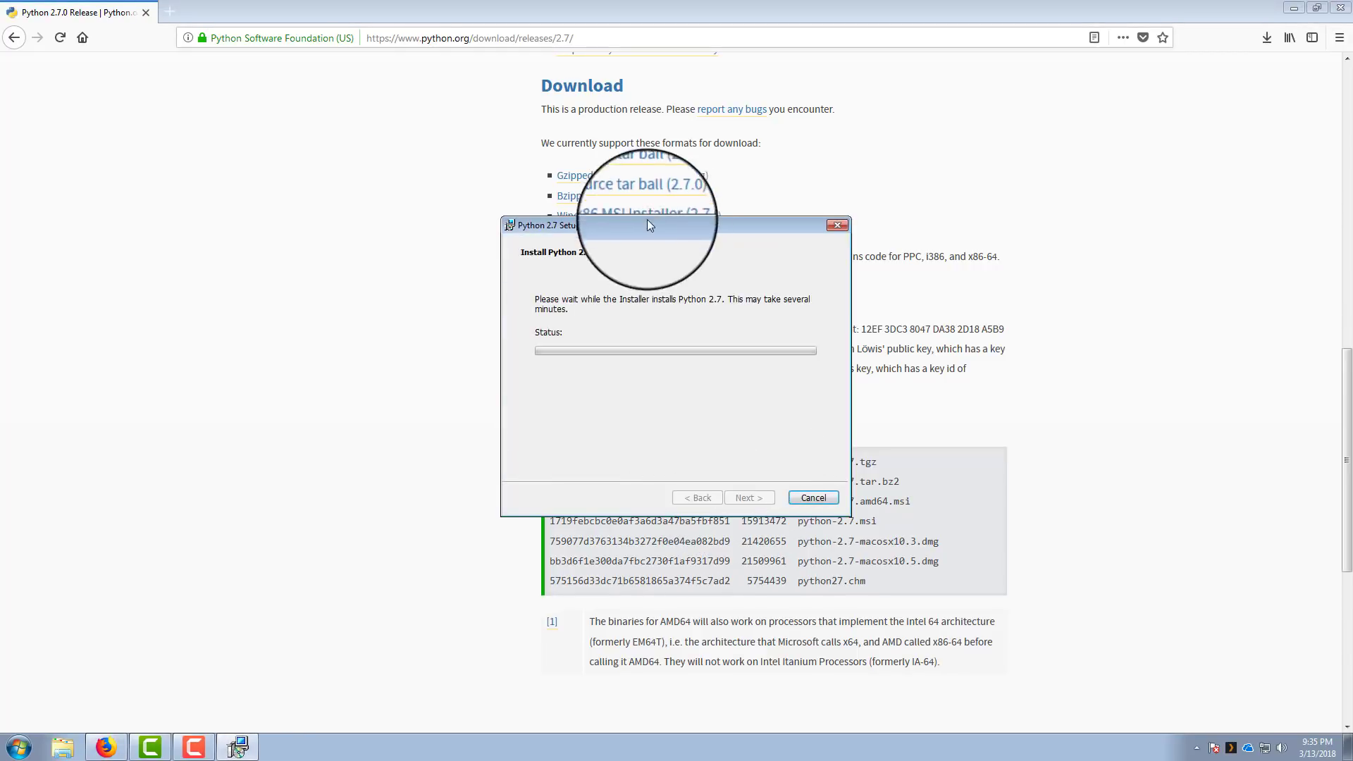
{"action": "left_click_drag", "start_coordinate": [648, 225], "coordinate": [1154, 434]}
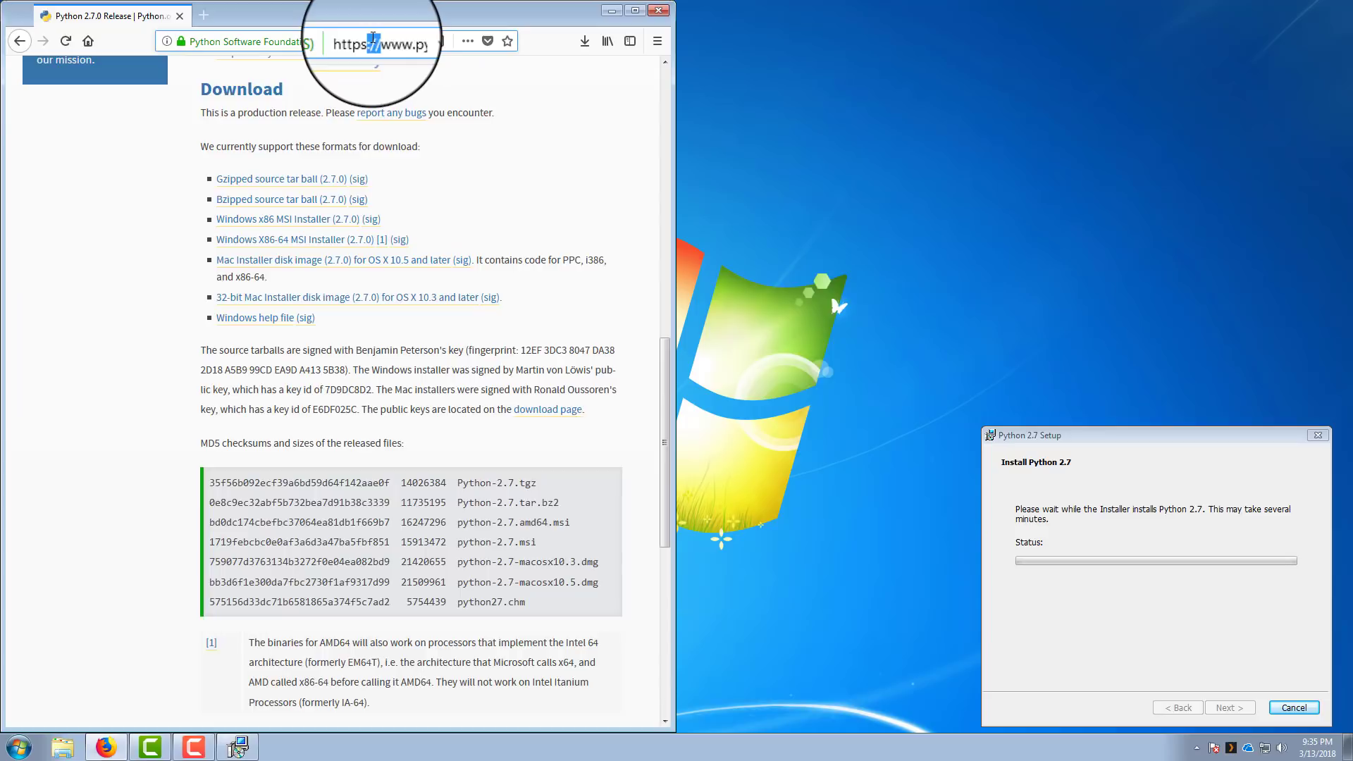
- Search 'plexconnect' and reach the iBaa/PlexConnect repository's download options
{"action": "type", "text": "plexconnect&ie="}
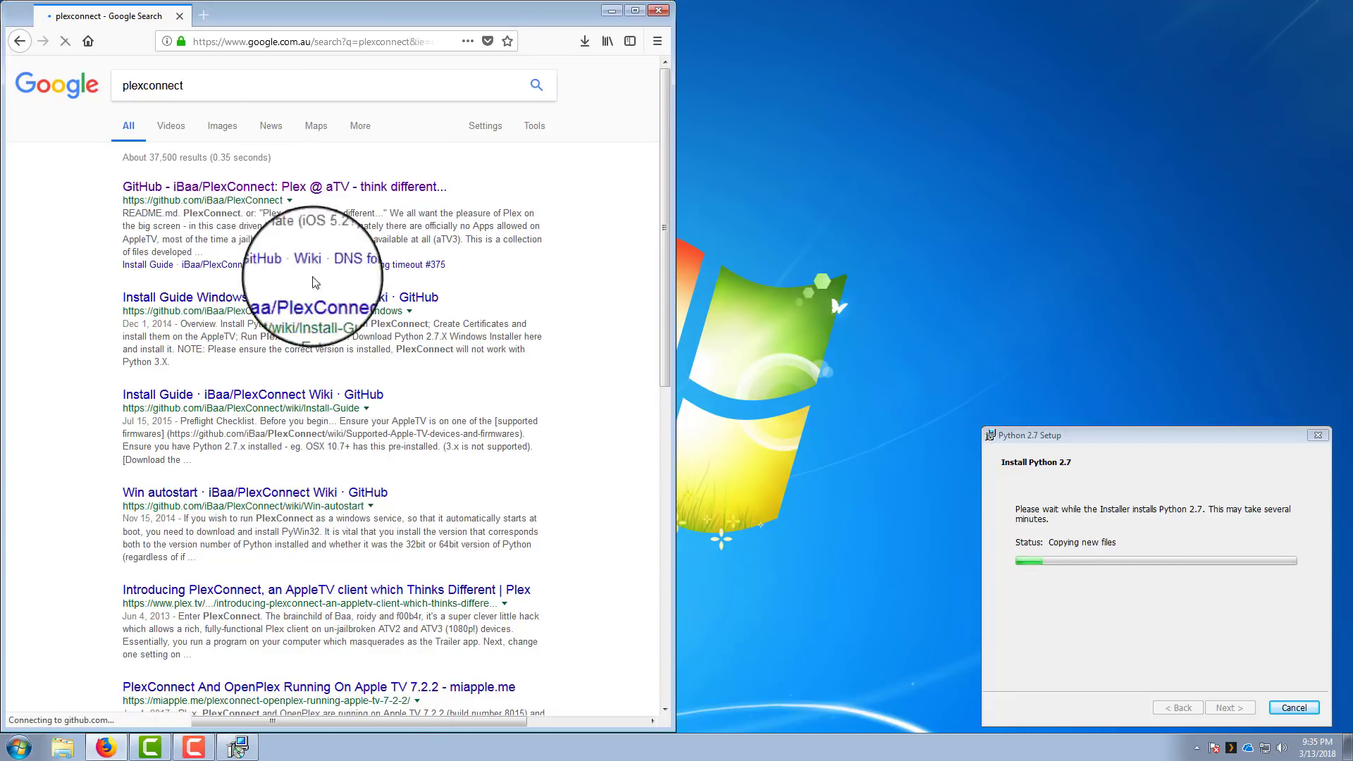
{"action": "left_click", "coordinate": [277, 187]}
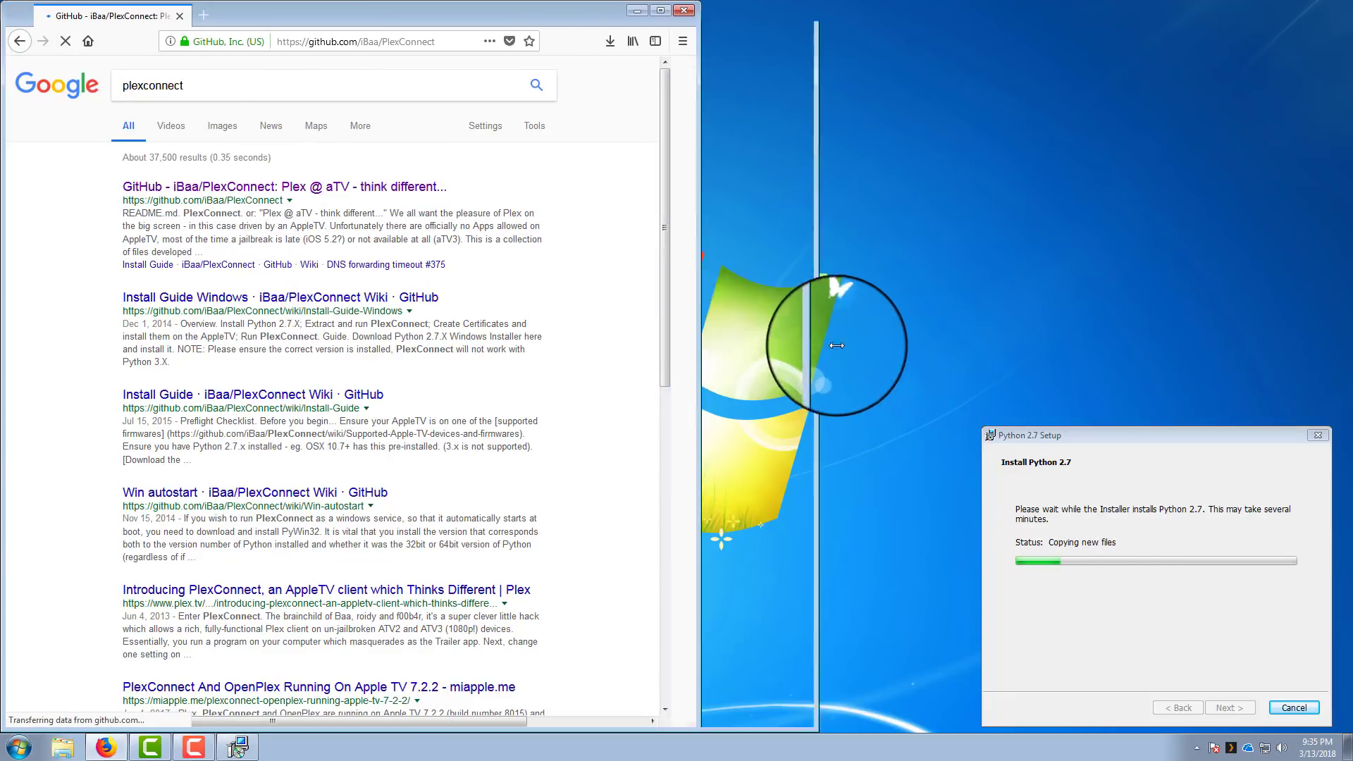
{"action": "left_click", "coordinate": [278, 186]}
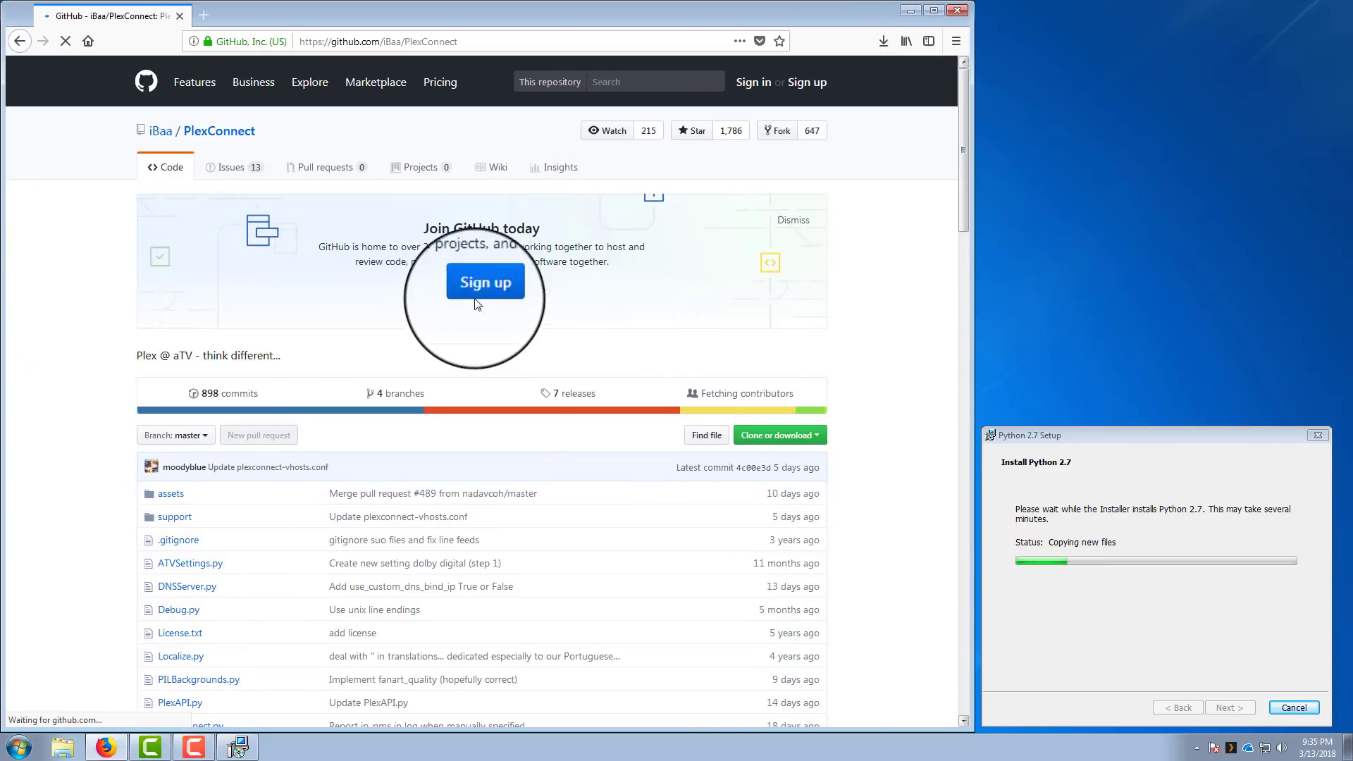
{"action": "left_click", "coordinate": [778, 434]}
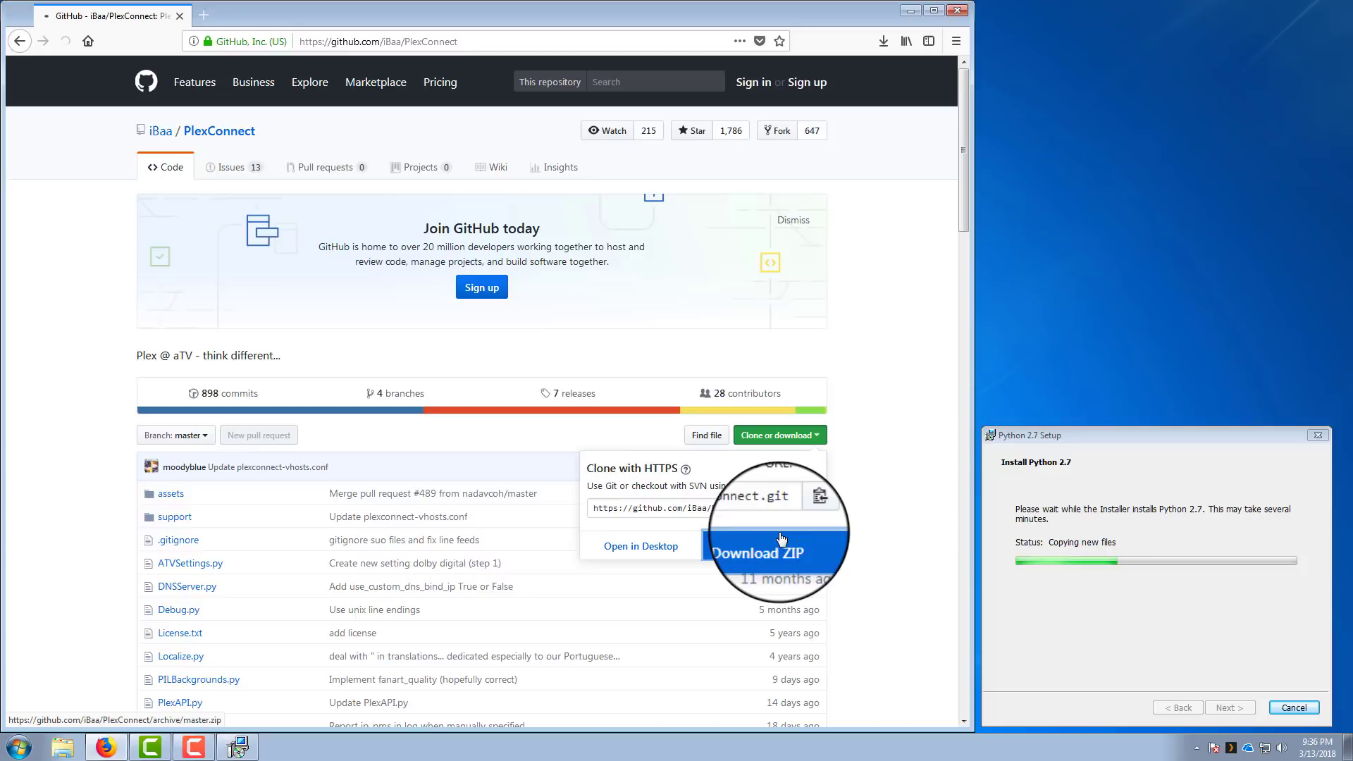
- Save the repository as PlexConnect-master.zip and finish the Python 2.7 installer
{"action": "left_click", "coordinate": [754, 552]}
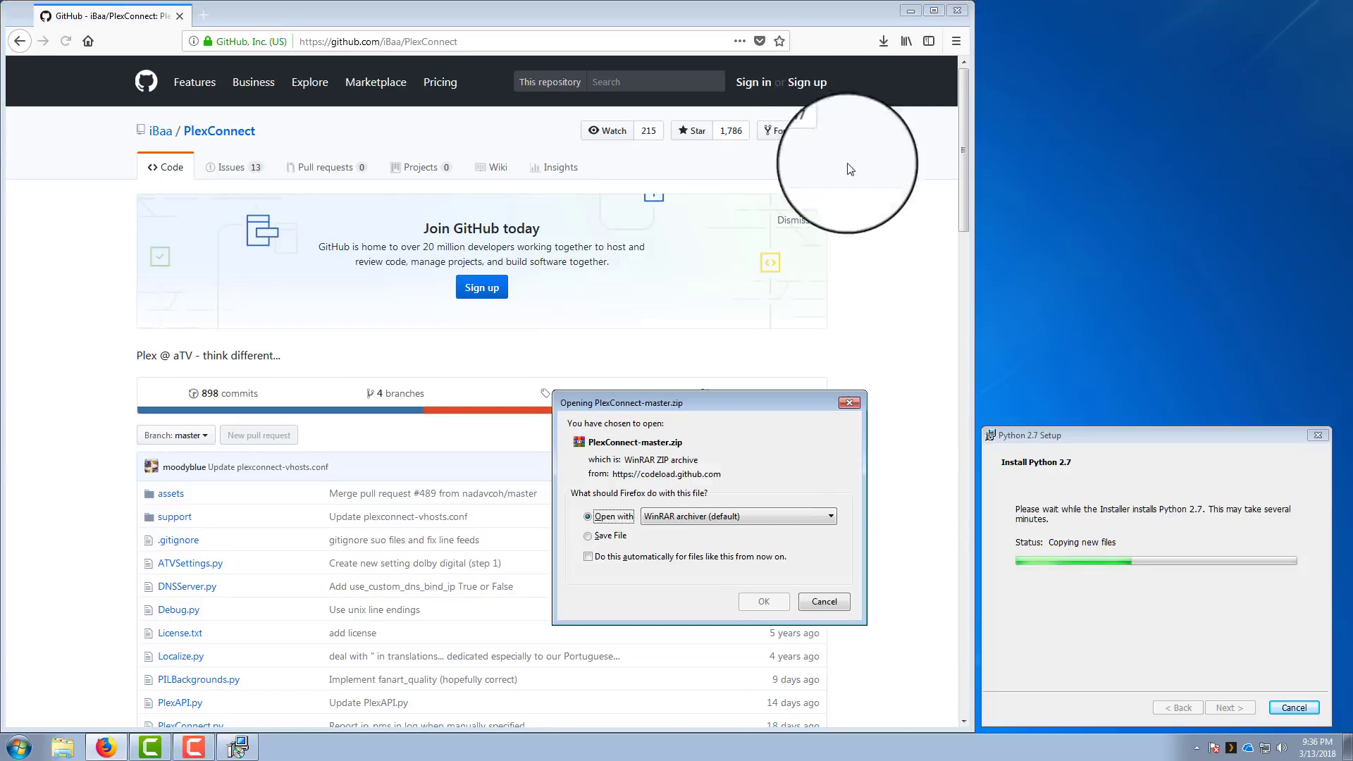
{"action": "left_click", "coordinate": [589, 535]}
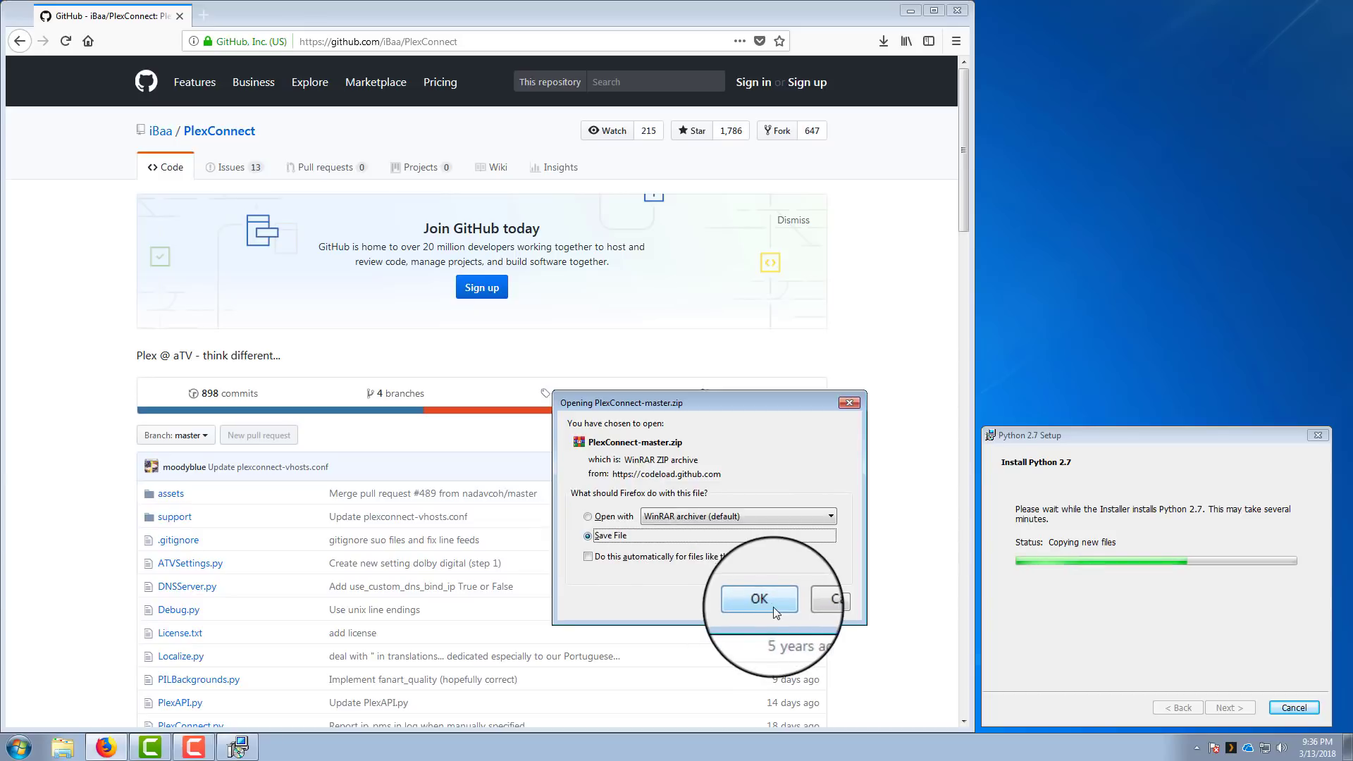
{"action": "left_click", "coordinate": [756, 599]}
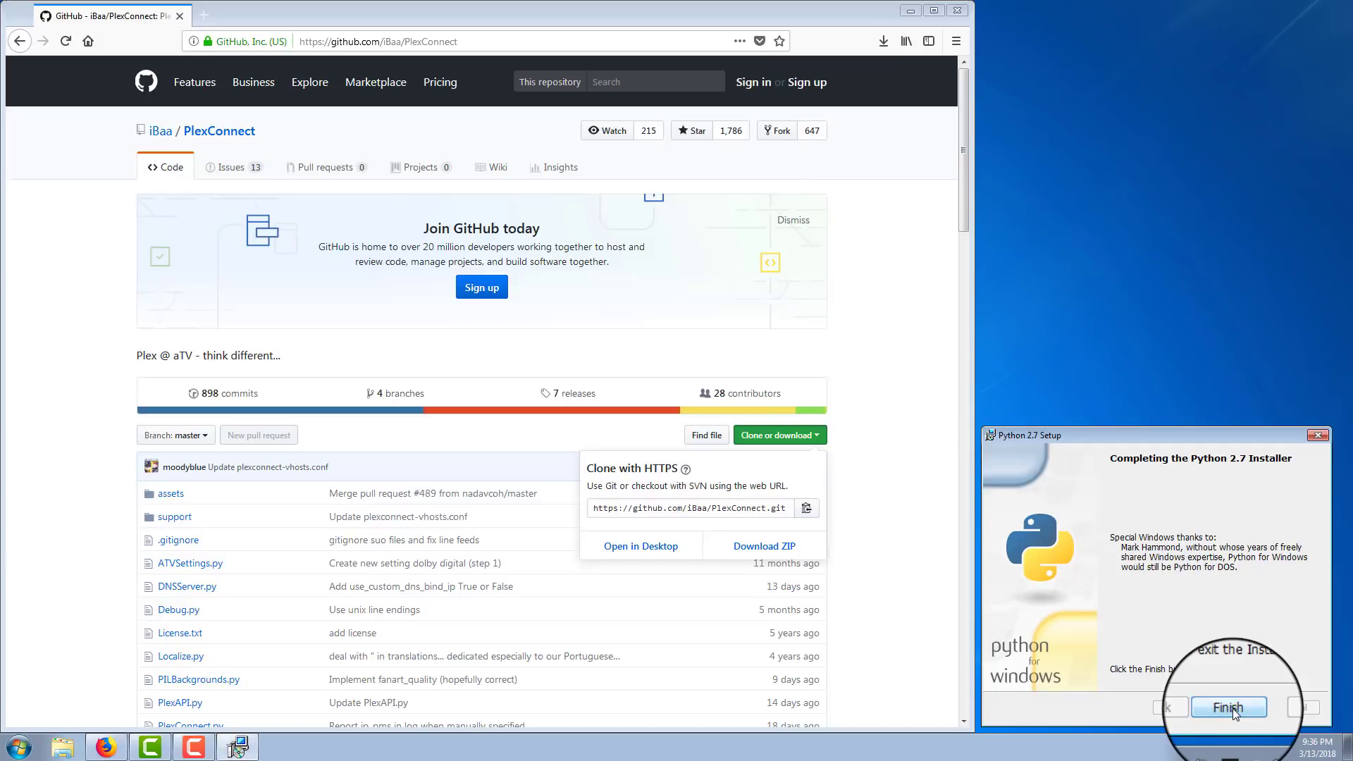
{"action": "left_click", "coordinate": [1227, 706]}
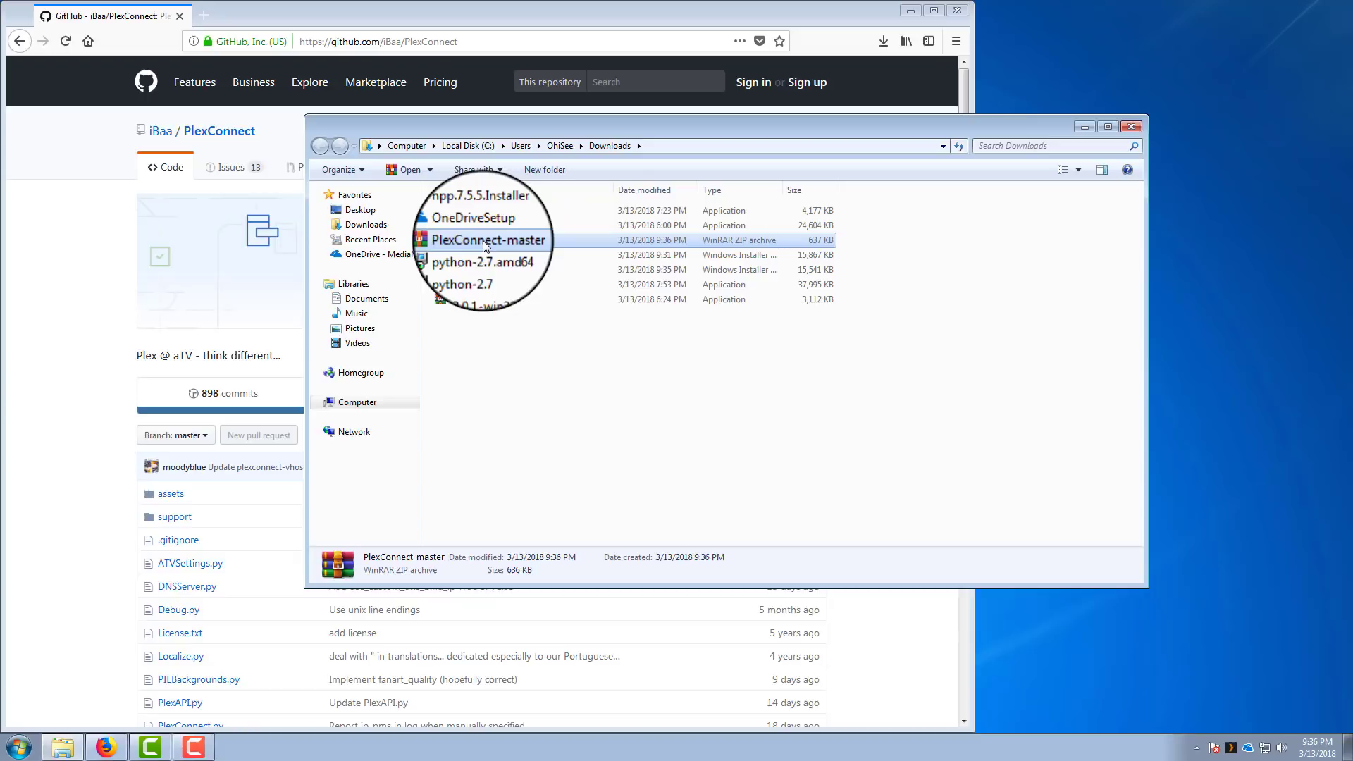
- Extract PlexConnect-master.zip to its own folder and enter the nested PlexConnect-master folder
{"action": "right_click", "coordinate": [486, 239]}
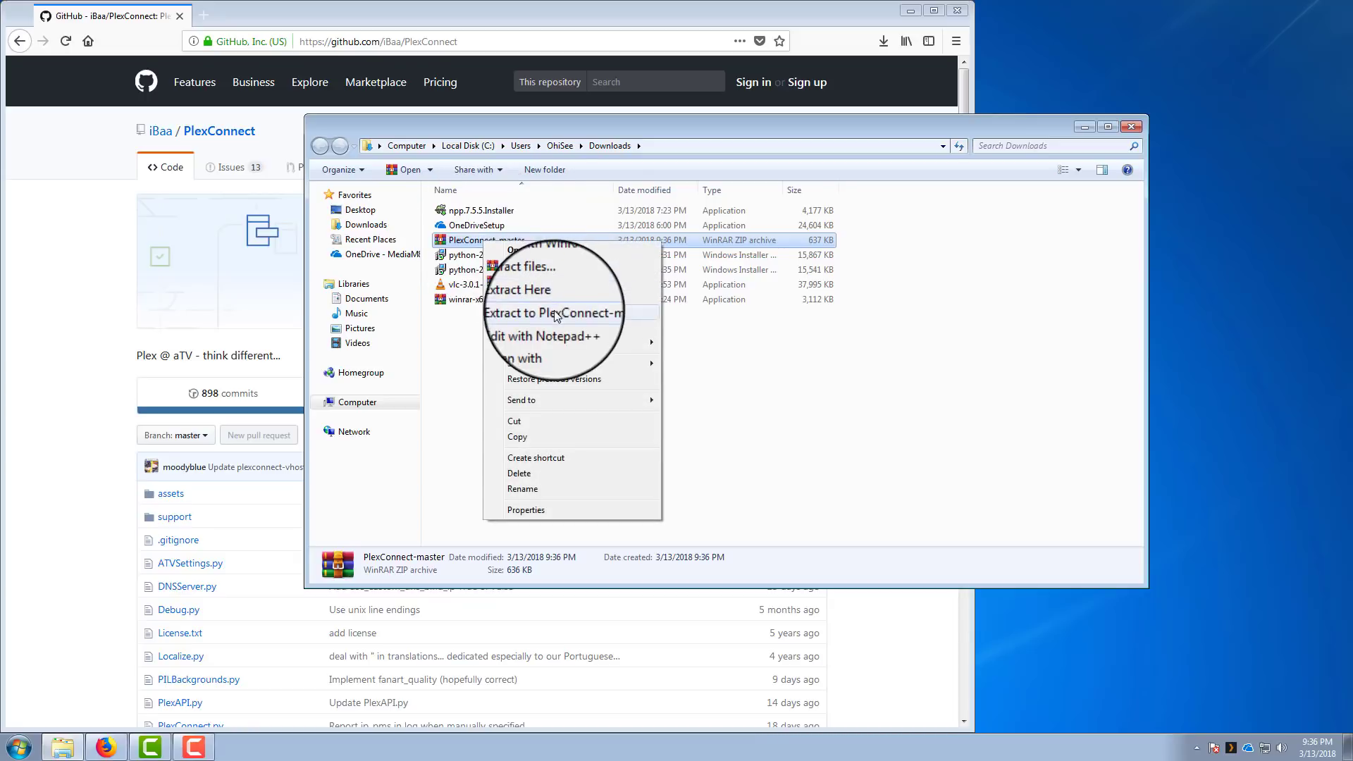
{"action": "left_click", "coordinate": [554, 313]}
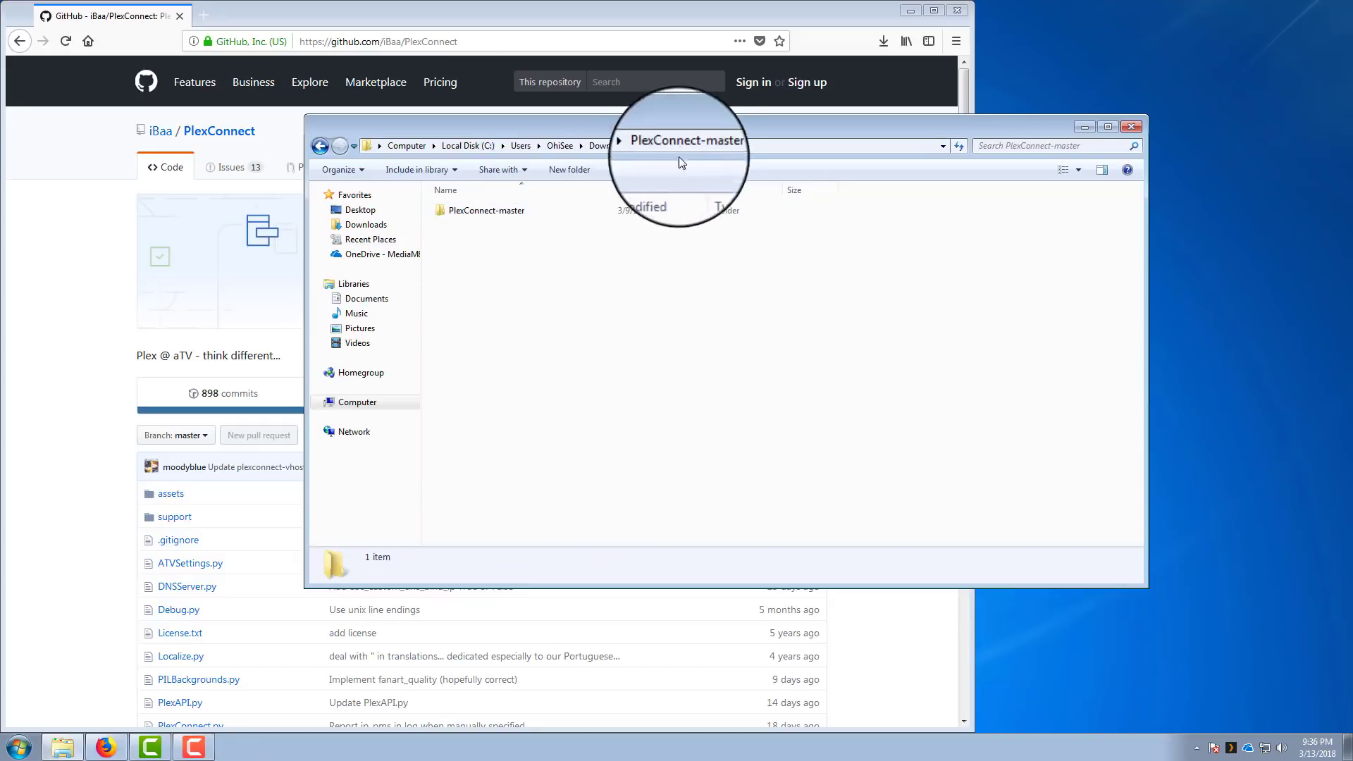
{"action": "double_click", "coordinate": [488, 210]}
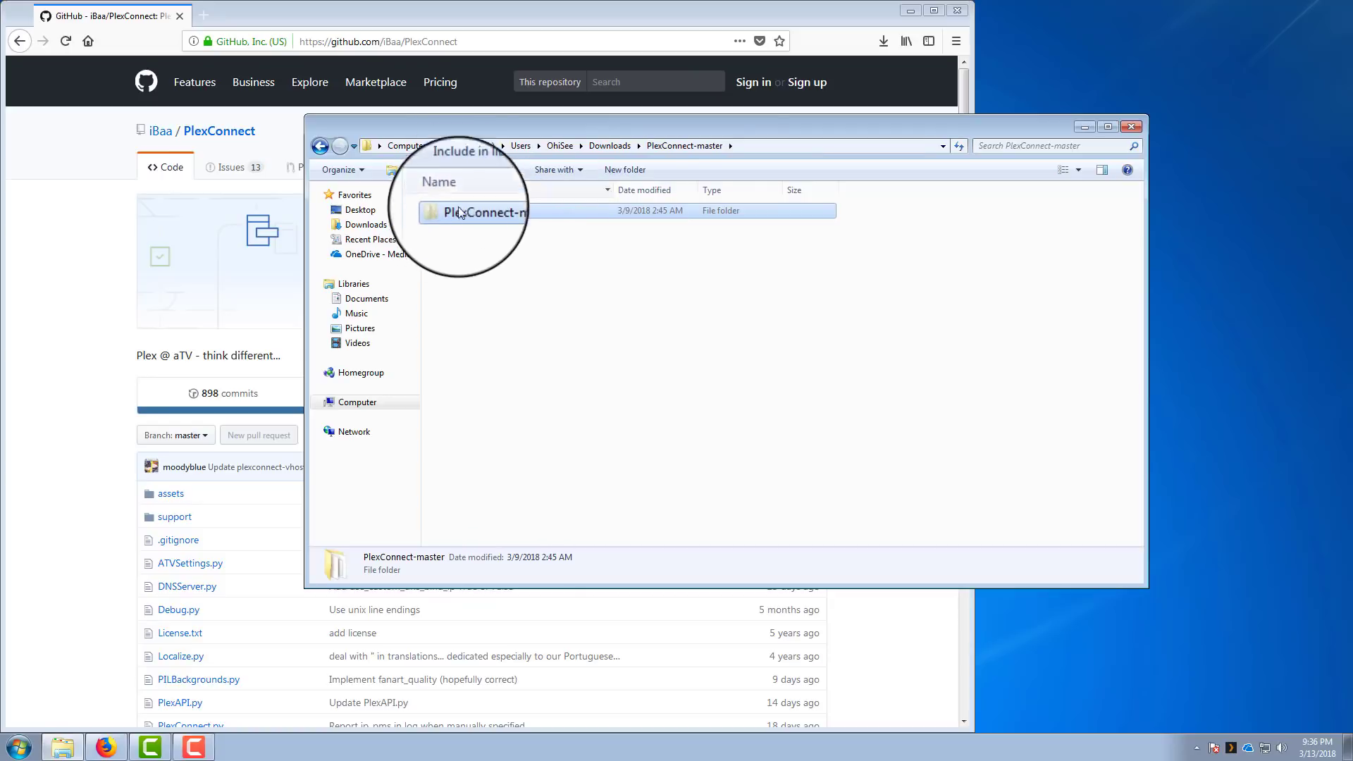
{"action": "left_click", "coordinate": [356, 402]}
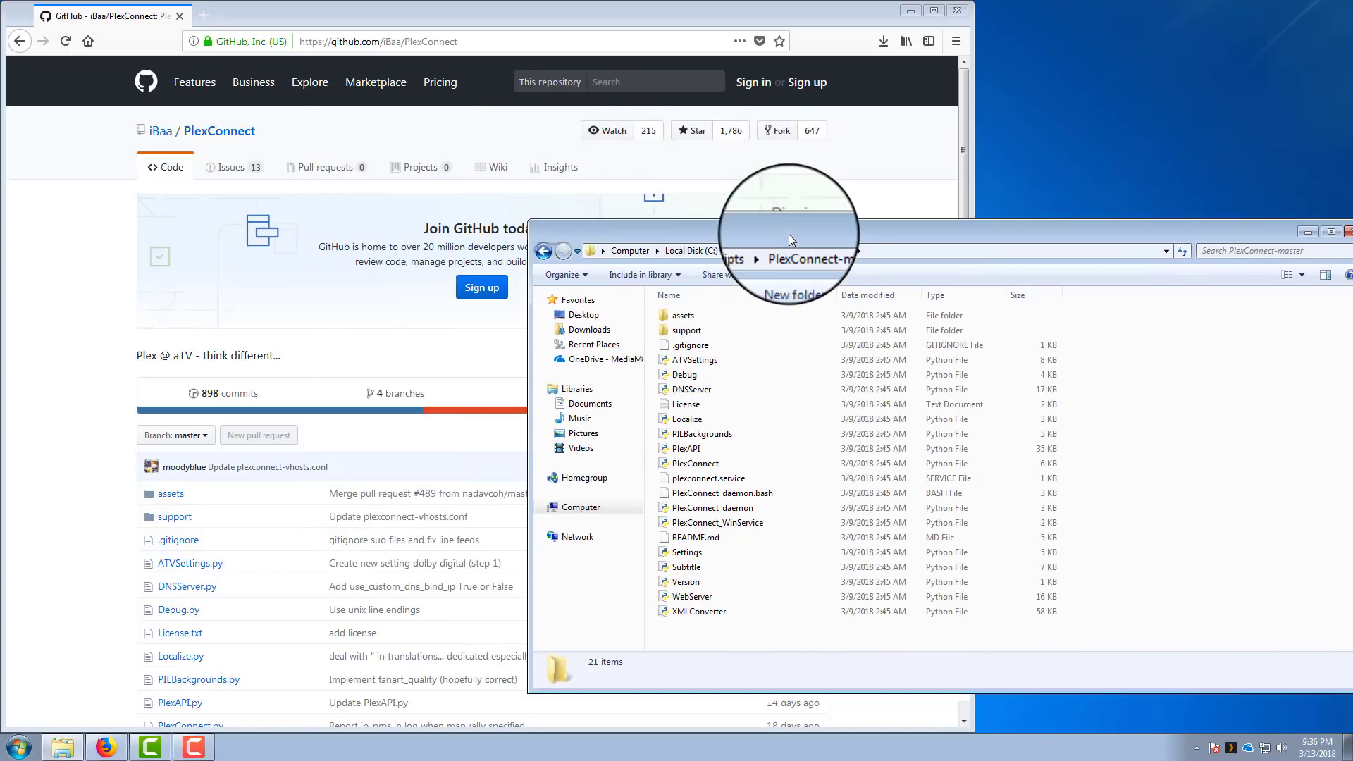
{"action": "left_click", "coordinate": [775, 434]}
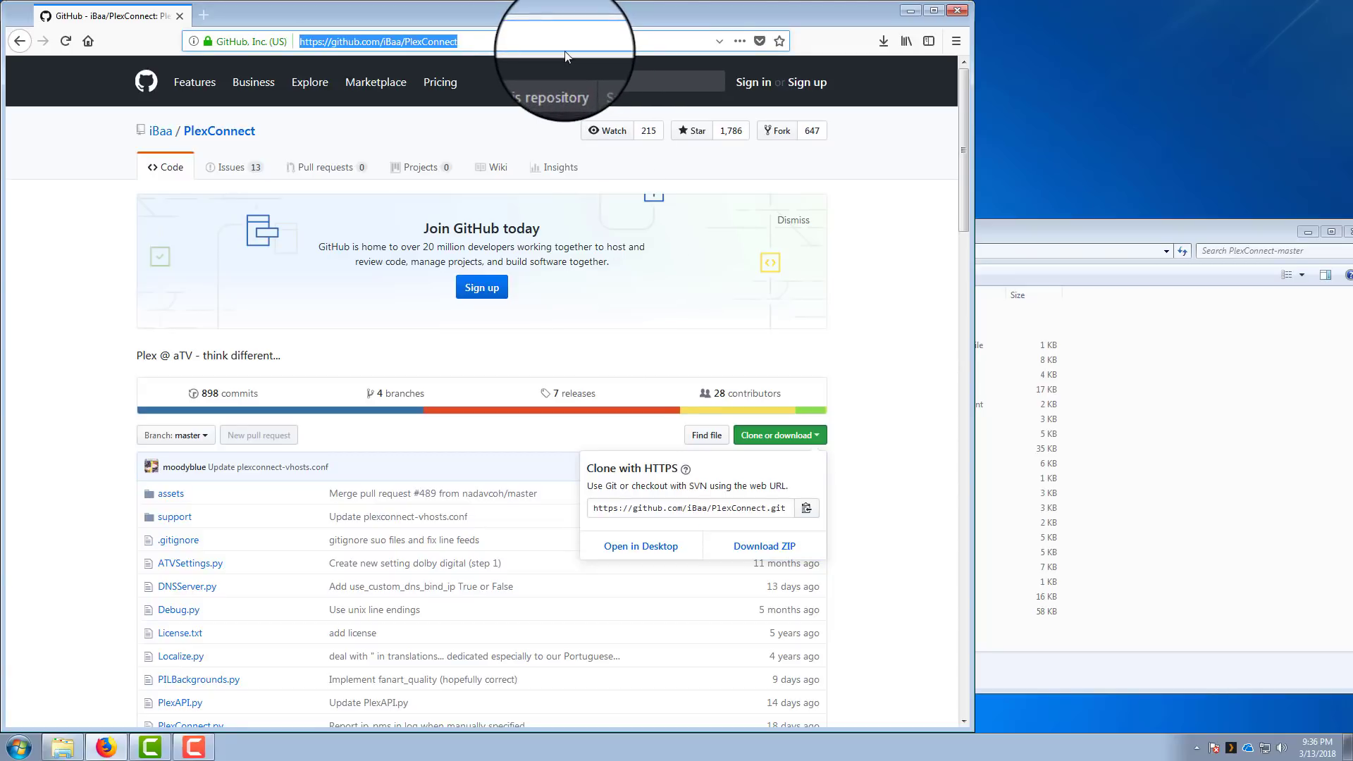
- Accept the Win32 OpenSSL Light license agreement and continue setup
{"action": "left_click", "coordinate": [762, 545]}
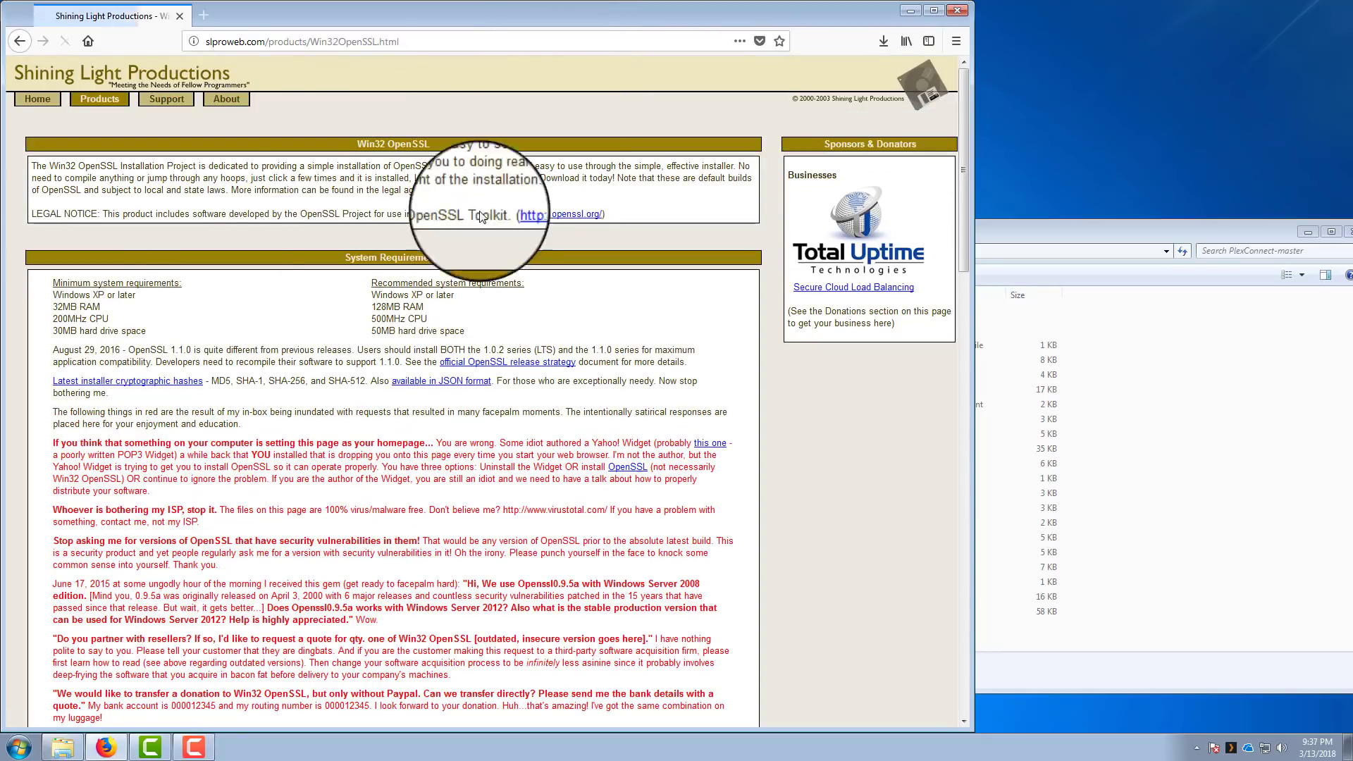
{"action": "scroll", "scroll_direction": "down", "scroll_amount": 3}
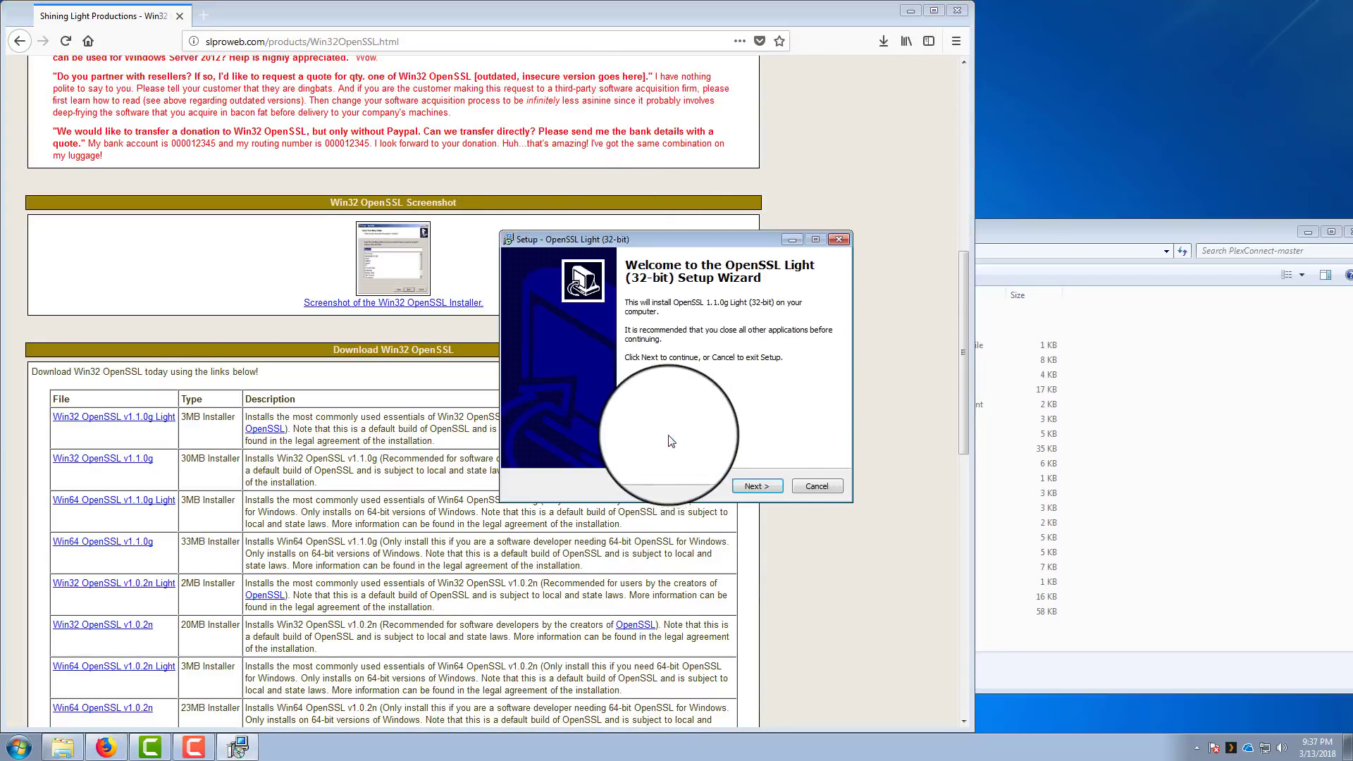
{"action": "left_click", "coordinate": [756, 486]}
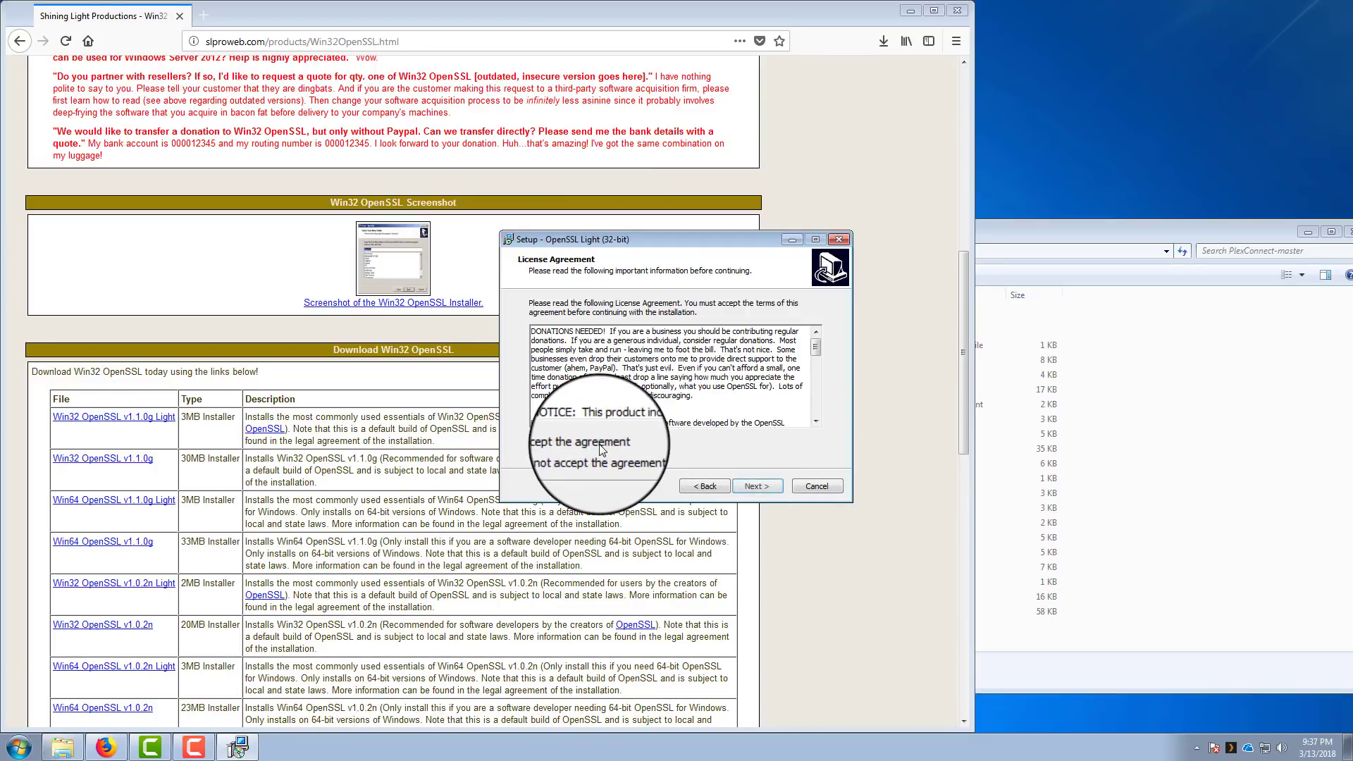
{"action": "left_click", "coordinate": [757, 486]}
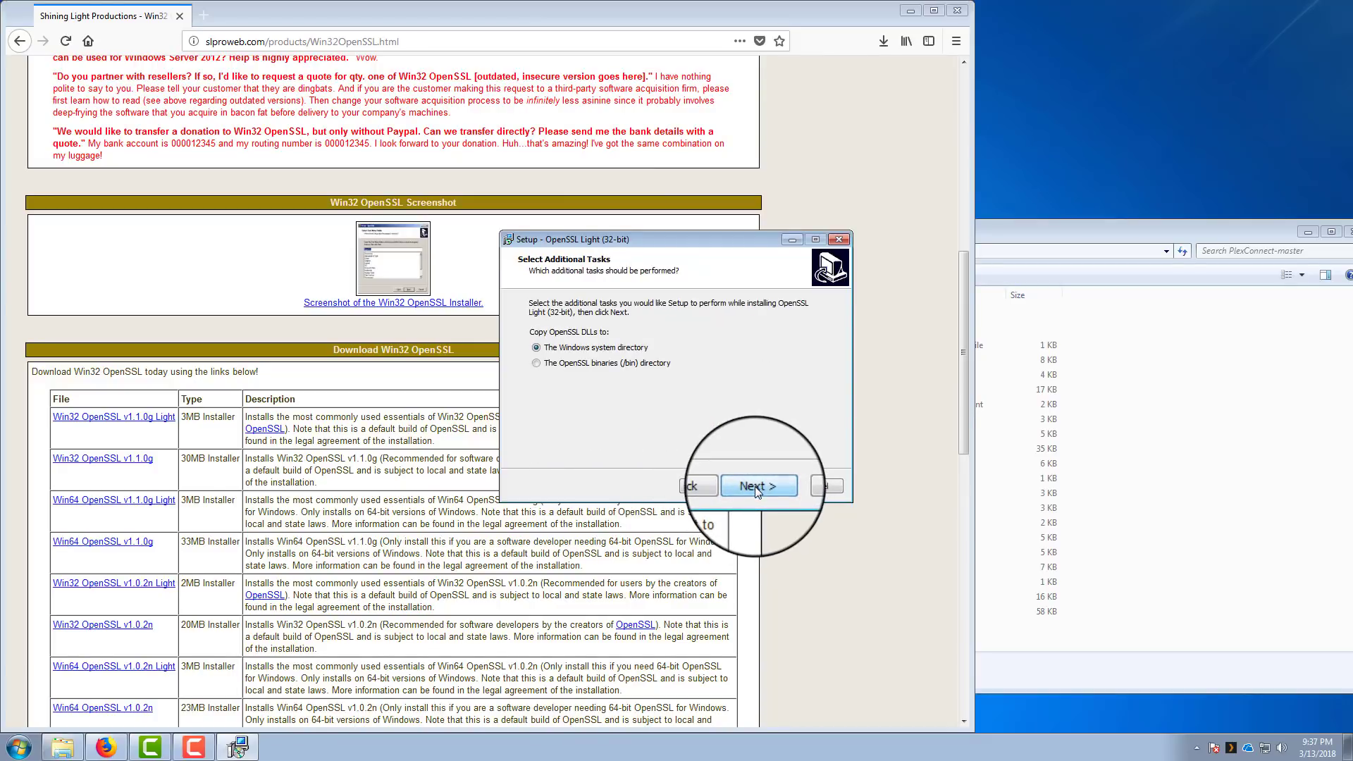
- Keep DLLs in the Windows system directory, untick donations, finish, and close the download page
{"action": "left_click", "coordinate": [757, 483]}
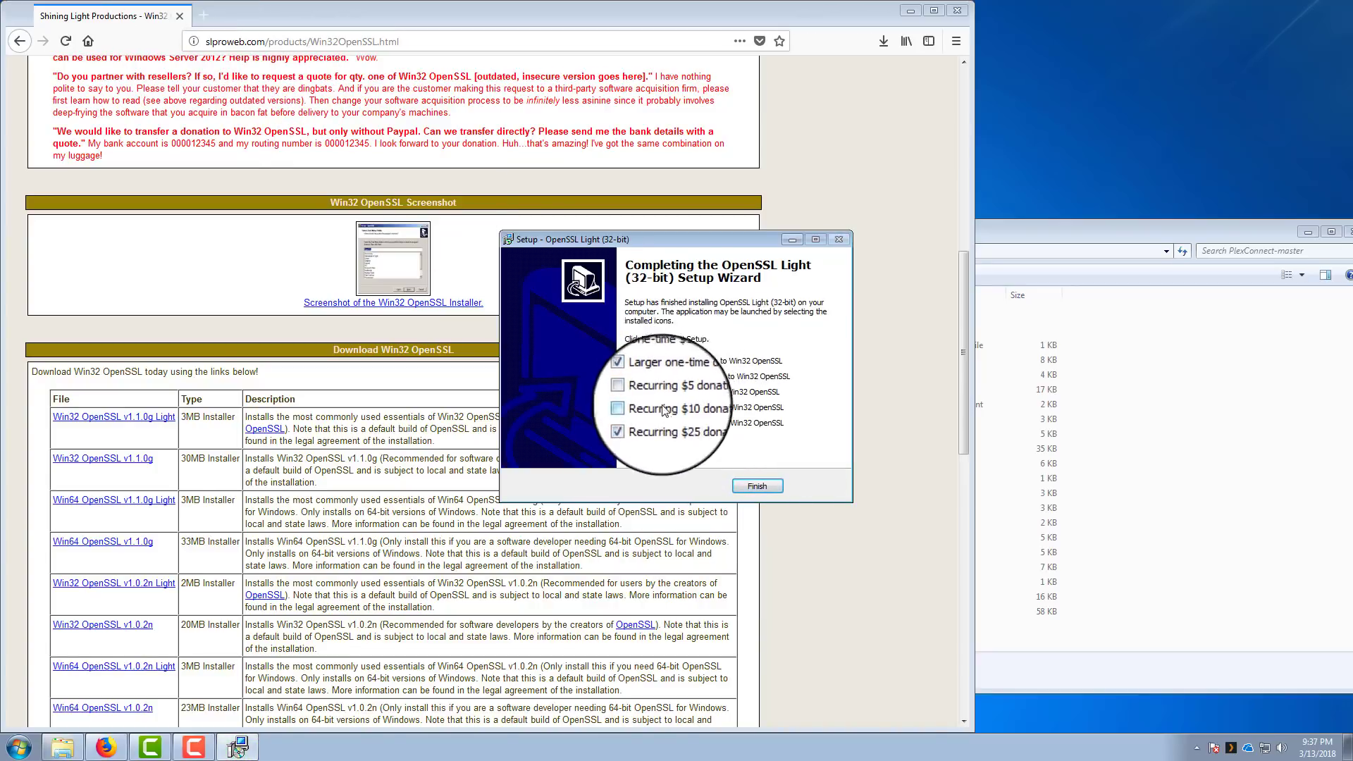
{"action": "left_click", "coordinate": [755, 485]}
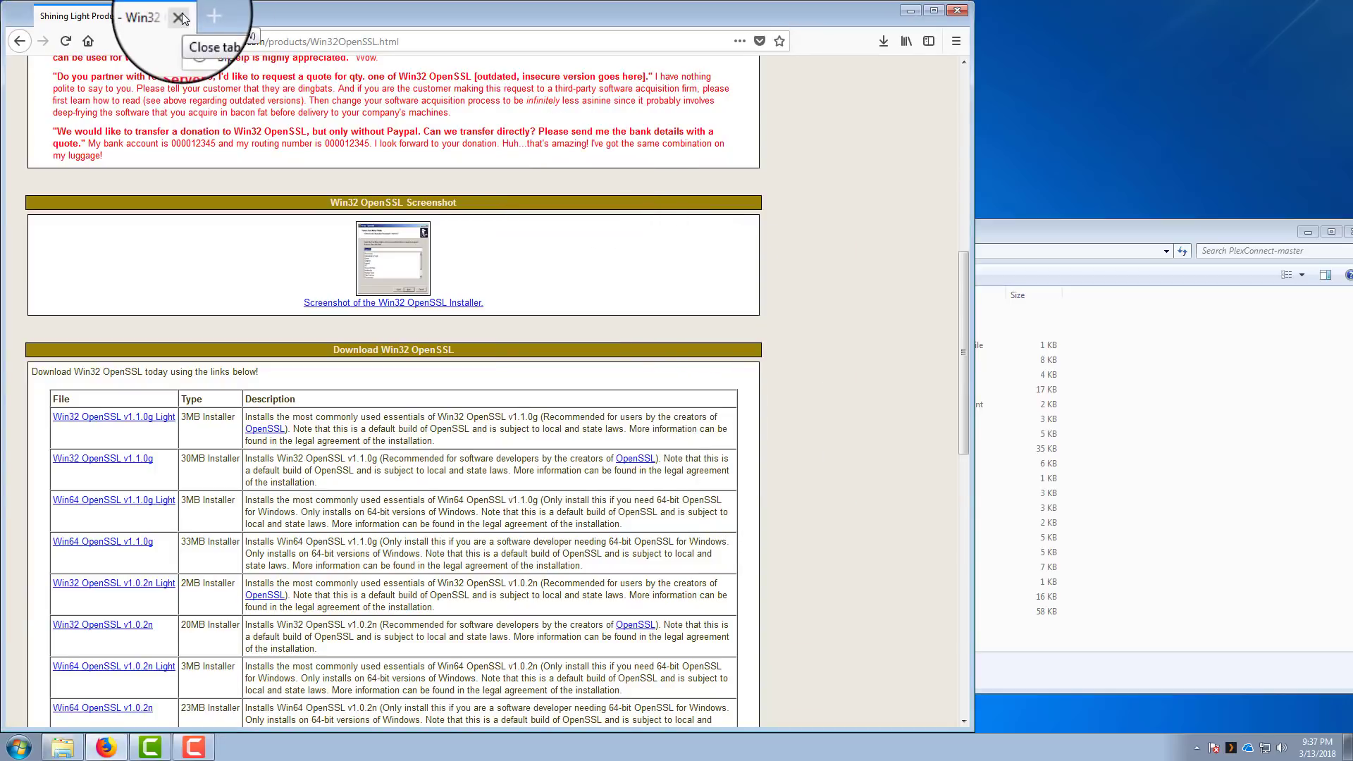
{"action": "left_click", "coordinate": [179, 17]}
{"action": "type", "text": "cmd"}
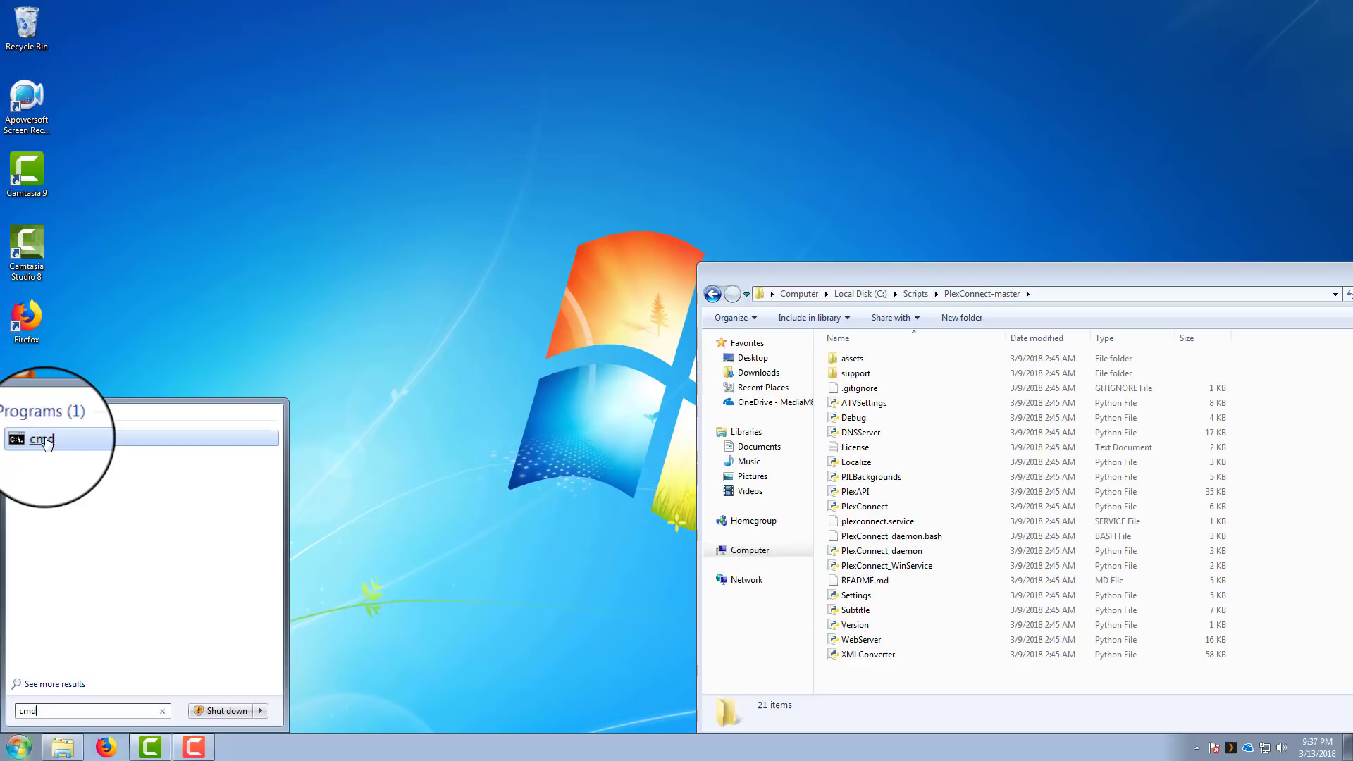
- Launch Command Prompt as administrator from the Start search results
{"action": "right_click", "coordinate": [41, 439]}
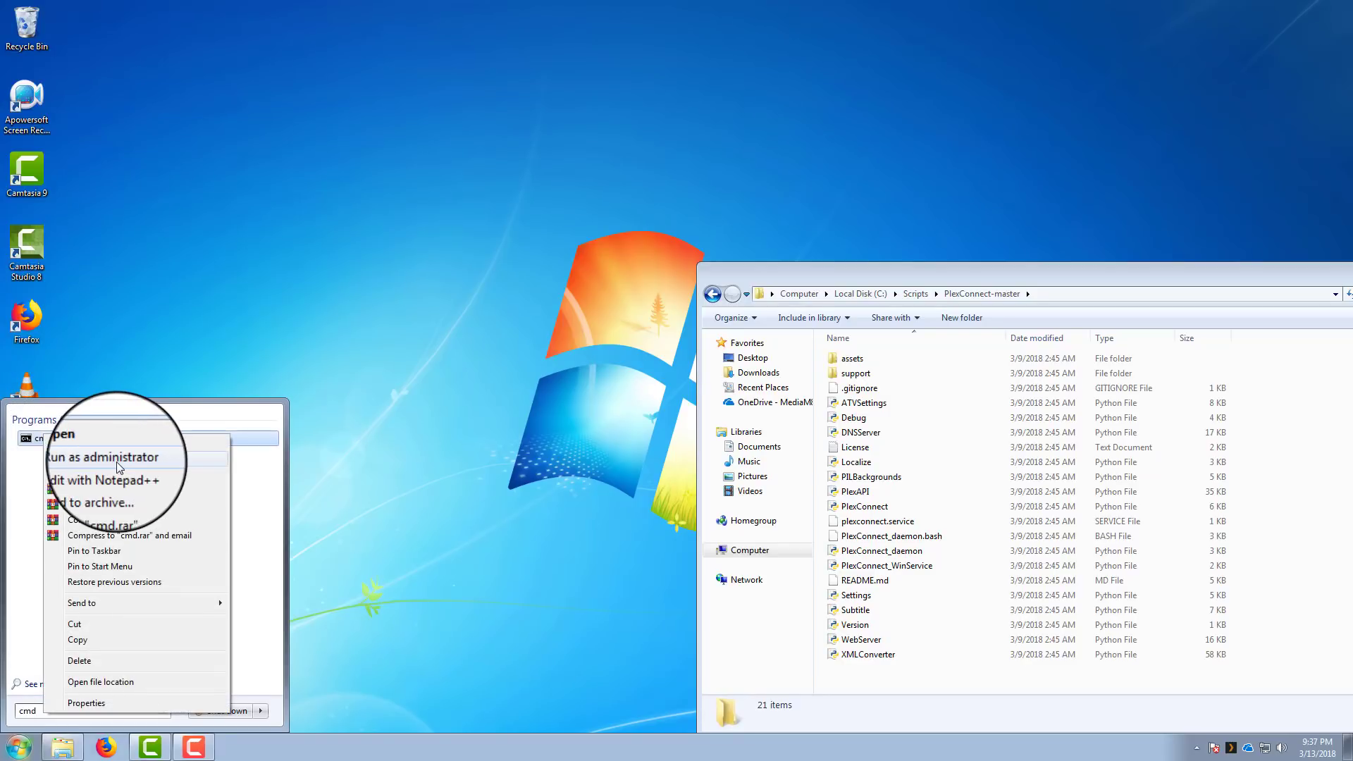
{"action": "left_click", "coordinate": [103, 456]}
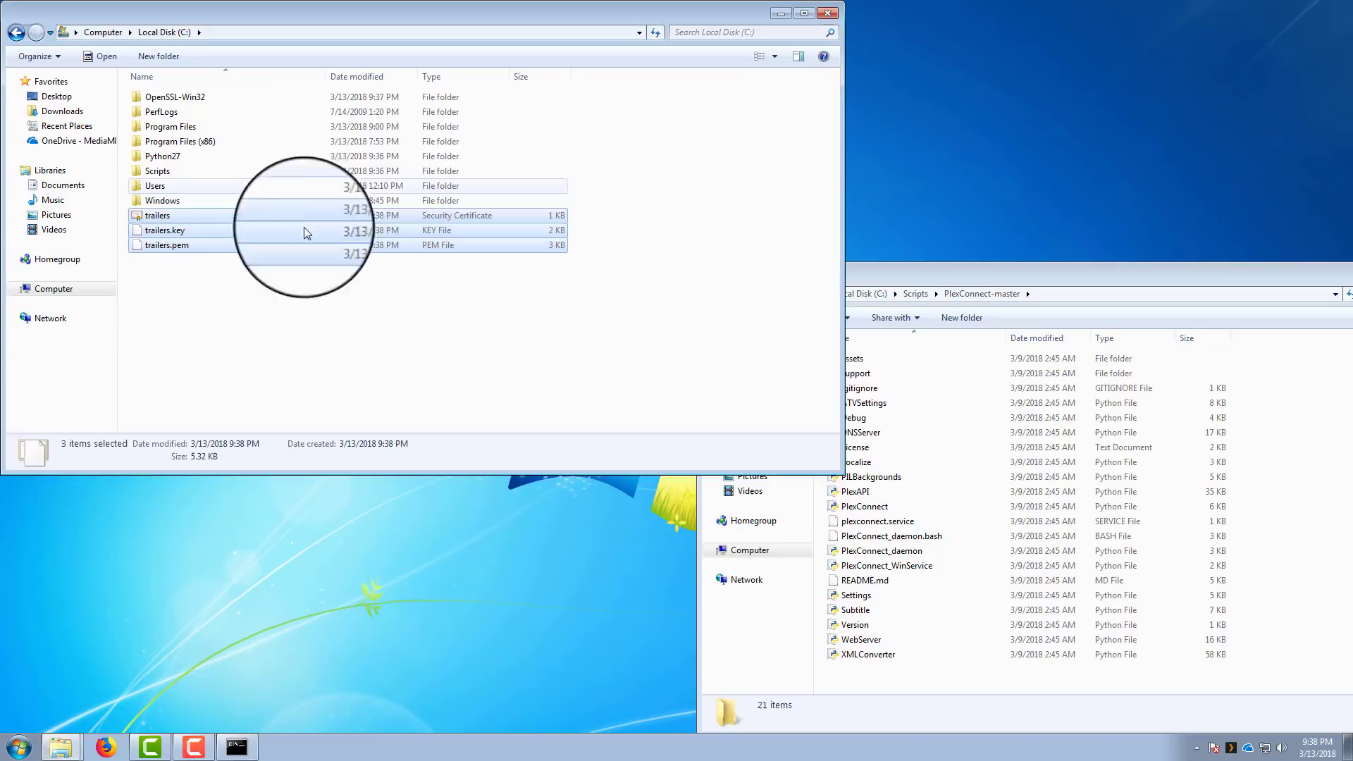
- Copy the three trailers files and browse into PlexConnect-master\assets\certificates
{"action": "right_click", "coordinate": [196, 274]}
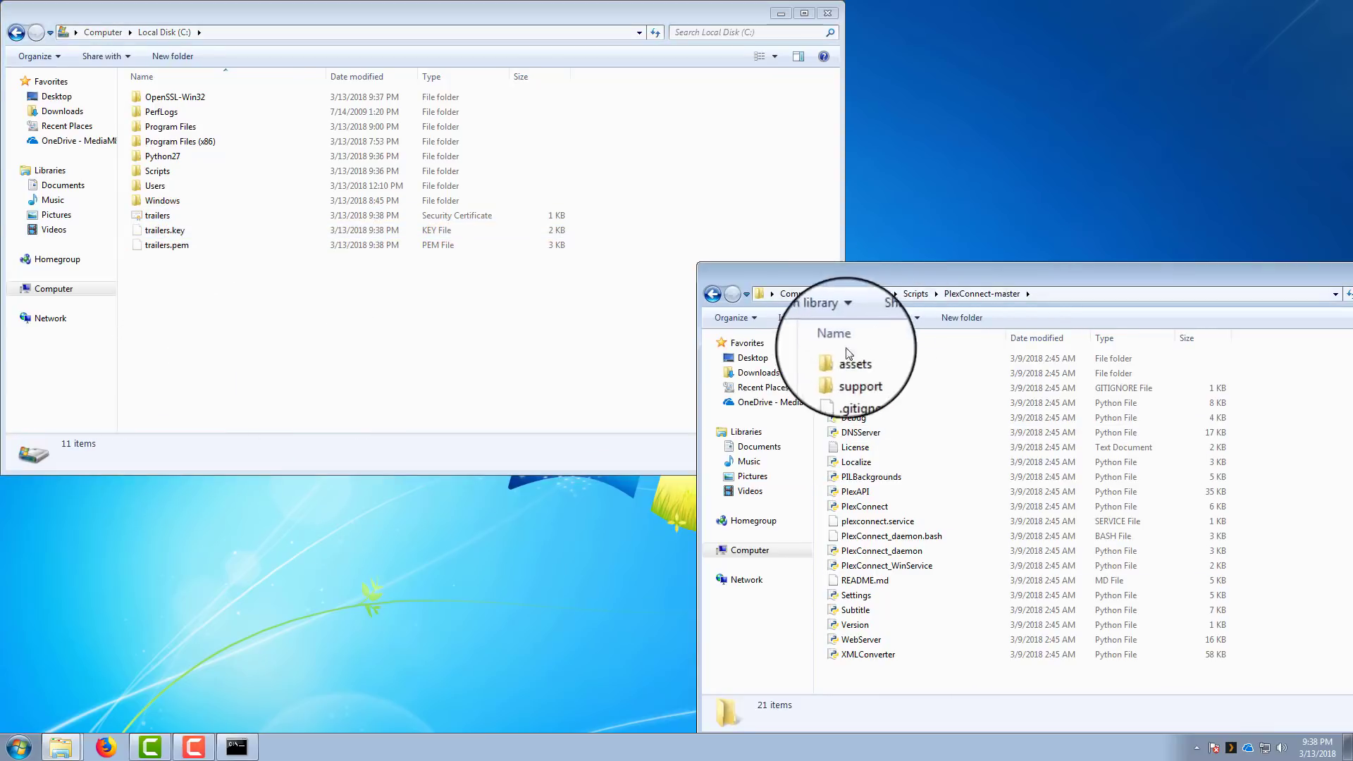
{"action": "left_click", "coordinate": [850, 359]}
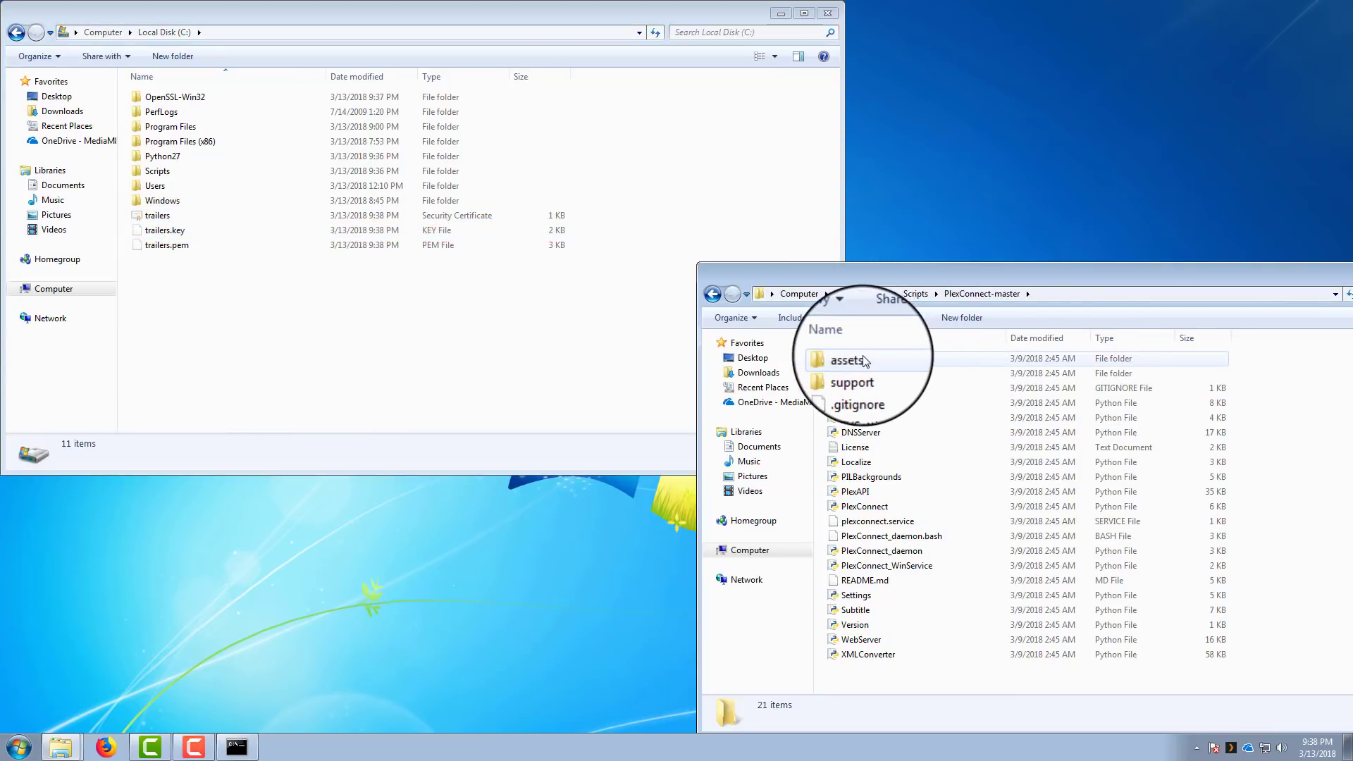
{"action": "double_click", "coordinate": [846, 359]}
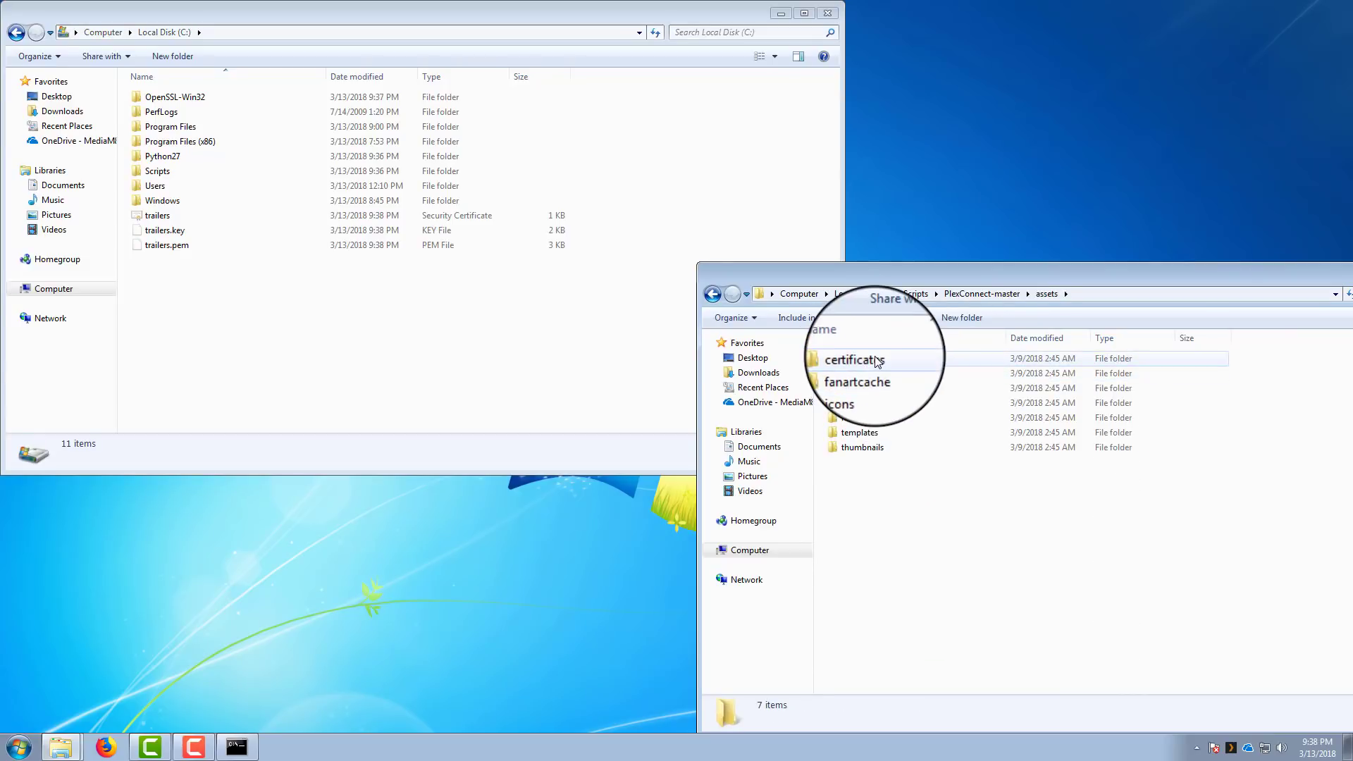
{"action": "double_click", "coordinate": [853, 360]}
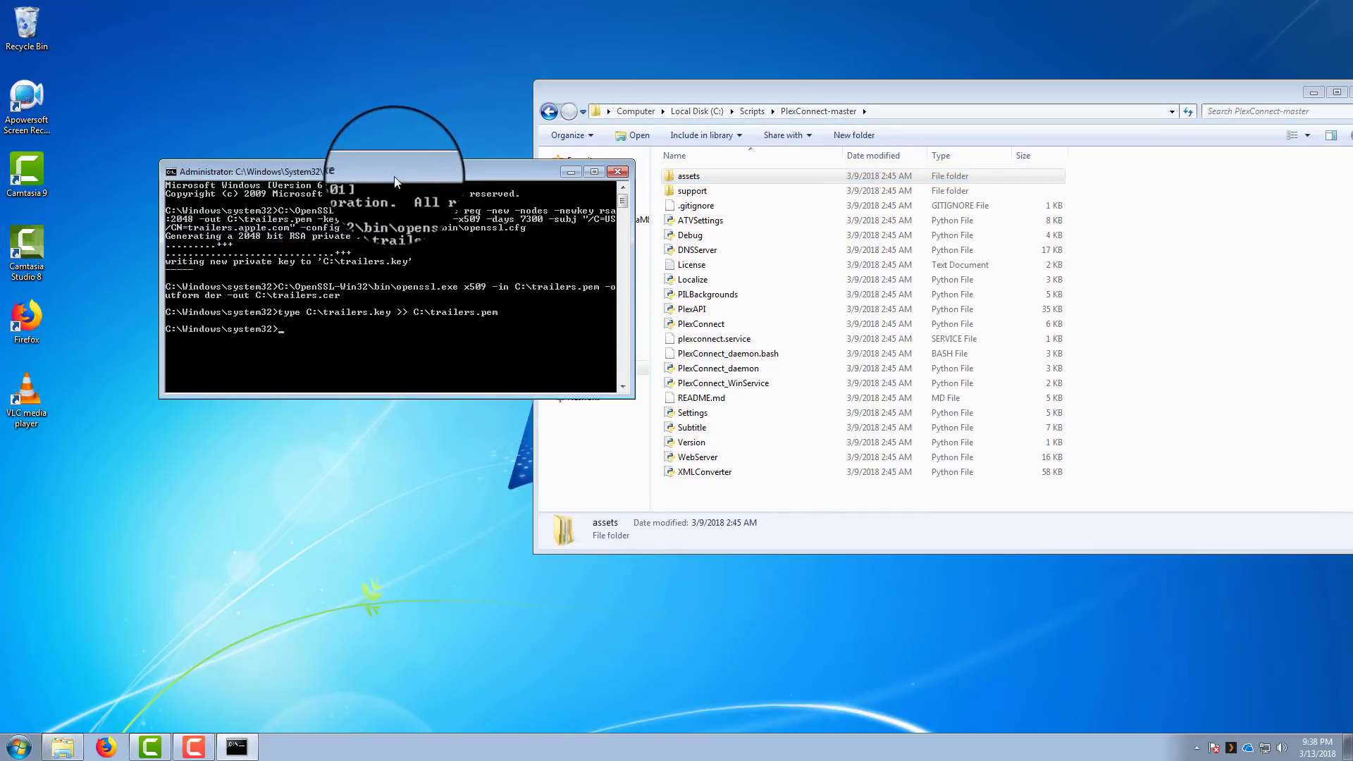
- Move the cmd window aside after ipconfig and bring up Network and Sharing Center
{"action": "left_click_drag", "start_coordinate": [393, 171], "coordinate": [277, 94]}
{"action": "type", "text": "ipconfig"}
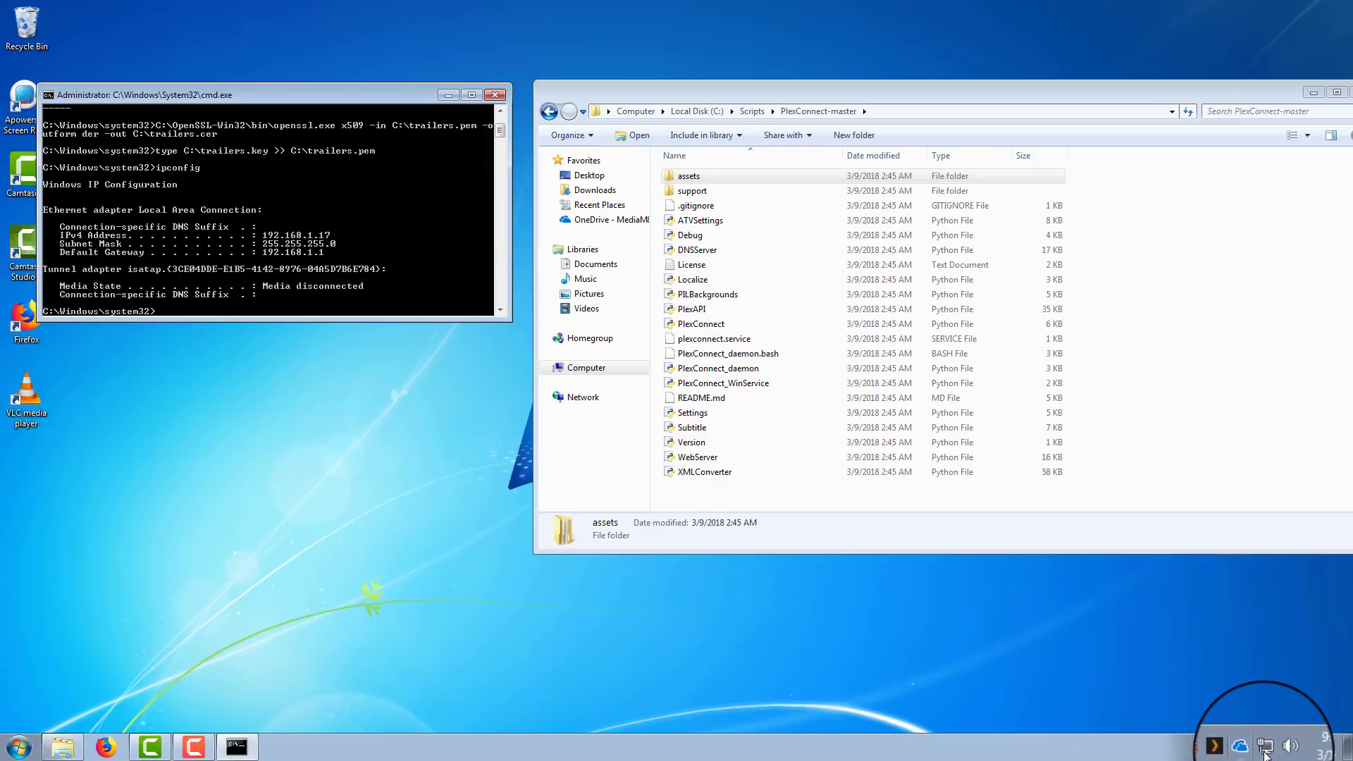
{"action": "left_click", "coordinate": [281, 745]}
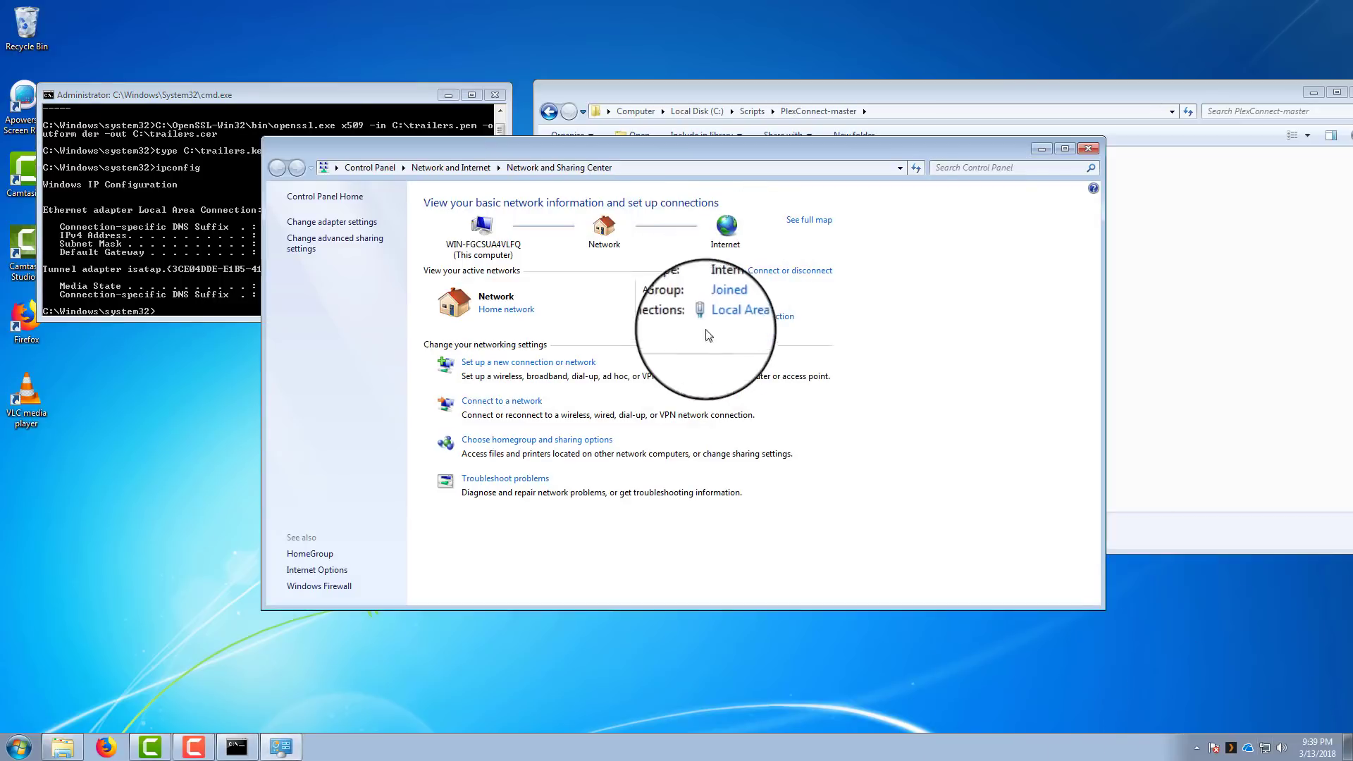
{"action": "left_click", "coordinate": [742, 309]}
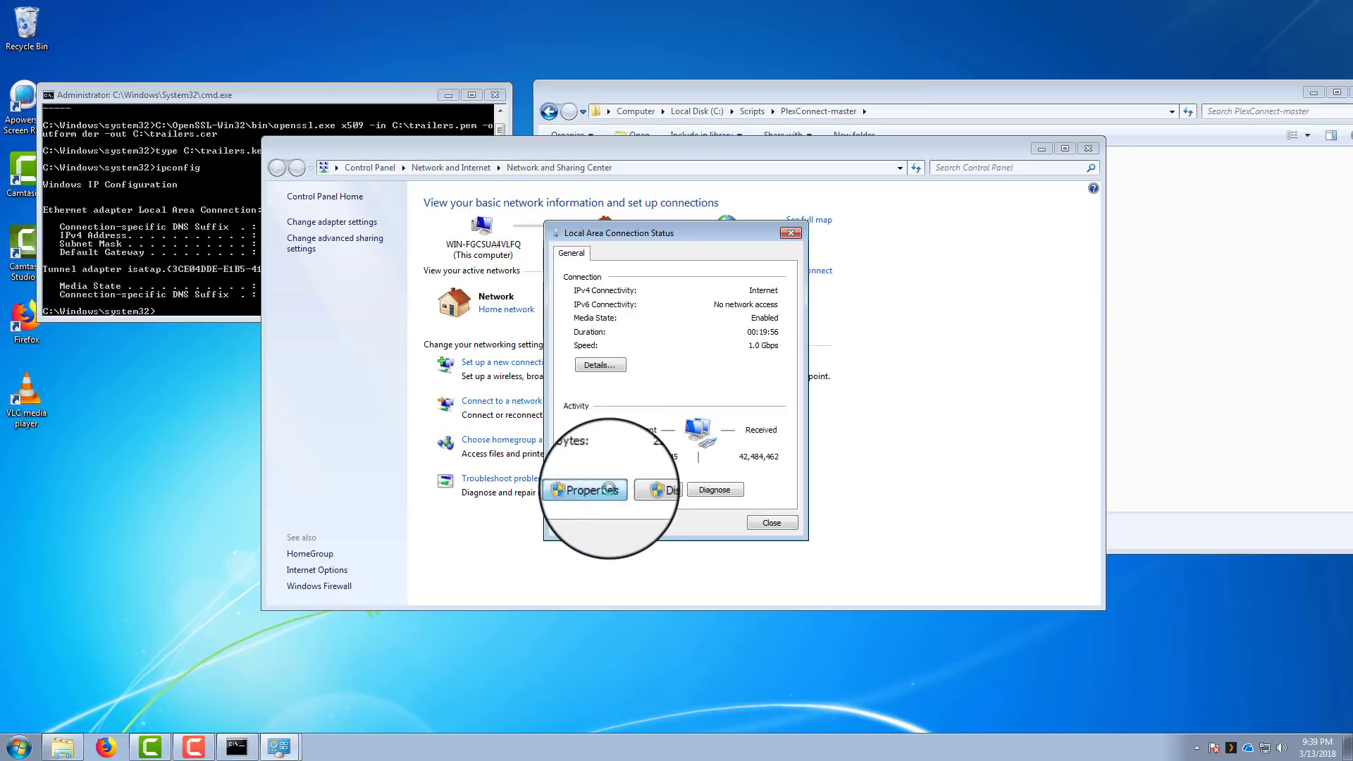
{"action": "left_click", "coordinate": [585, 489]}
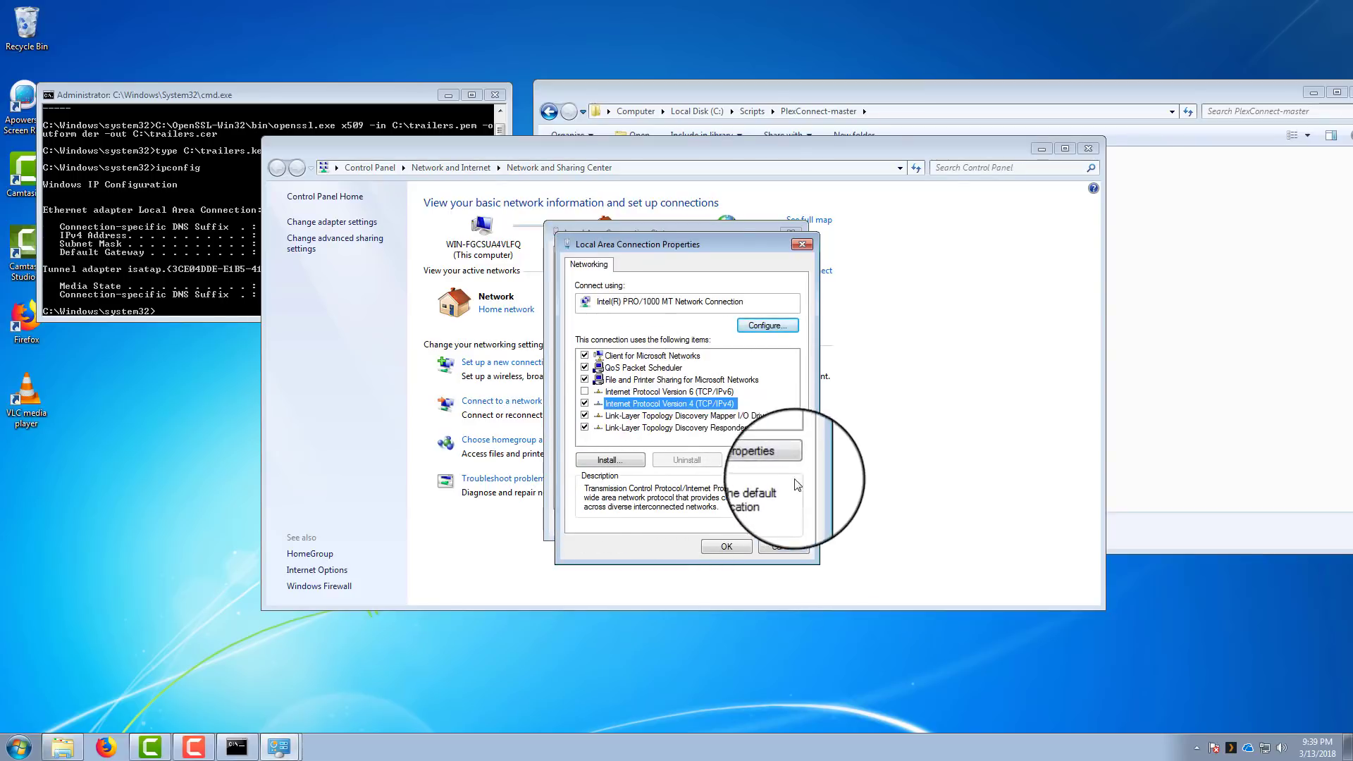
{"action": "left_click", "coordinate": [753, 449]}
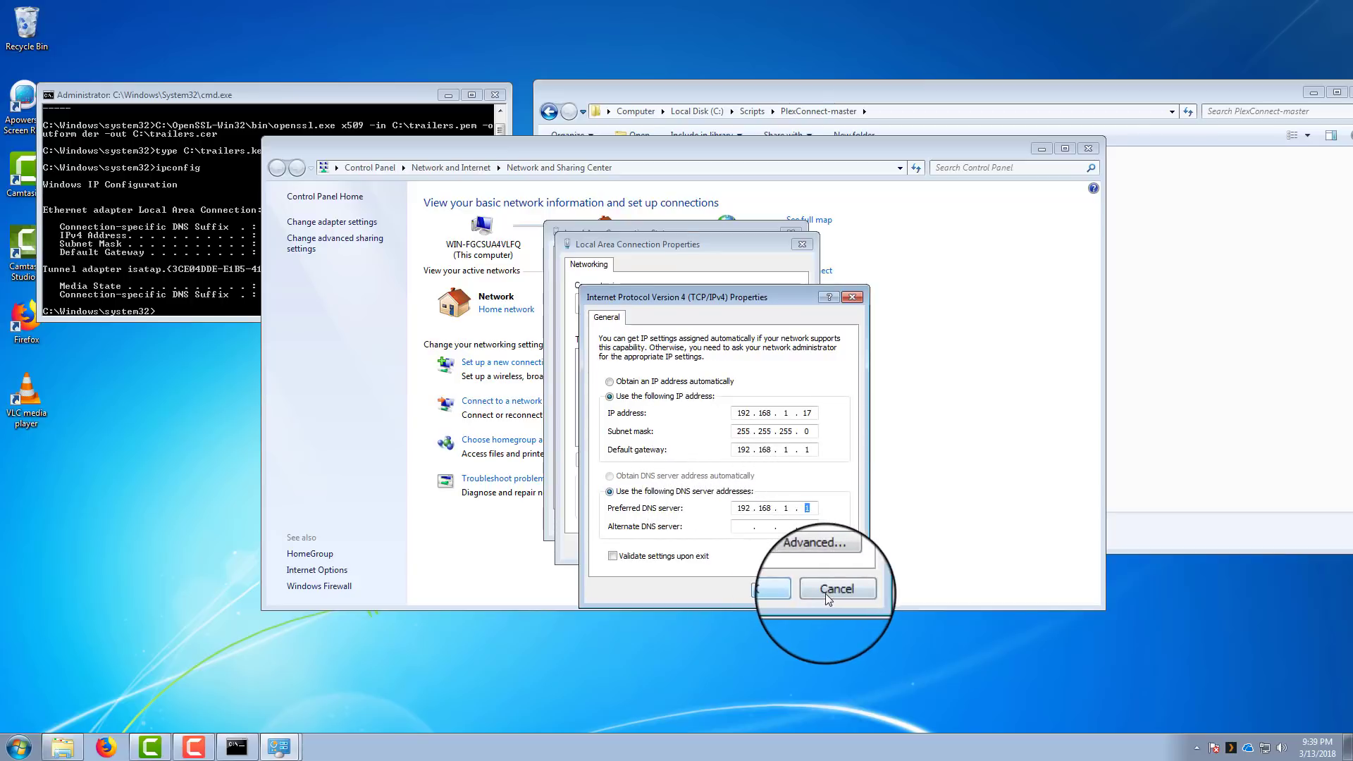
{"action": "left_click", "coordinate": [835, 589]}
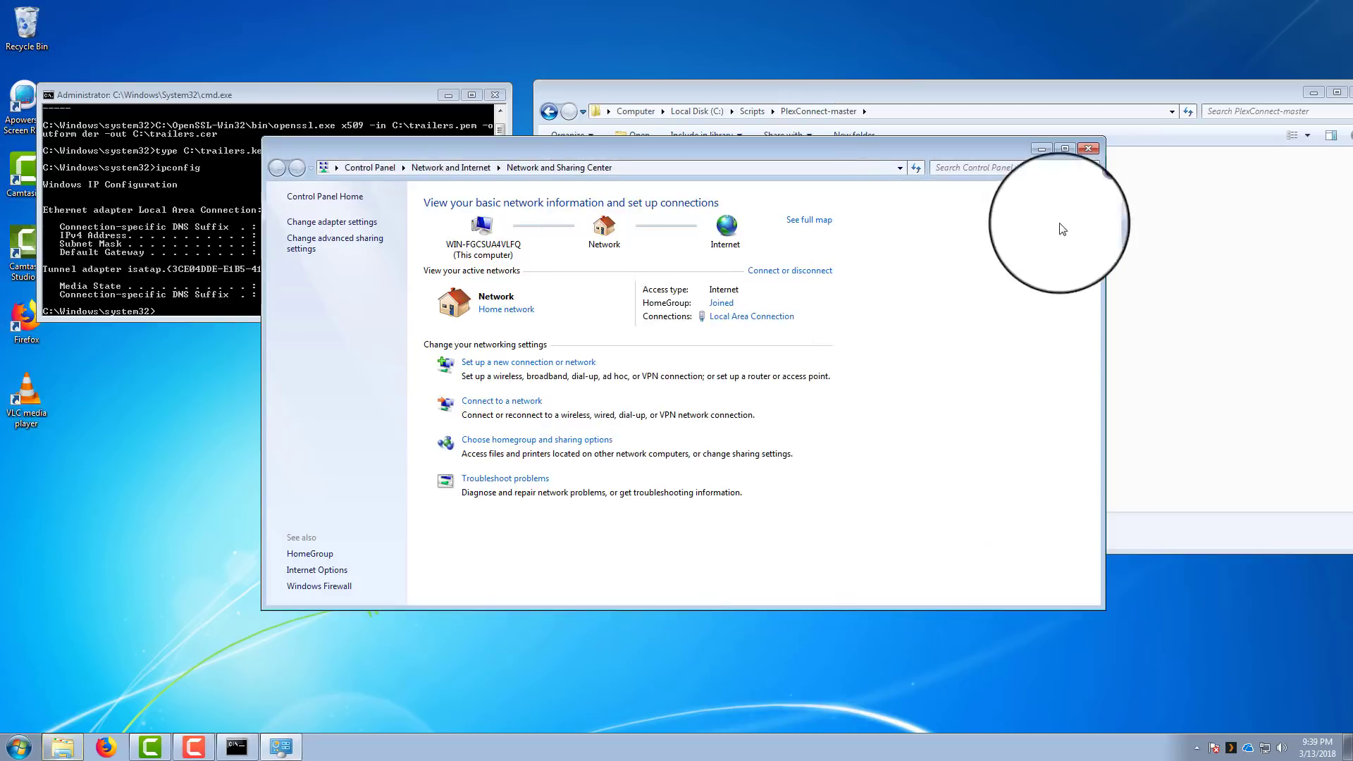
- Close the network and cmd windows, launch PlexConnect.py and allow it through Windows Firewall
{"action": "left_click", "coordinate": [1088, 148]}
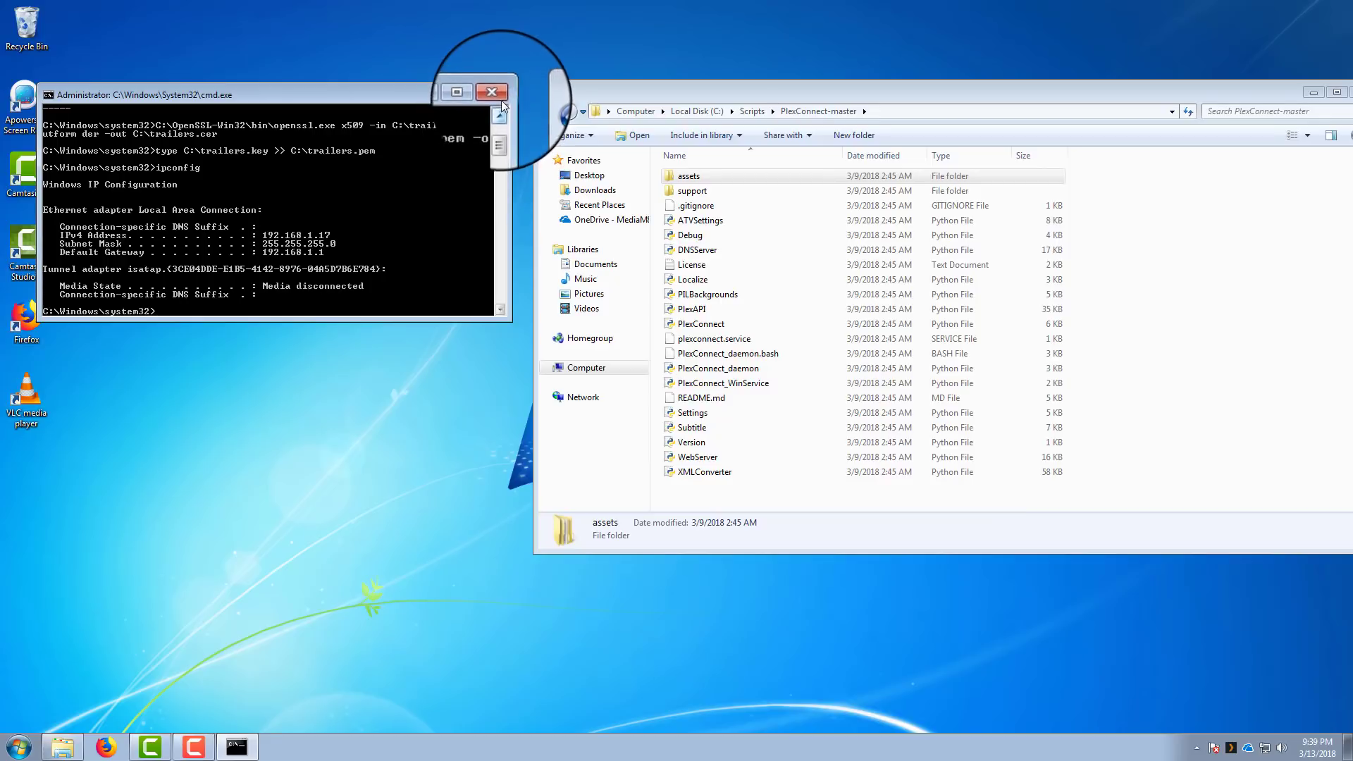
{"action": "left_click", "coordinate": [491, 92]}
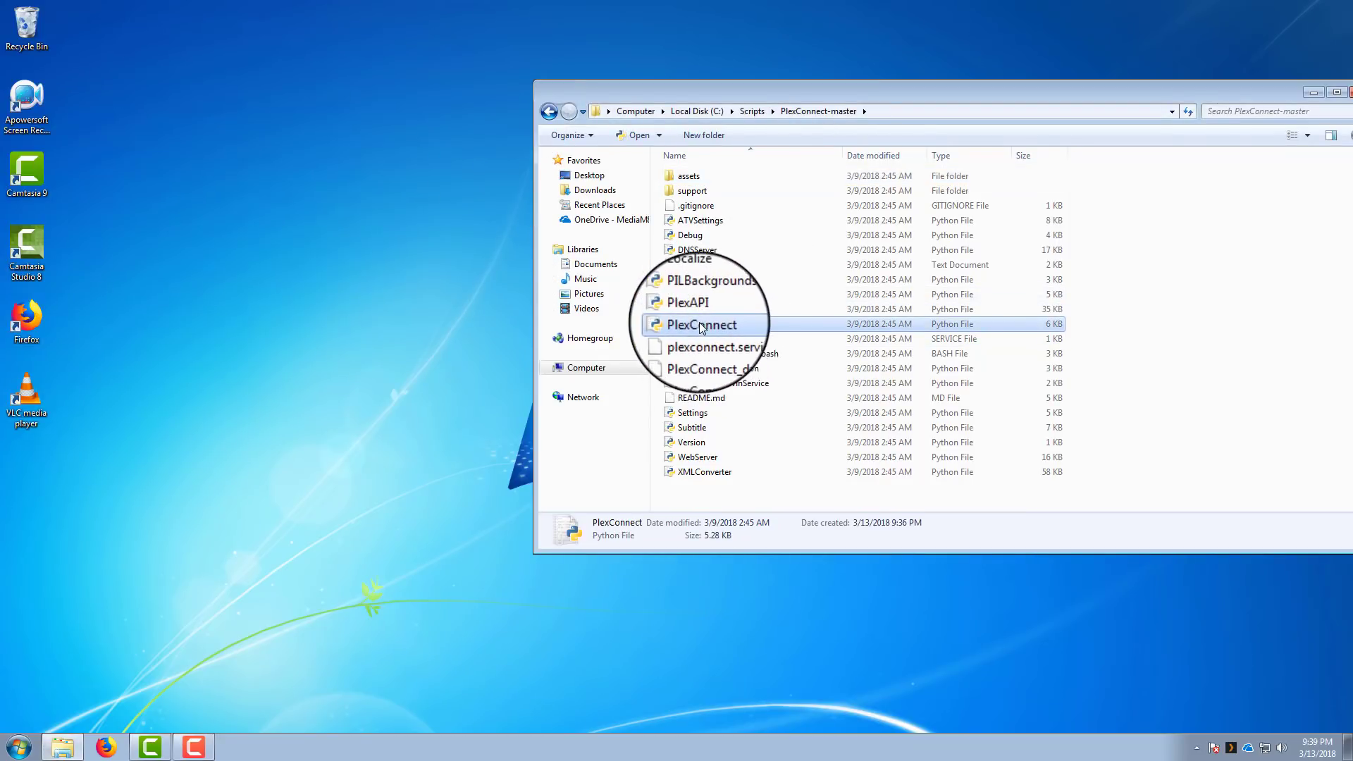
{"action": "double_click", "coordinate": [700, 324]}
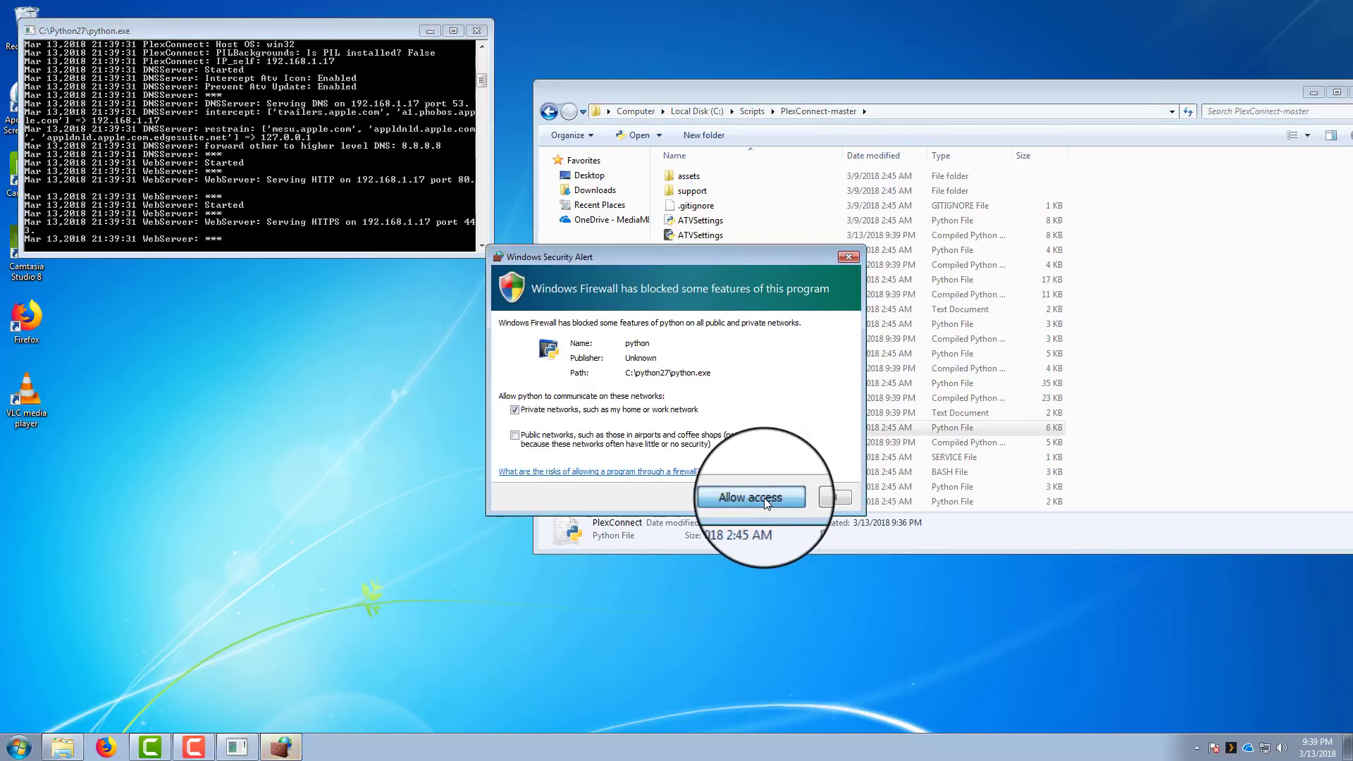
{"action": "left_click", "coordinate": [748, 498]}
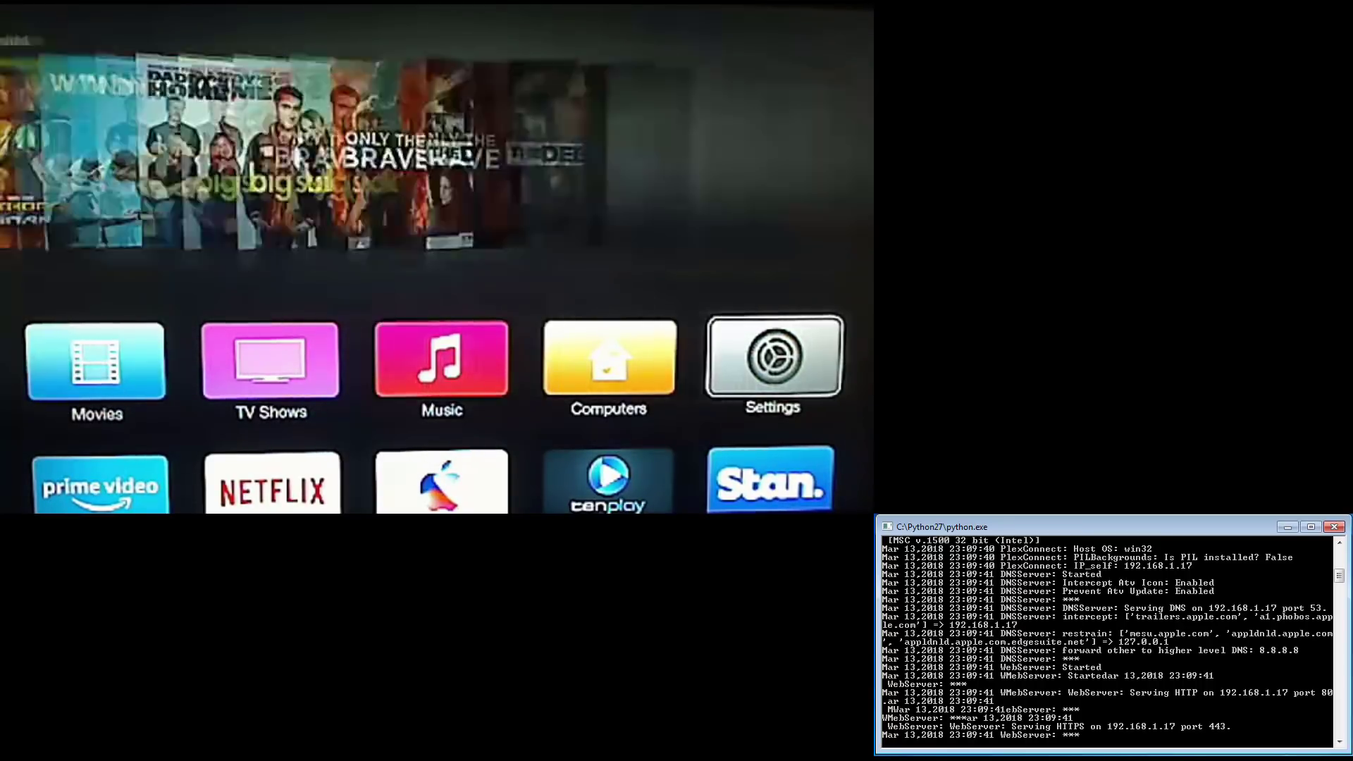
- Go to Settings > General > Network and select the YeOlde-Internet-5G Wi-Fi network
{"action": "left_click", "coordinate": [772, 359]}
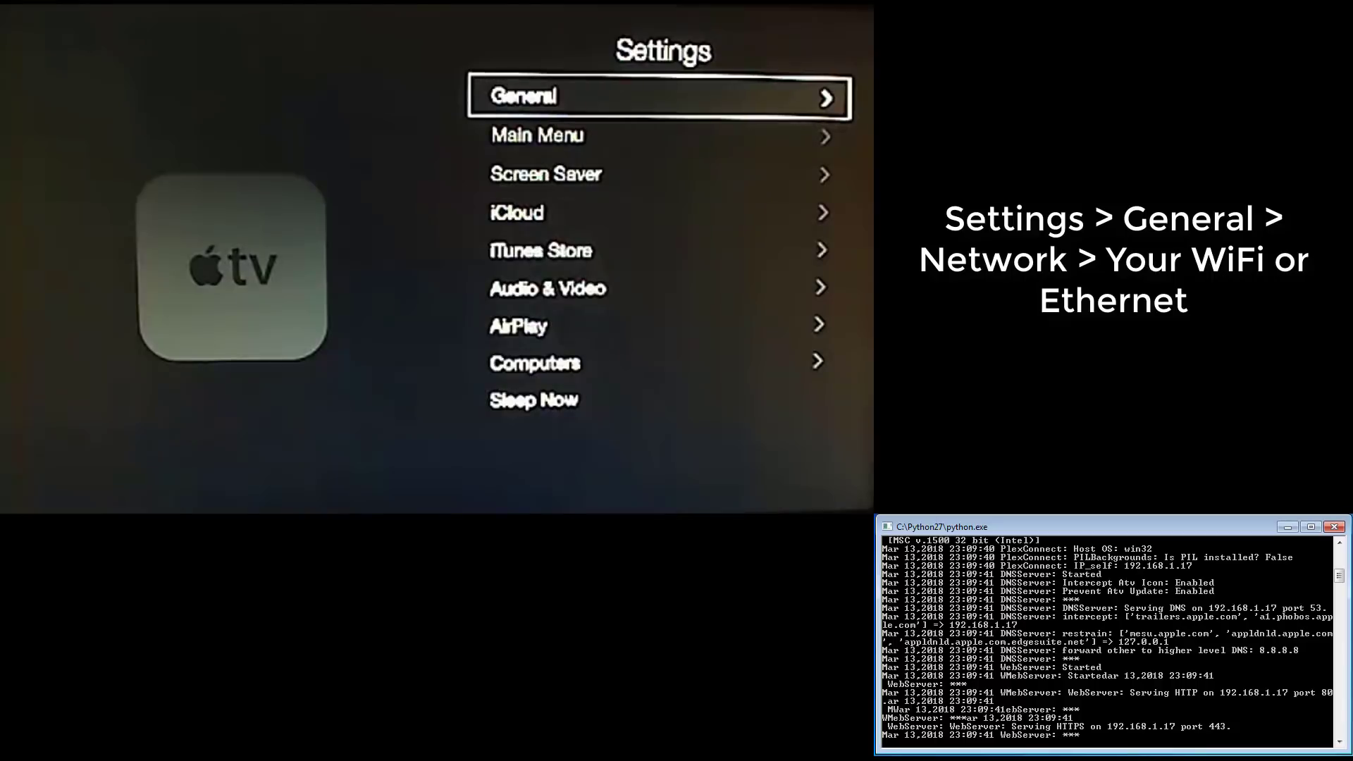
{"action": "left_click", "coordinate": [658, 96]}
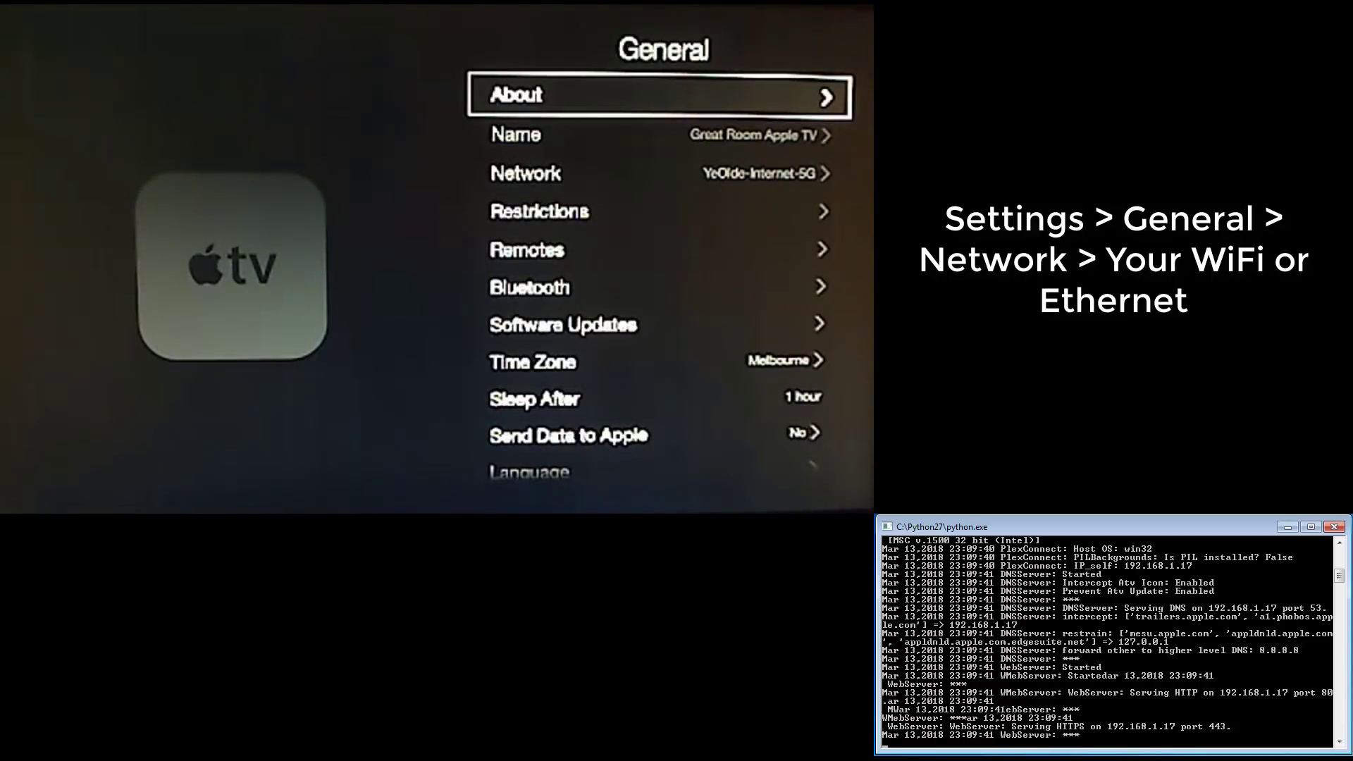
{"action": "key", "text": "down"}
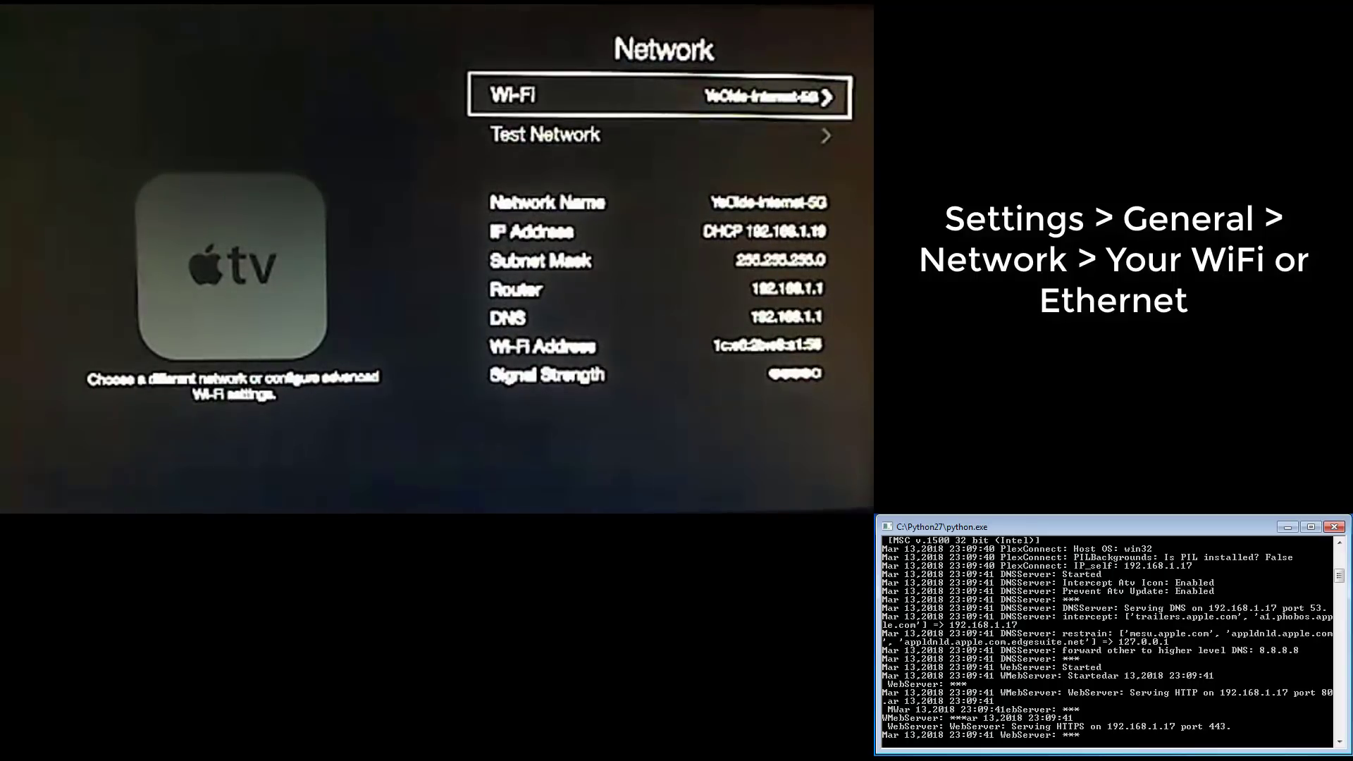
{"action": "left_click", "coordinate": [659, 94]}
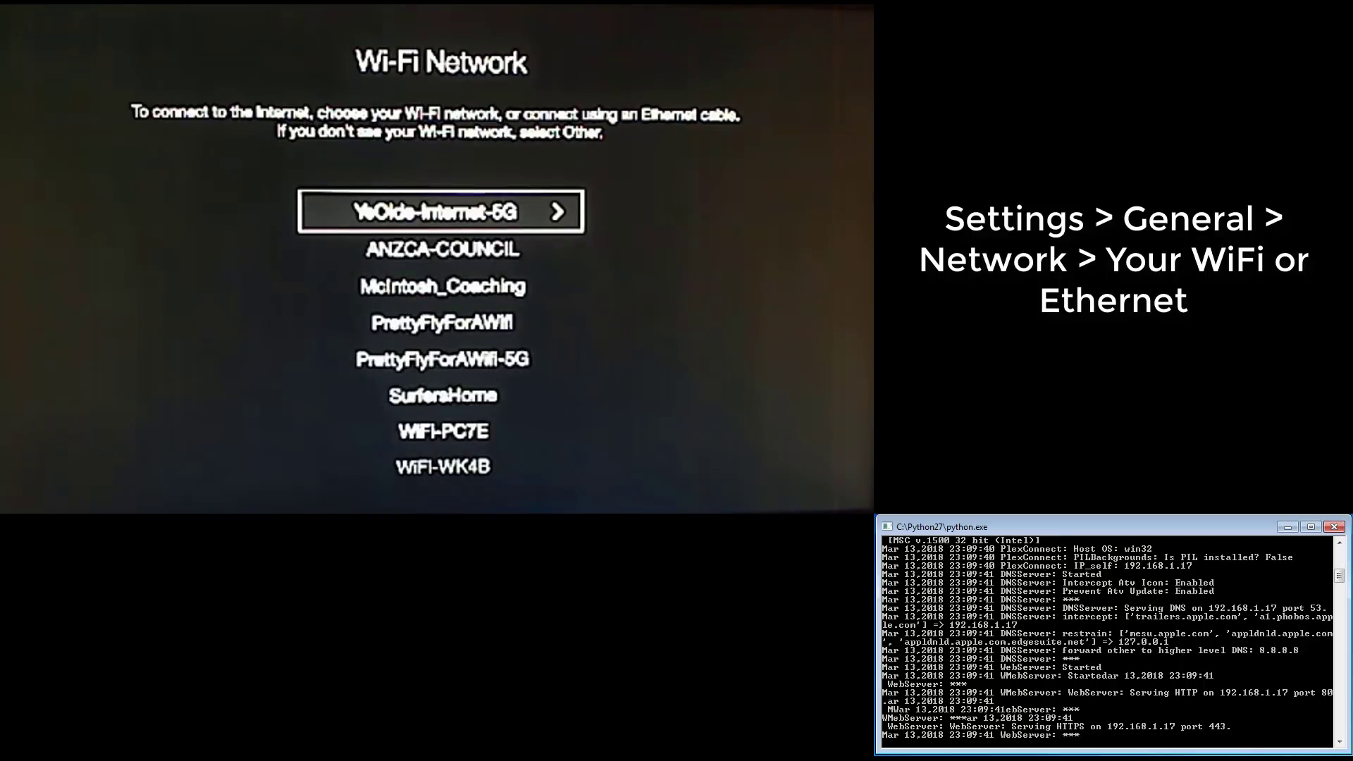
{"action": "left_click", "coordinate": [441, 209]}
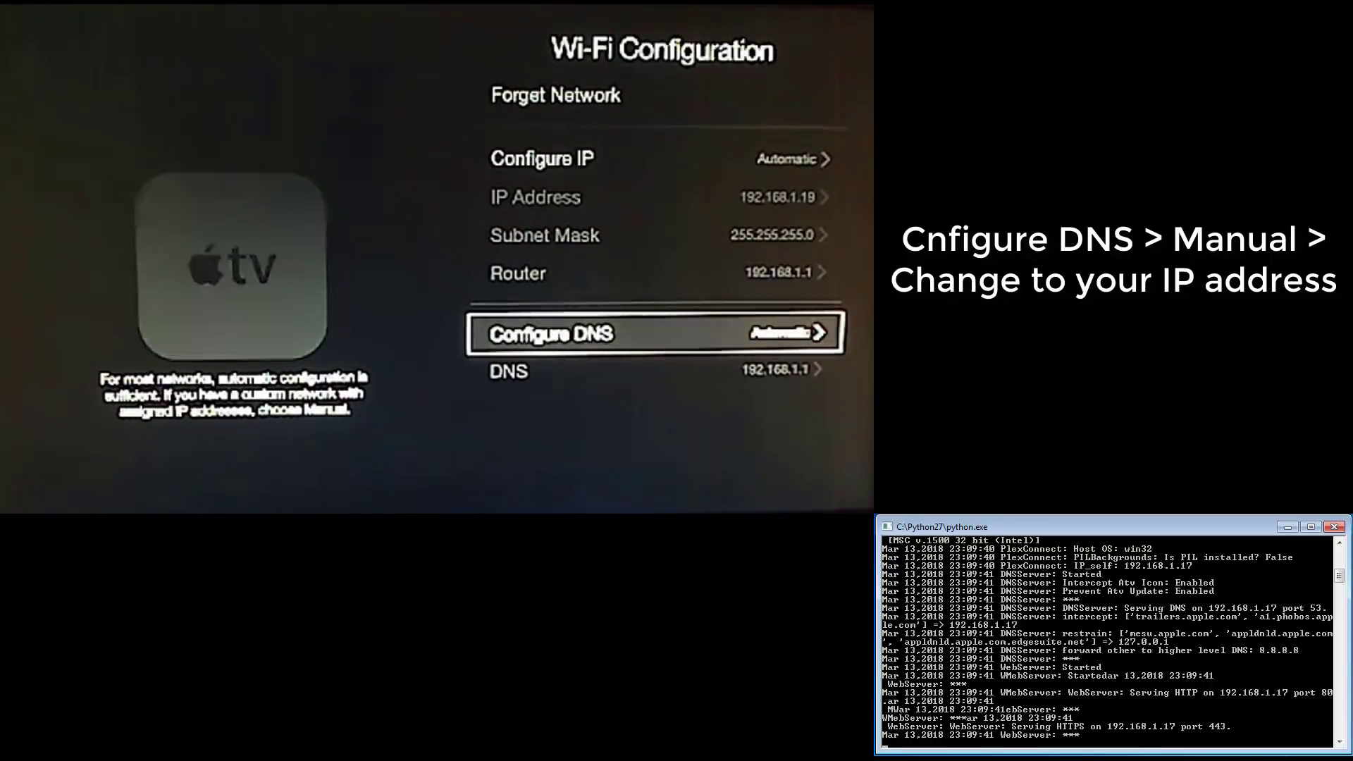
- Switch Configure DNS to Manual and enter 192.168.001.017, then confirm with Done
{"action": "left_click", "coordinate": [655, 333]}
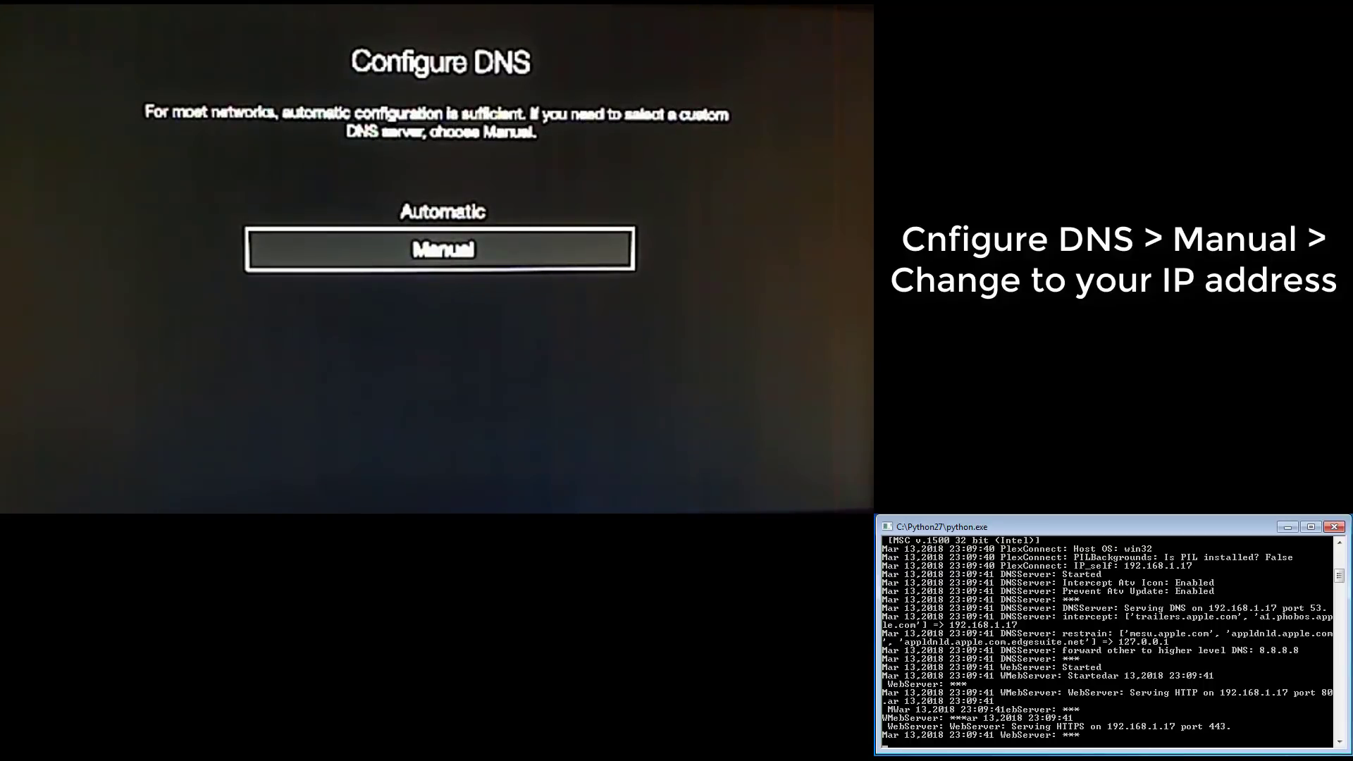
{"action": "left_click", "coordinate": [441, 249]}
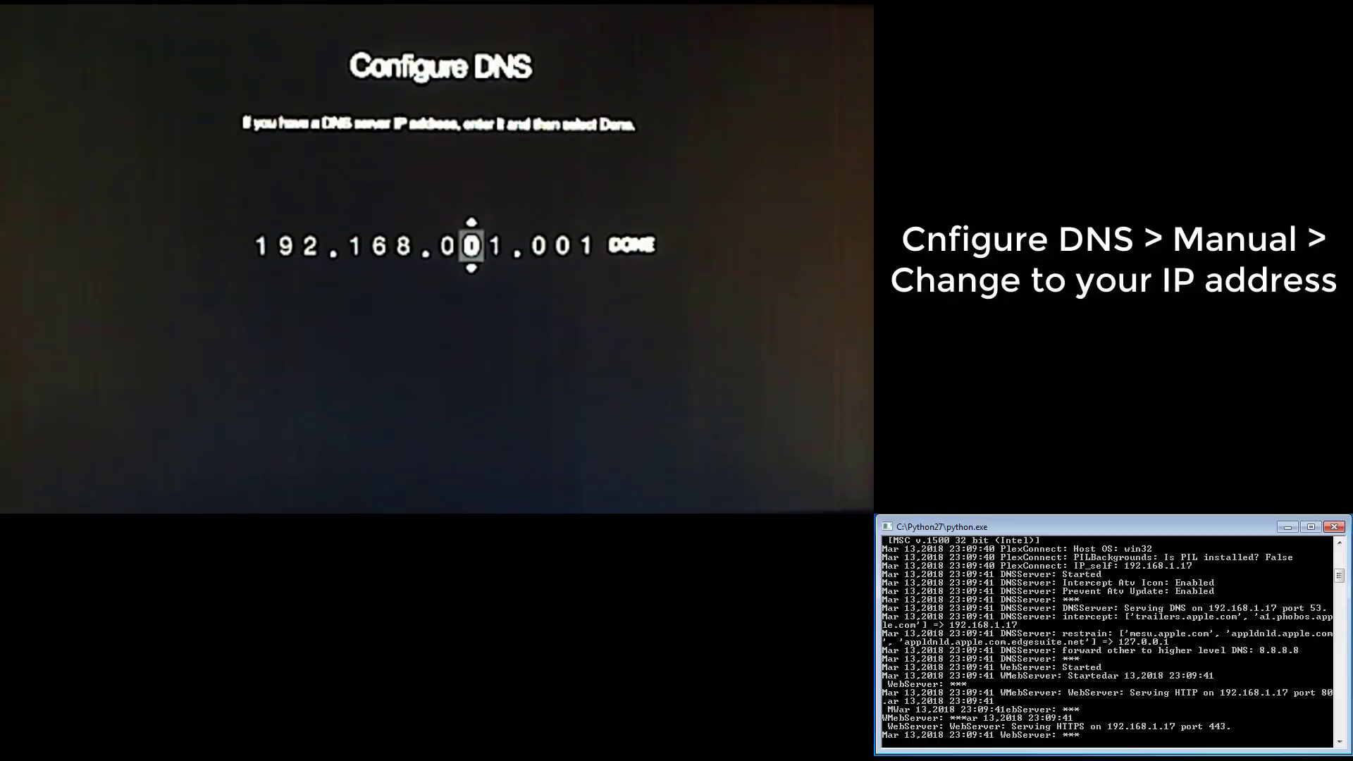
{"action": "key", "text": "right"}
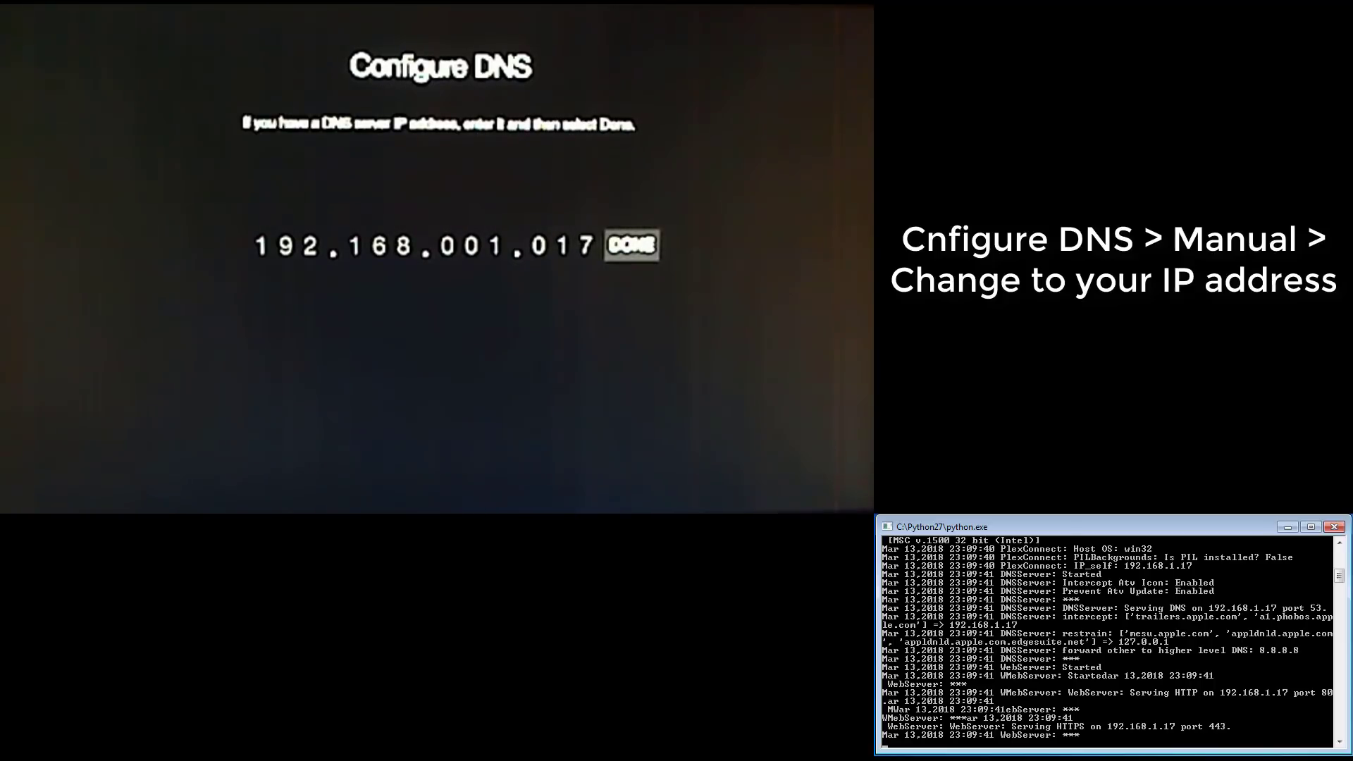
{"action": "left_click", "coordinate": [629, 245]}
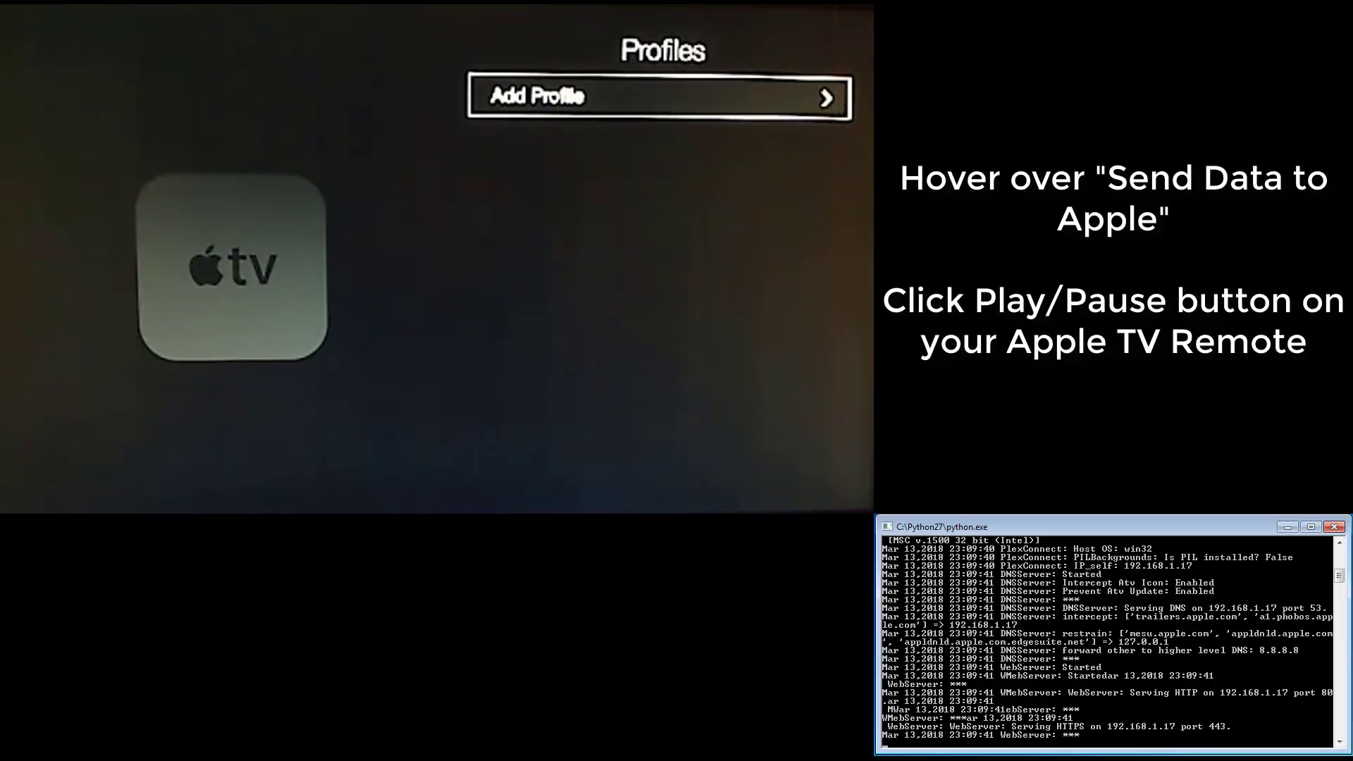
- Add a profile from the trailers.cer URL, submit it, and return to the home screen
{"action": "left_click", "coordinate": [658, 97]}
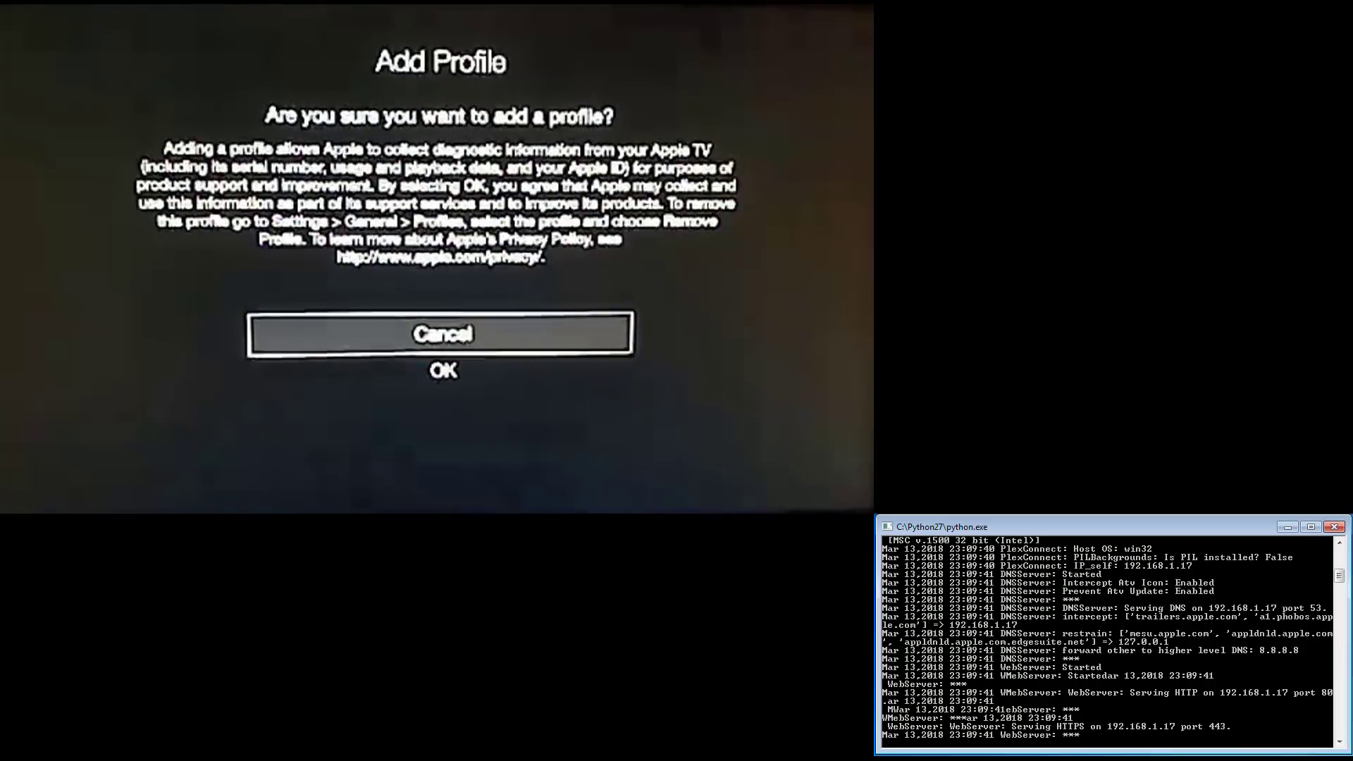
{"action": "key", "text": "down"}
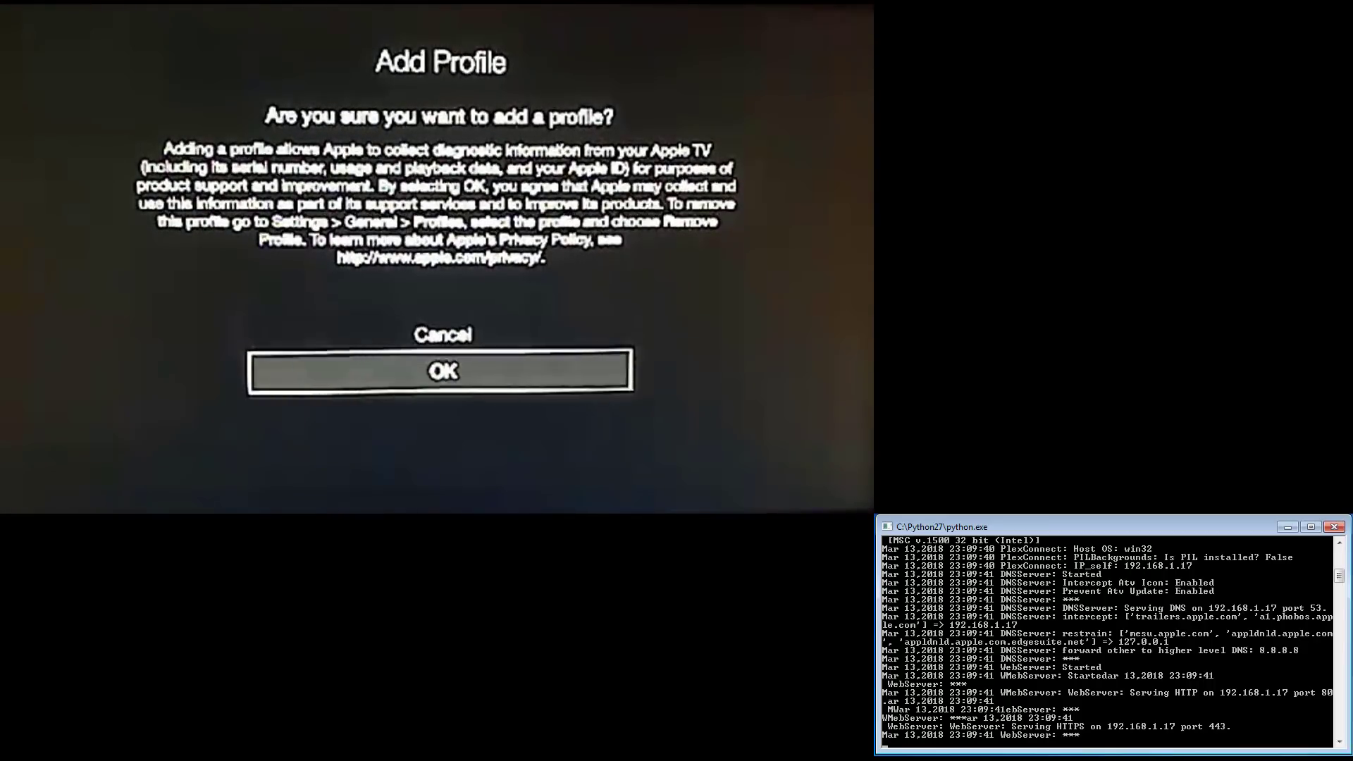
{"action": "left_click", "coordinate": [441, 370]}
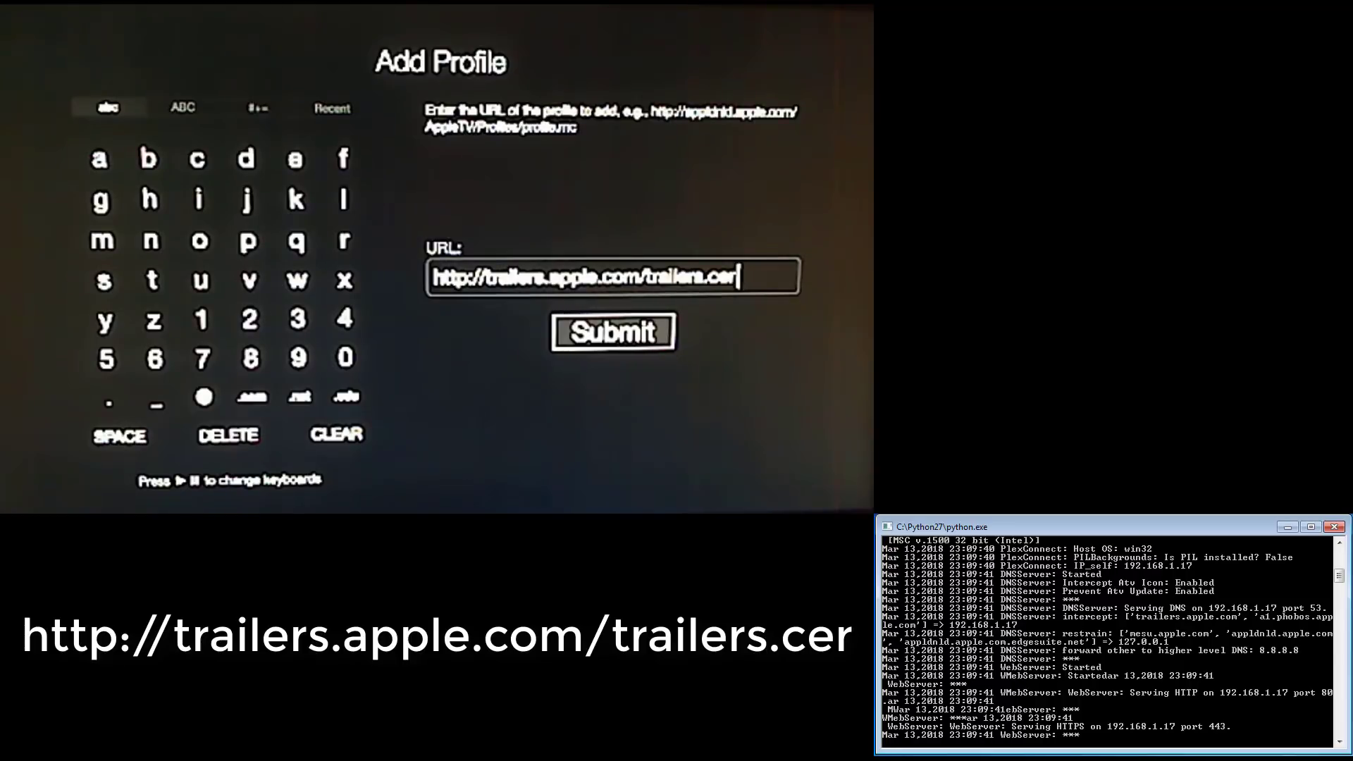
{"action": "left_click", "coordinate": [612, 333]}
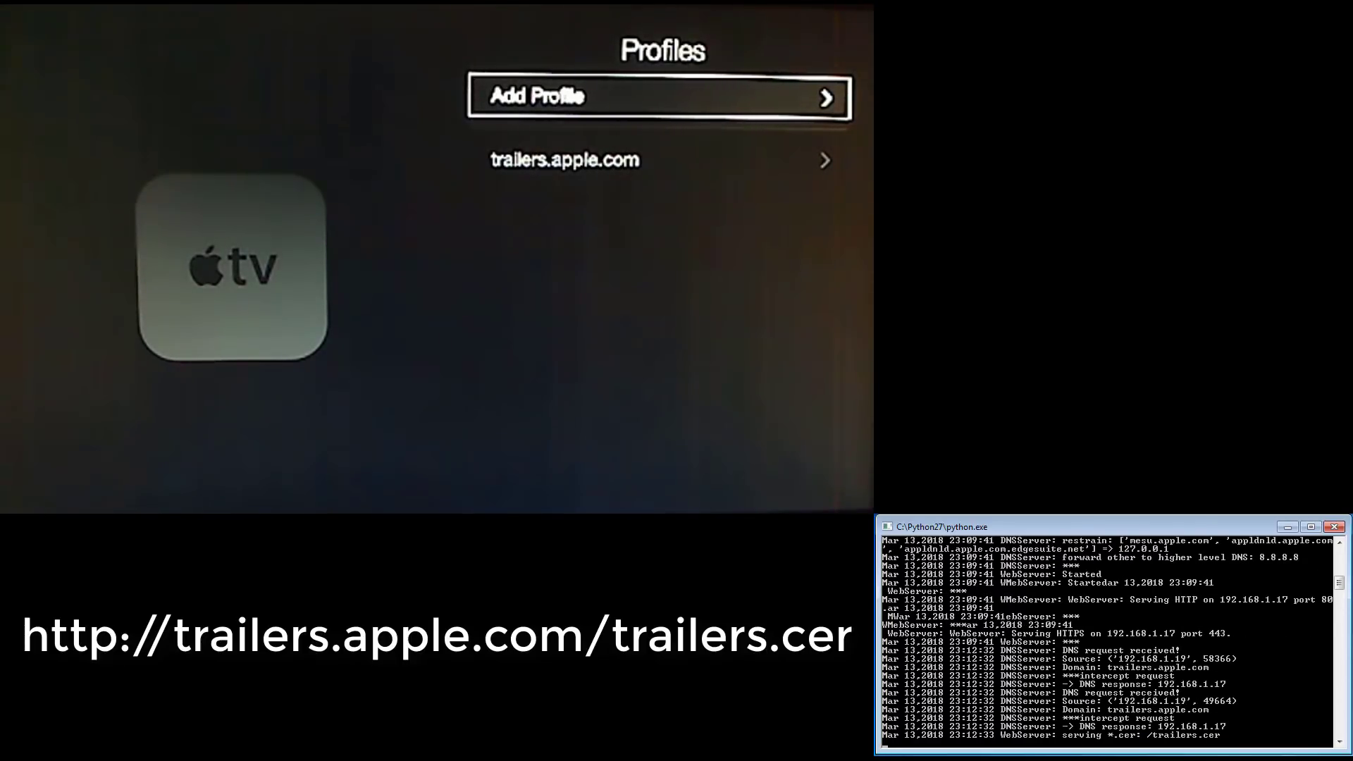
{"action": "key", "text": "Down"}
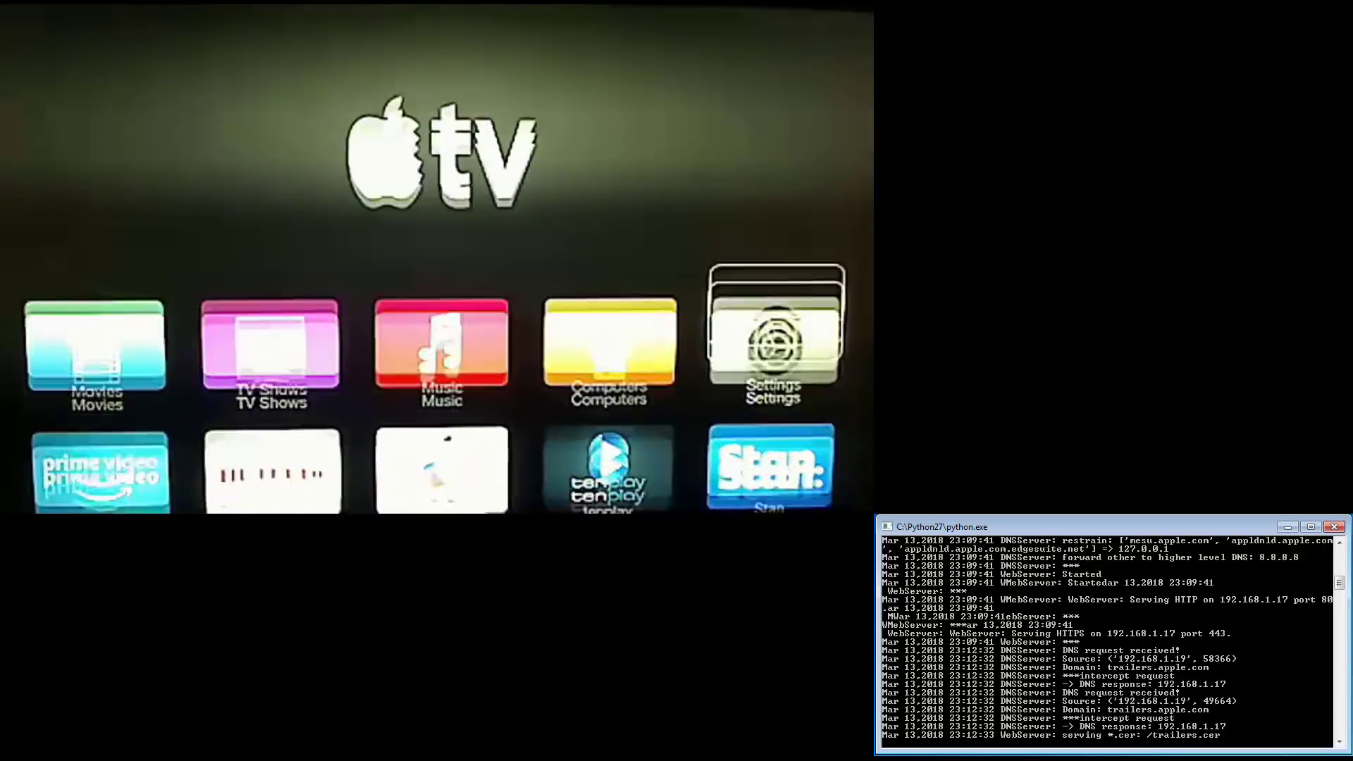
- Launch the Trailers app so the PlexConnect interface loads on Apple TV
{"action": "scroll", "scroll_direction": "down", "scroll_amount": 3}
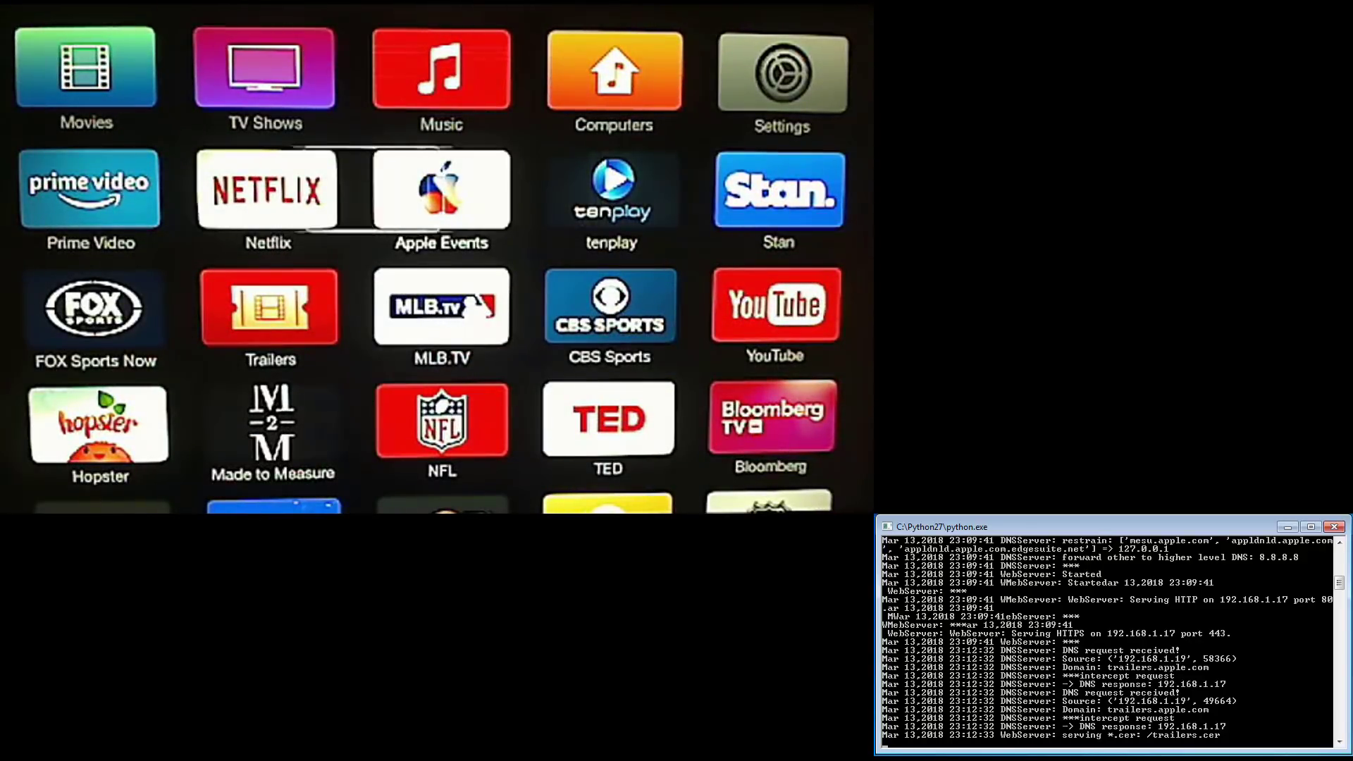
{"action": "left_click", "coordinate": [269, 306]}
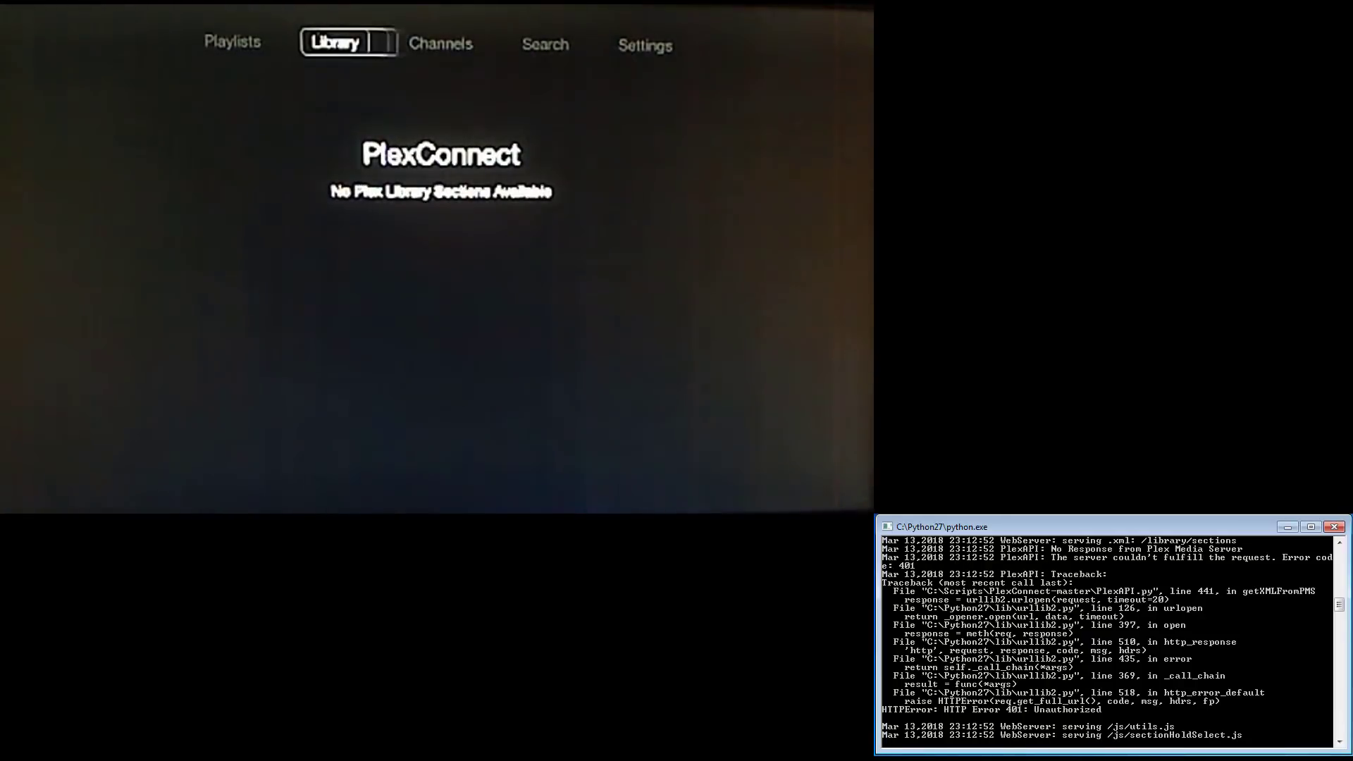
- Reach PlexConnect Settings and choose MyPlex Sign In
{"action": "left_click", "coordinate": [644, 45]}
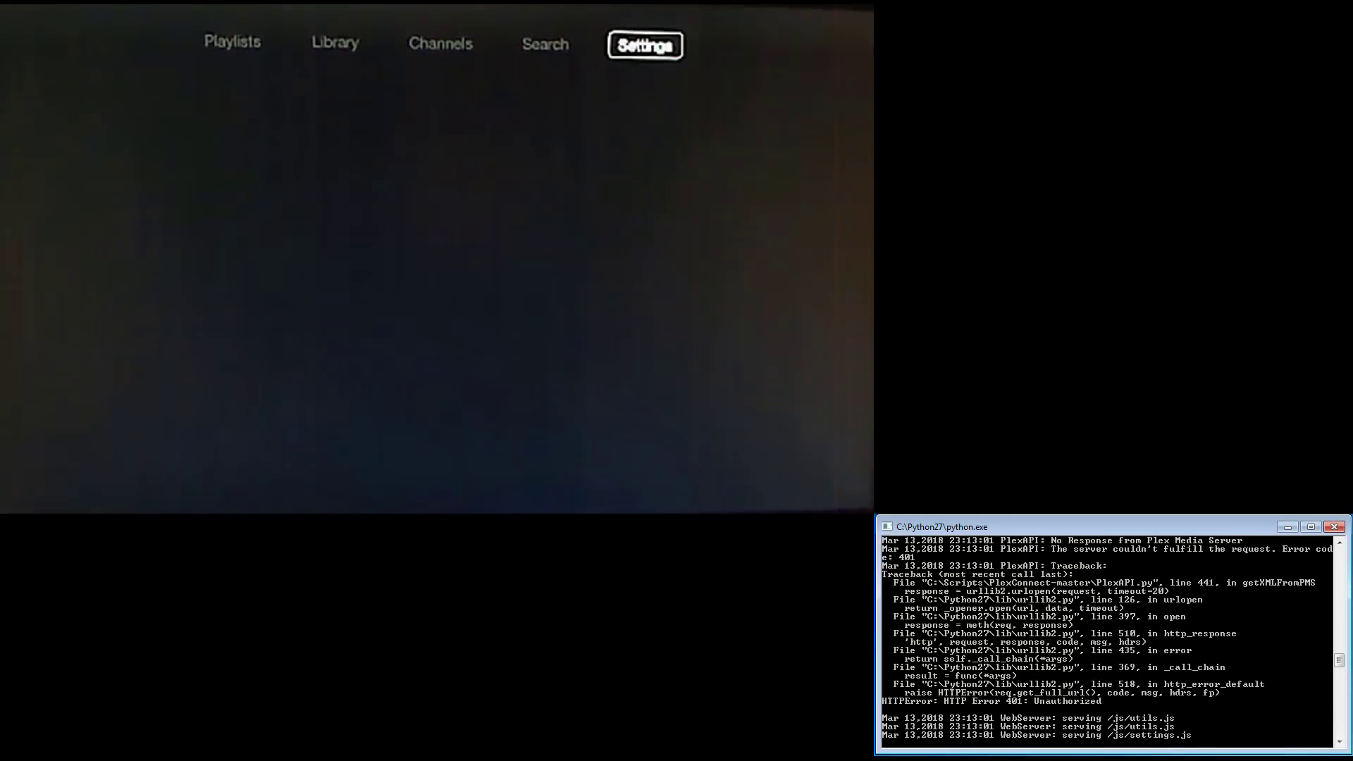
{"action": "left_click", "coordinate": [644, 45]}
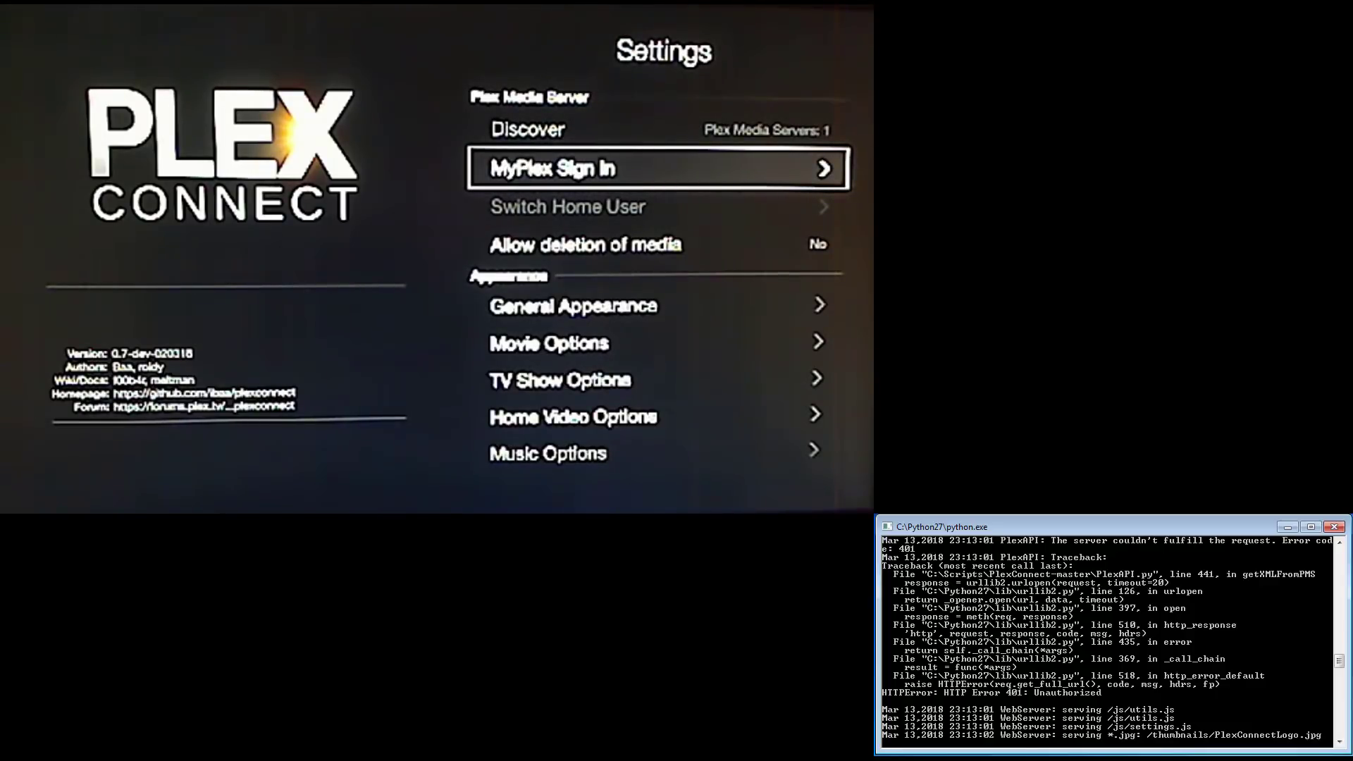
{"action": "left_click", "coordinate": [655, 167]}
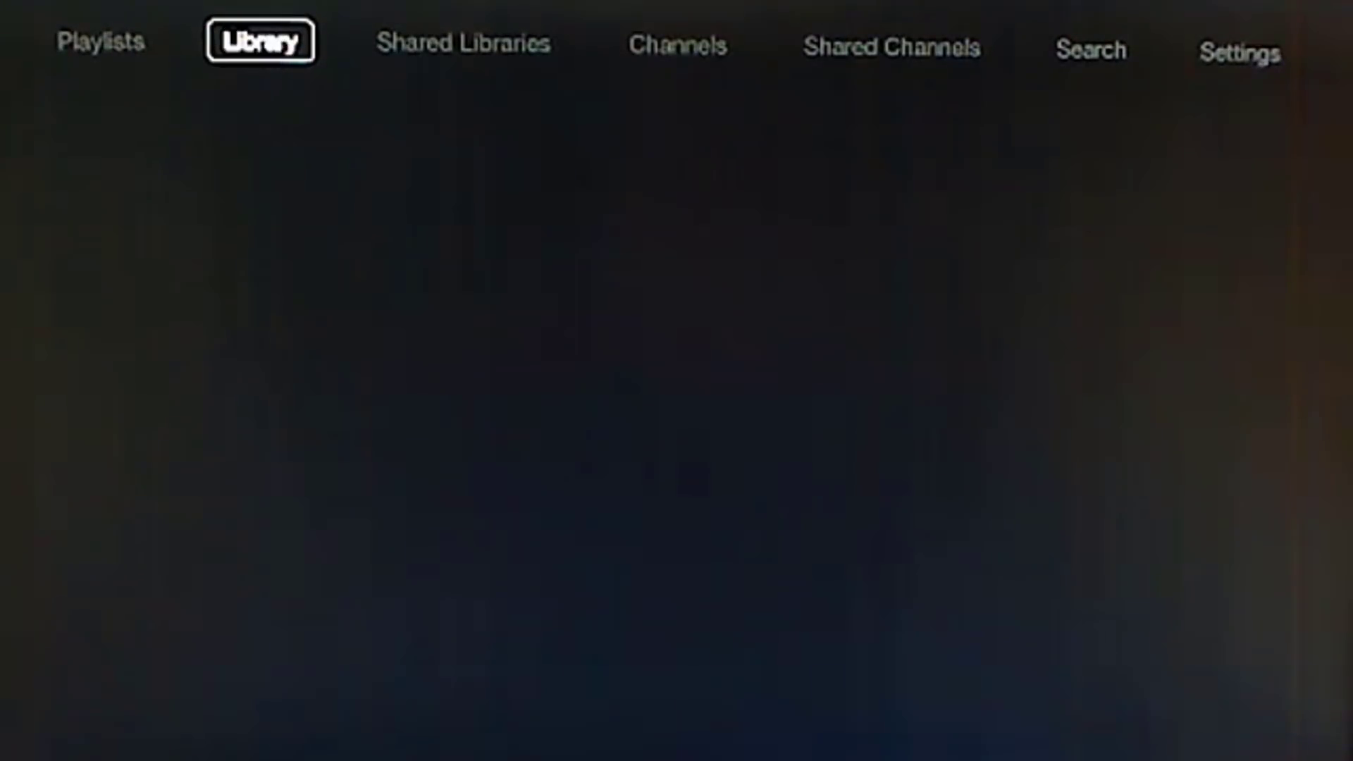
- Enter the Library section and choose the Movies library under the Plex server
{"action": "left_click", "coordinate": [260, 41]}
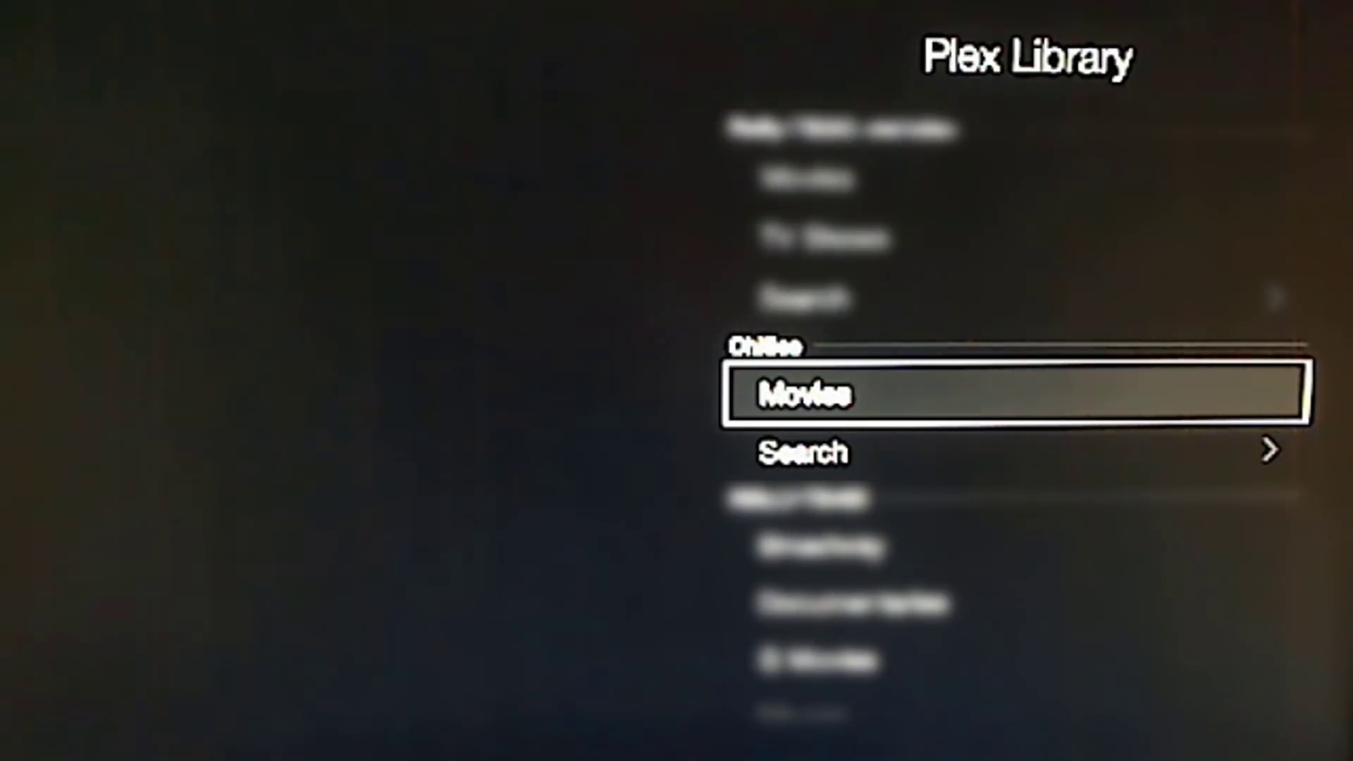
{"action": "left_click", "coordinate": [793, 395]}
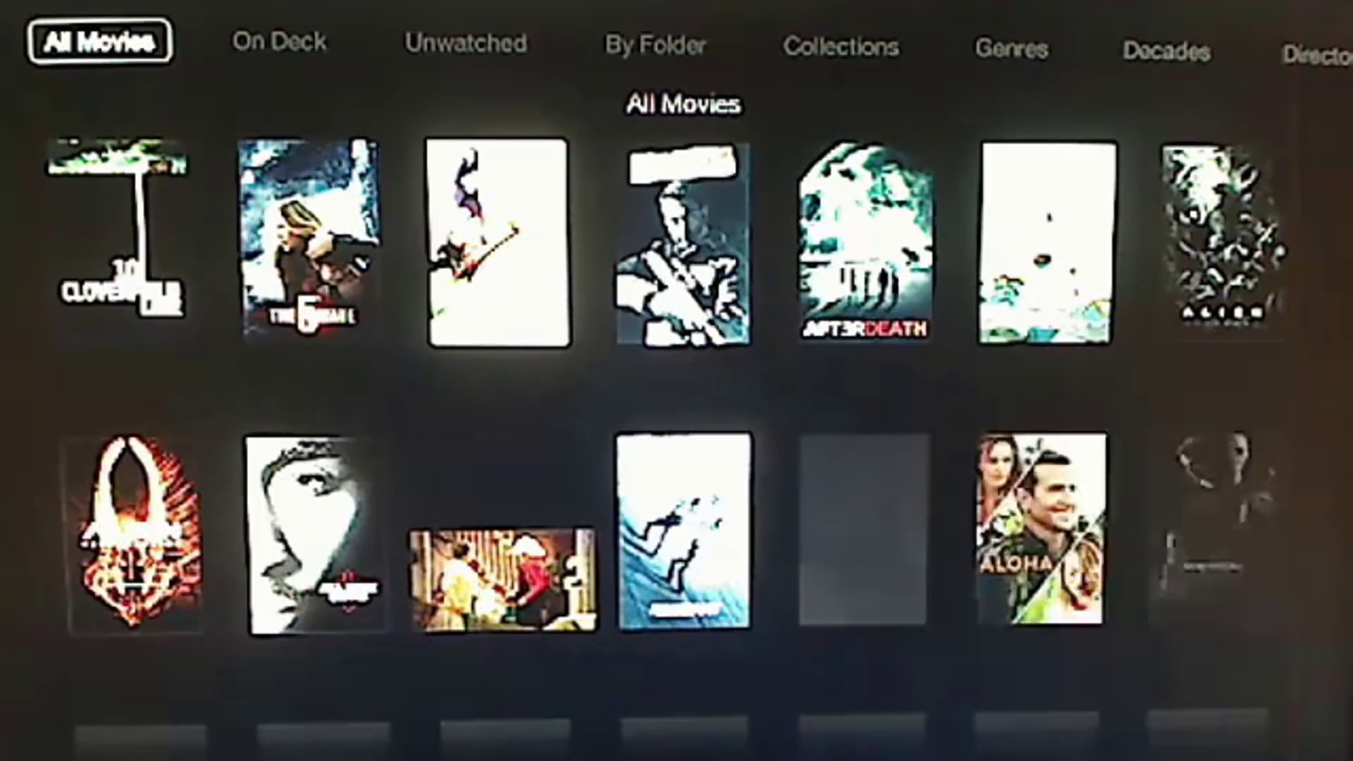
- Browse the All Movies poster grid and select the Avengers poster
{"action": "scroll", "scroll_direction": "down", "scroll_amount": 3}
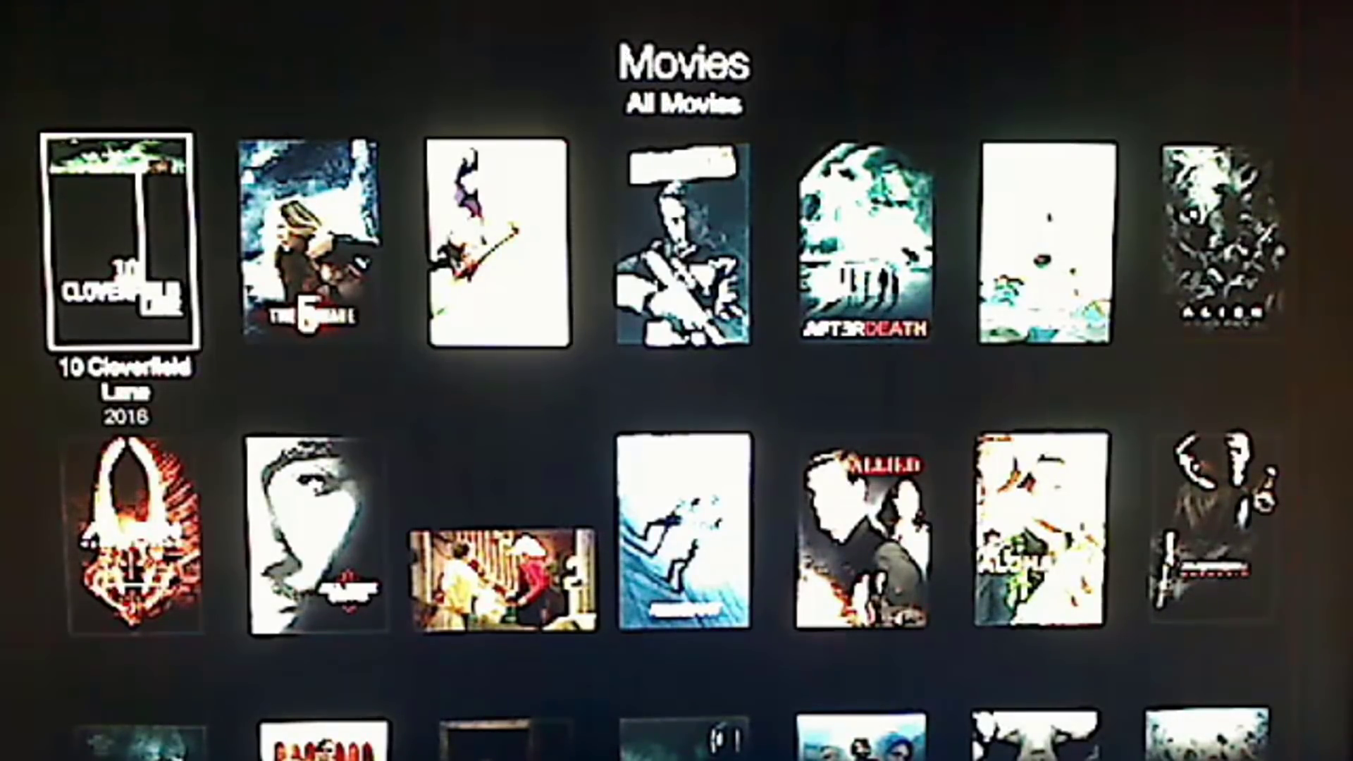
{"action": "scroll", "scroll_direction": "down", "scroll_amount": 3}
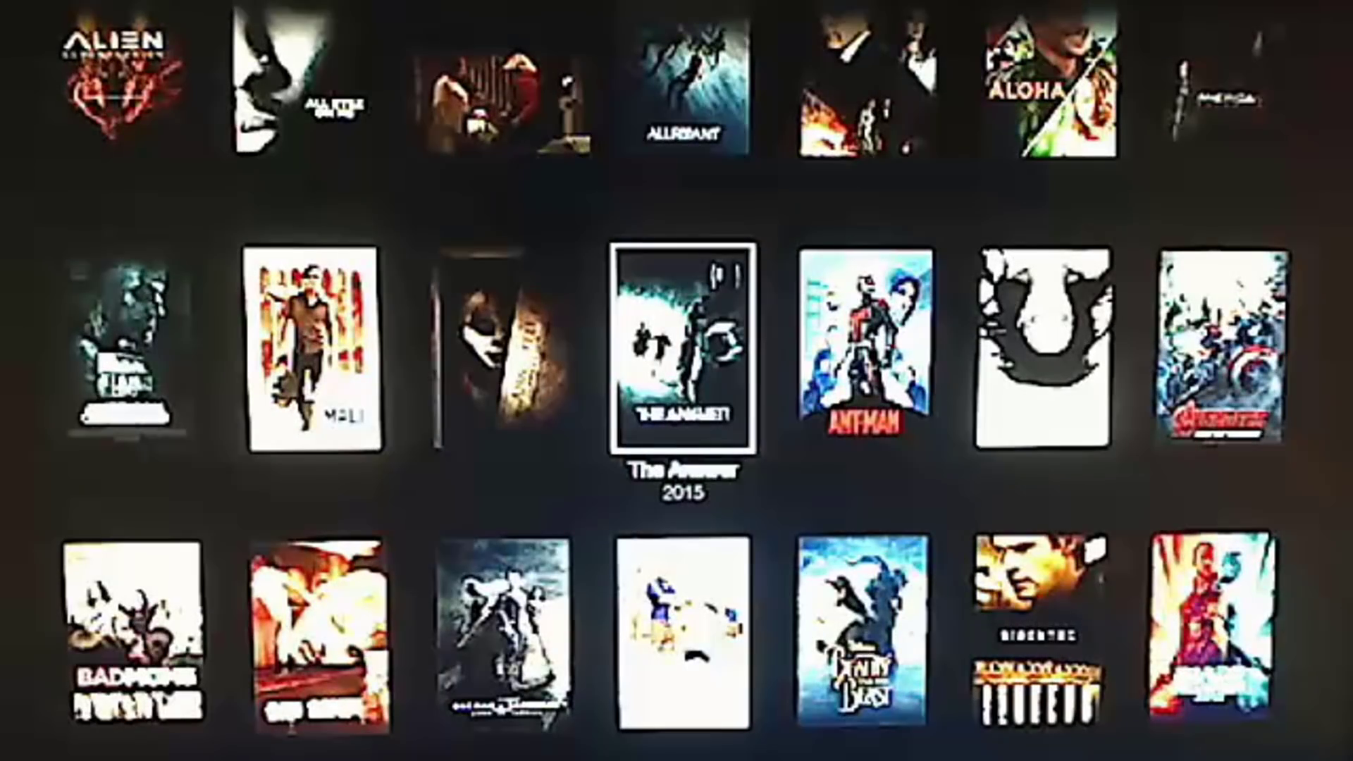
{"action": "key", "text": "Right"}
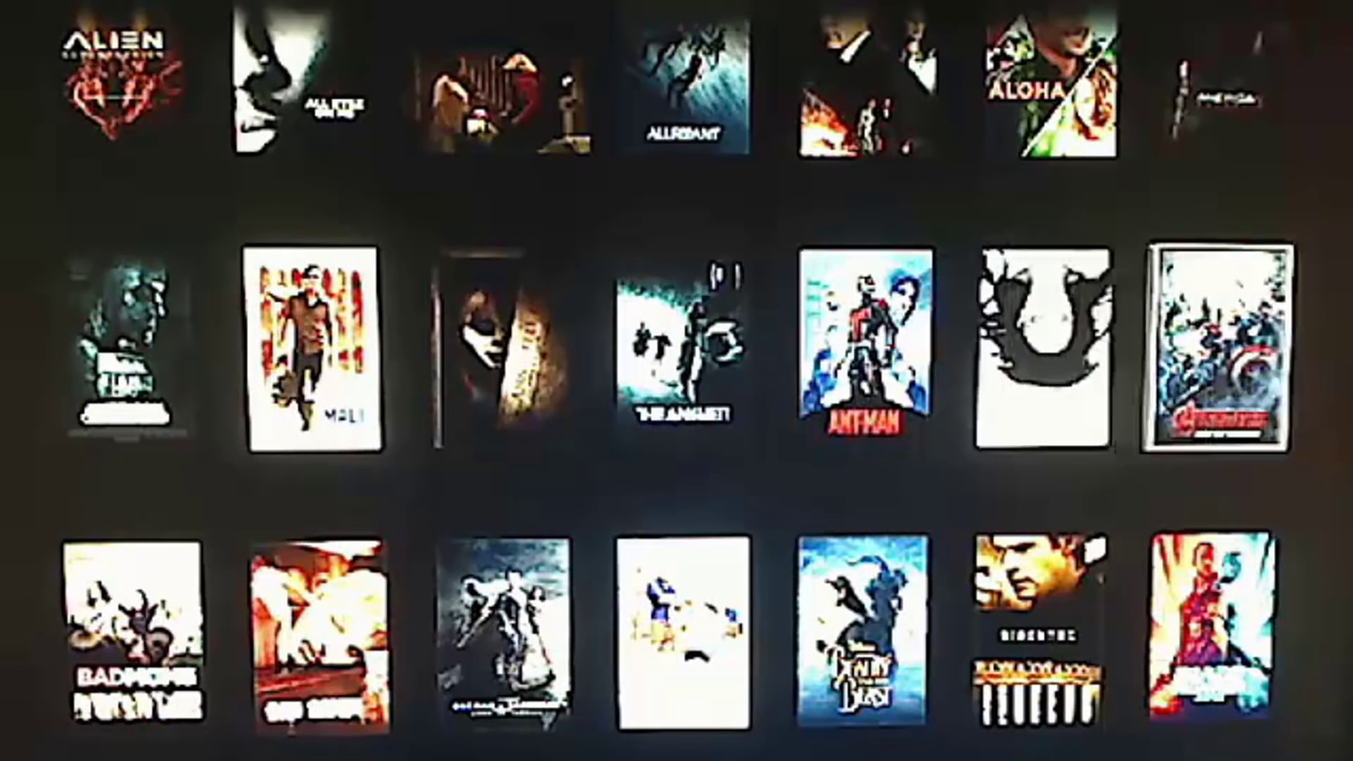
{"action": "left_click", "coordinate": [1227, 354]}
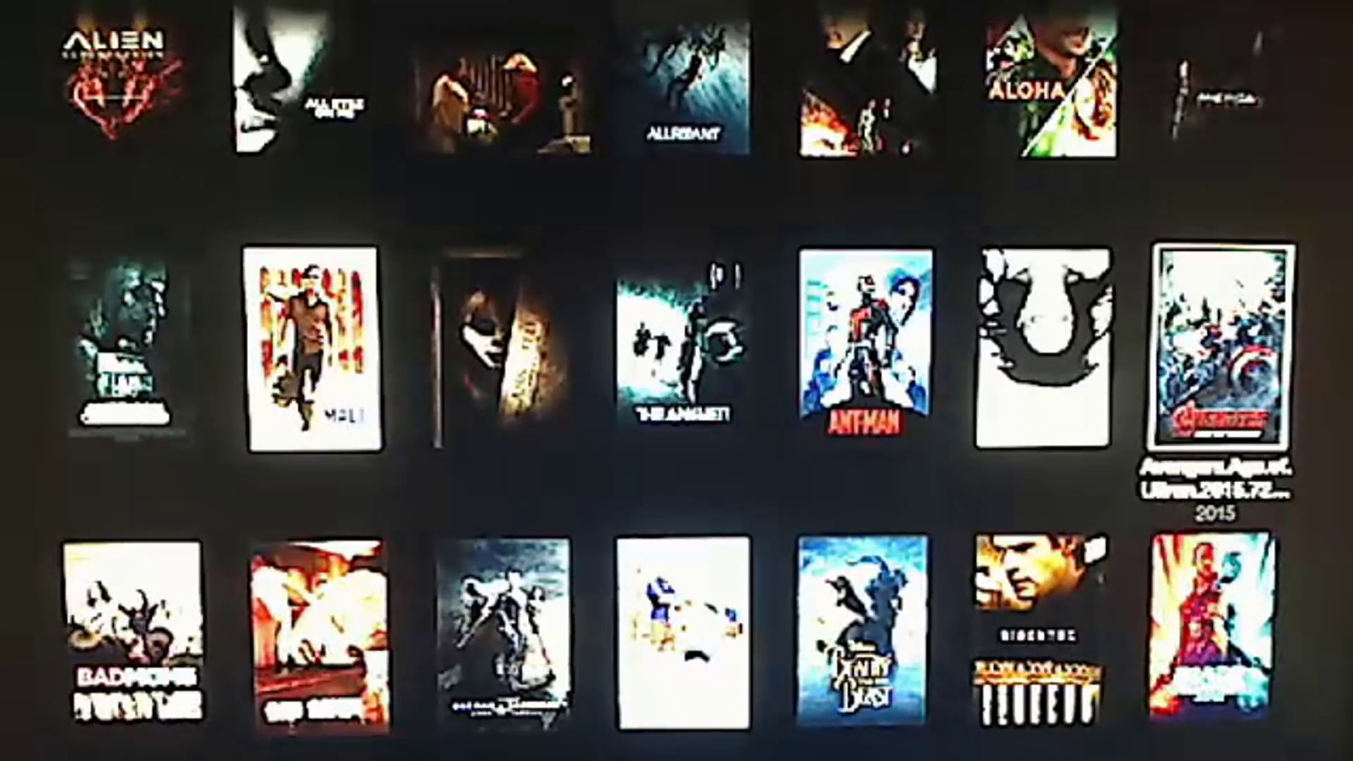